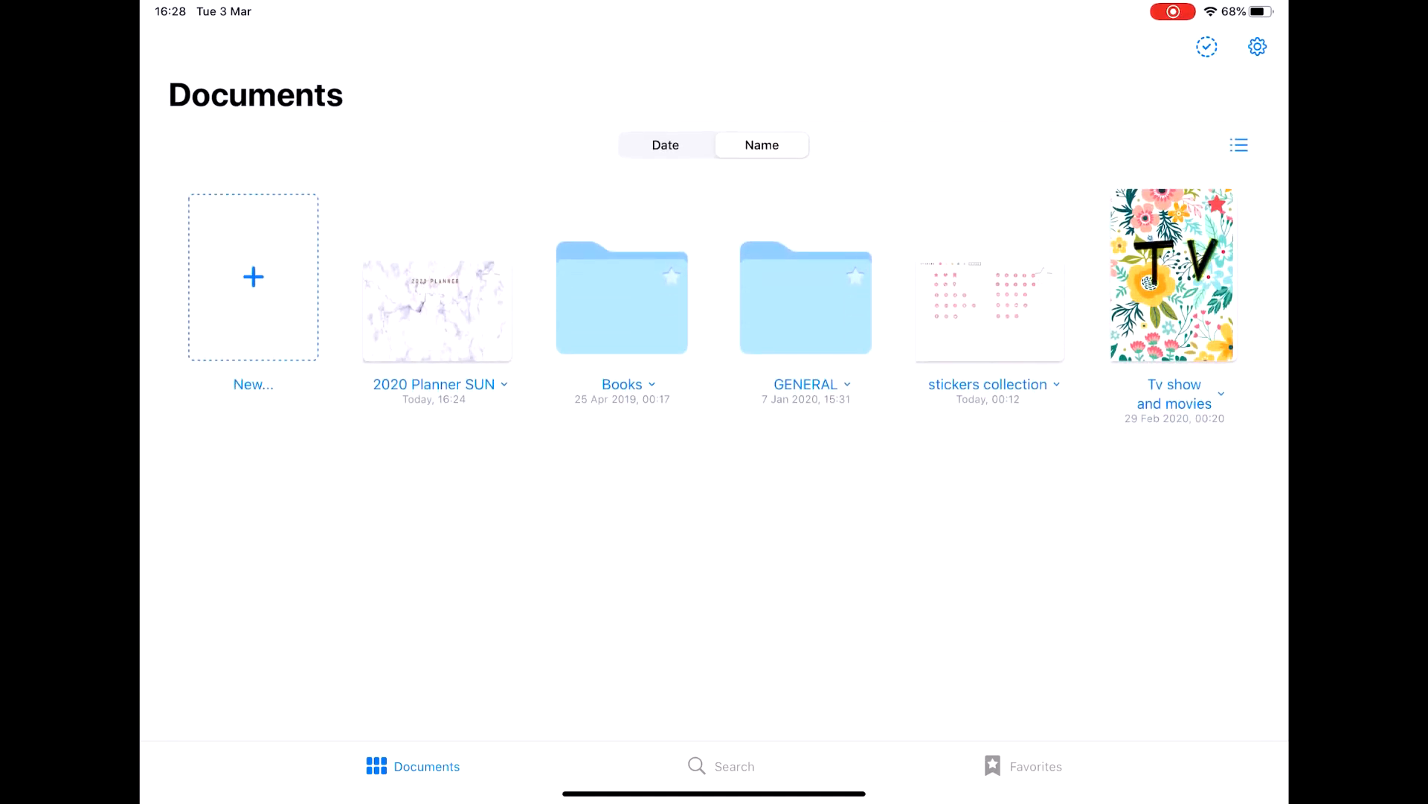
Create a new QuickNote draft from the + New tile in Documents
left_click(253, 277)
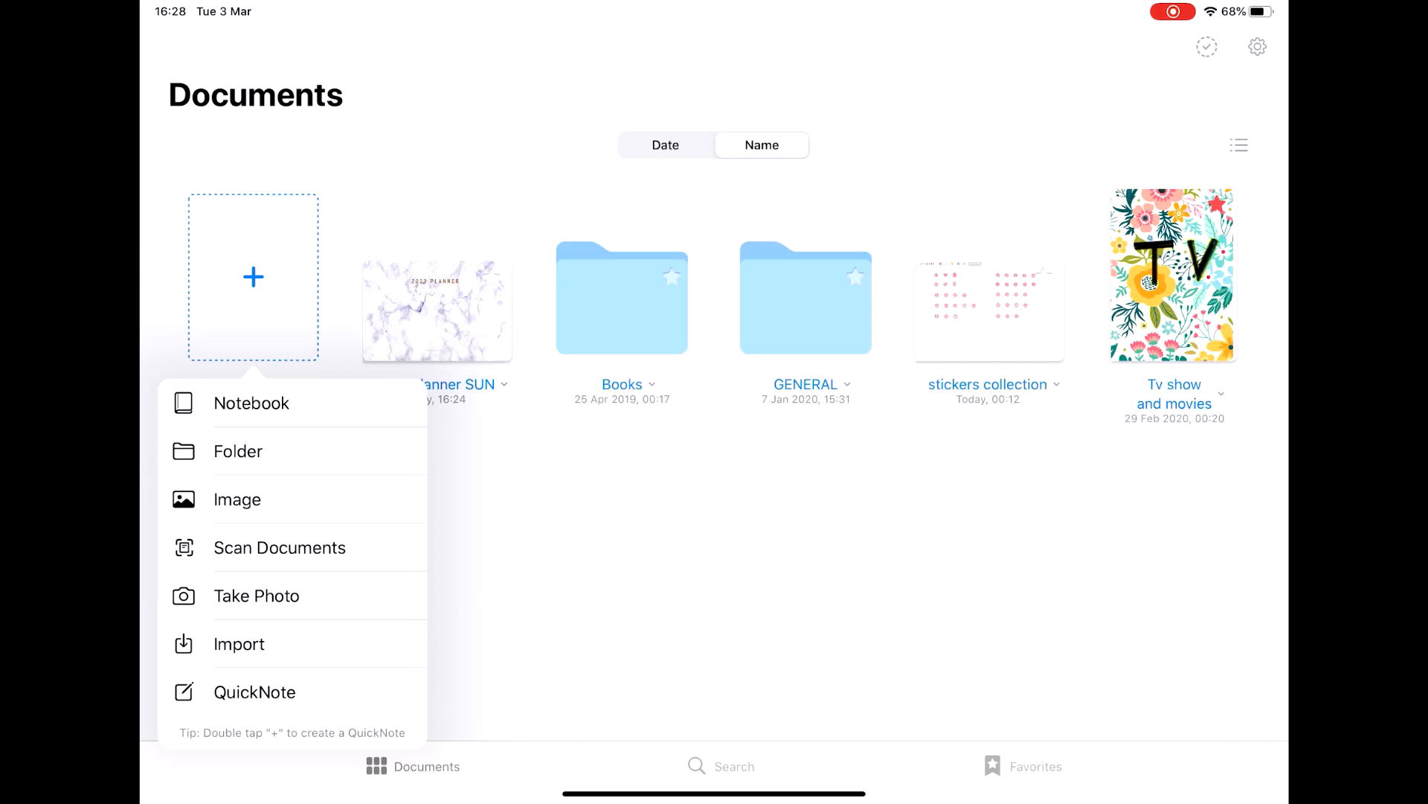
left_click(252, 403)
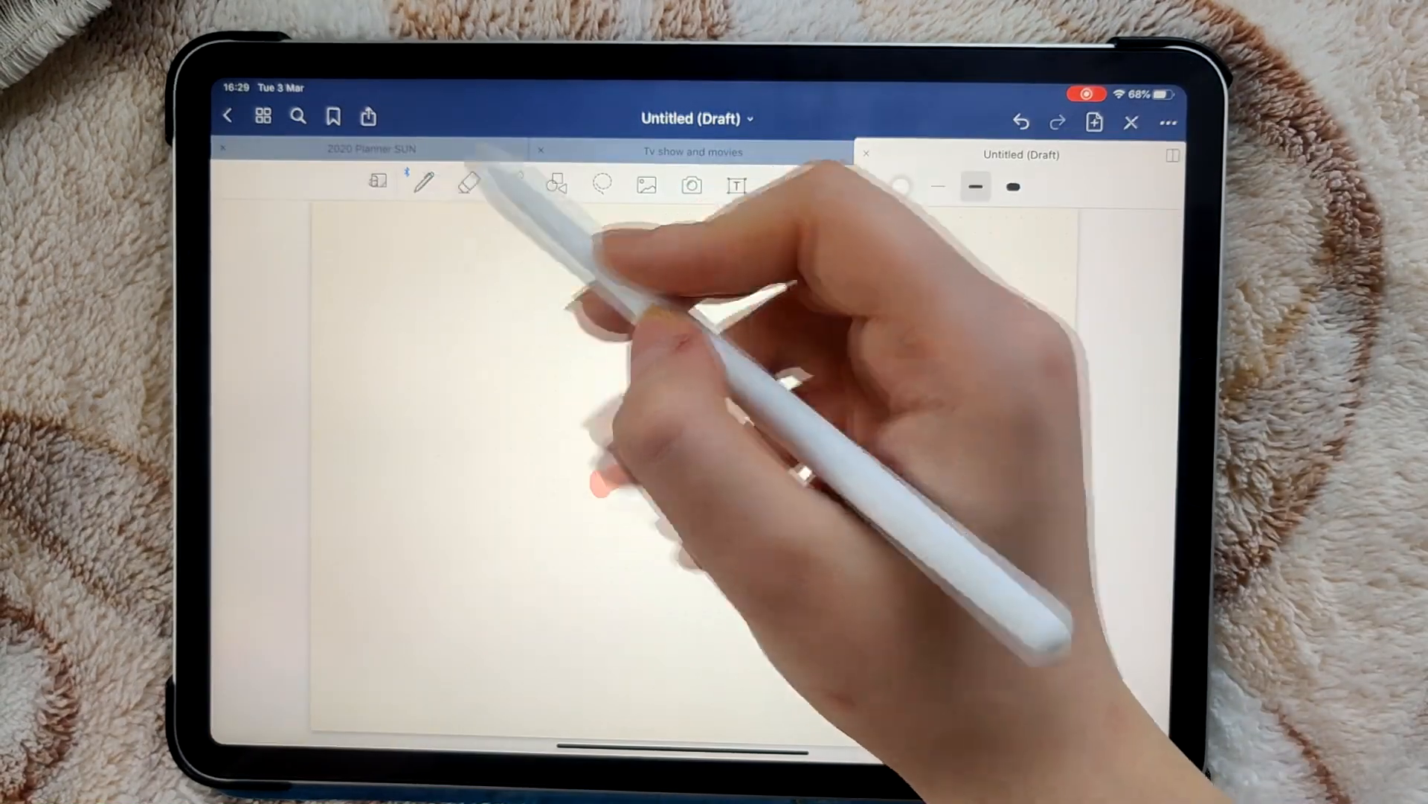
Scribble an E and a pink highlighter stroke, then leave the note for the Books folder
left_click(899, 188)
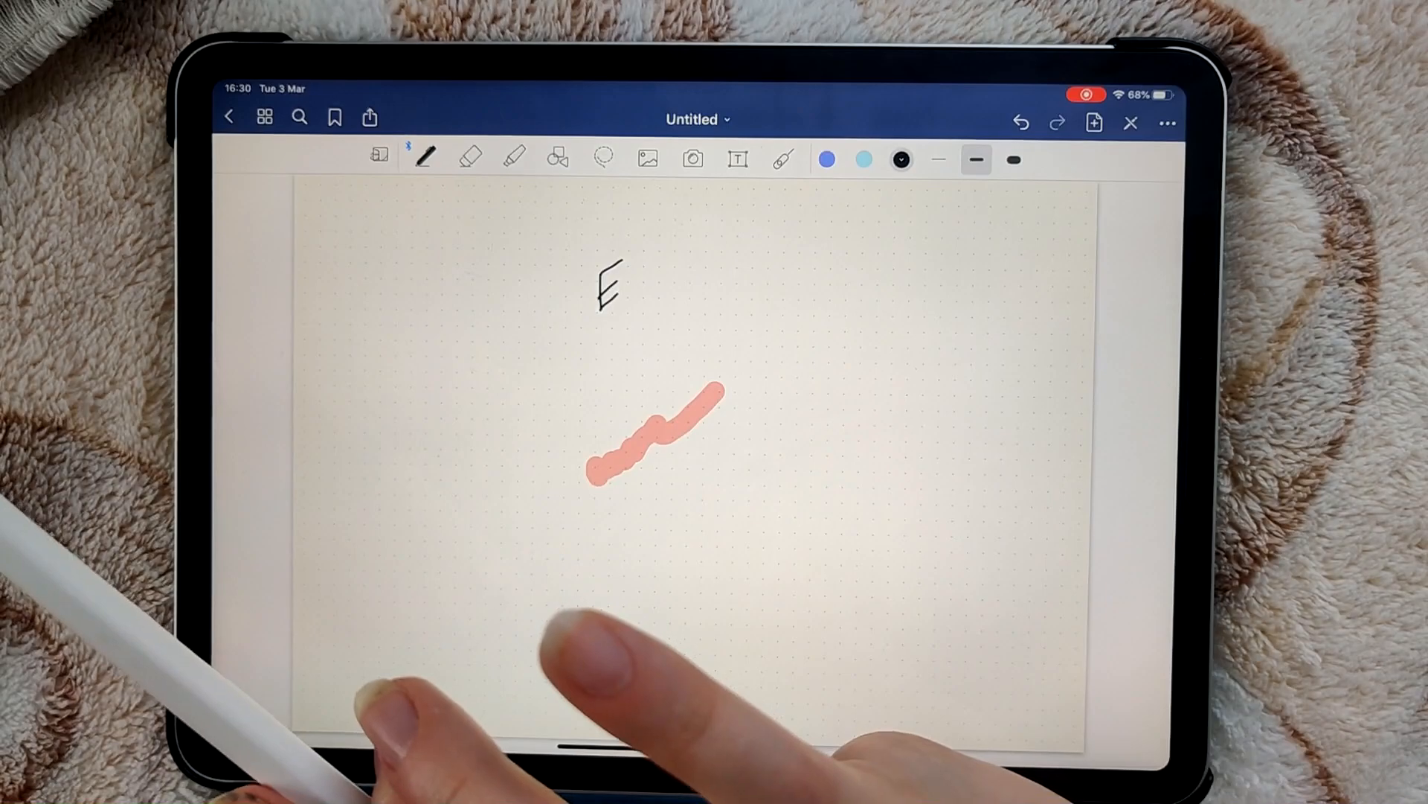
left_click(229, 116)
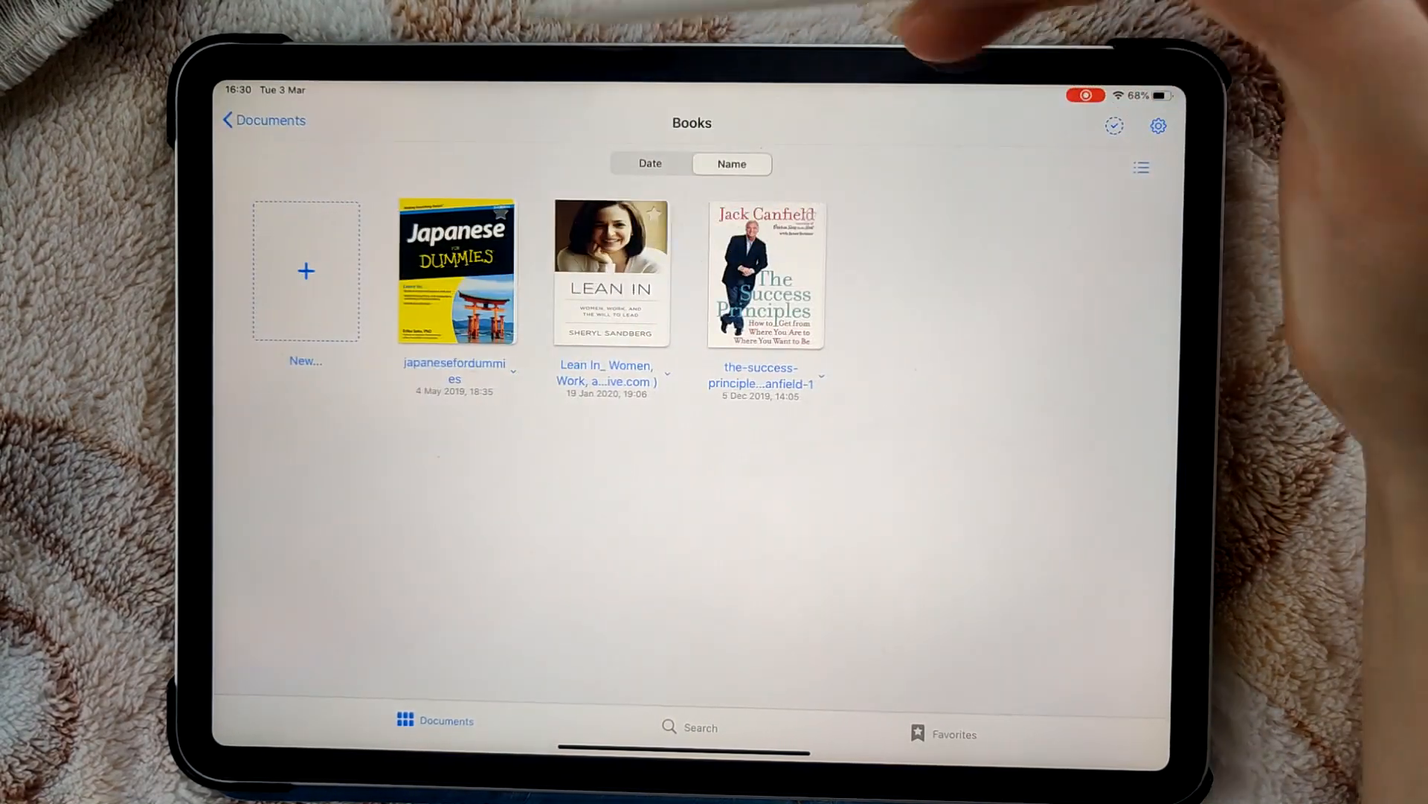
Glance into the GENERAL folder, return to Books and open japanesefordummies
left_click(265, 119)
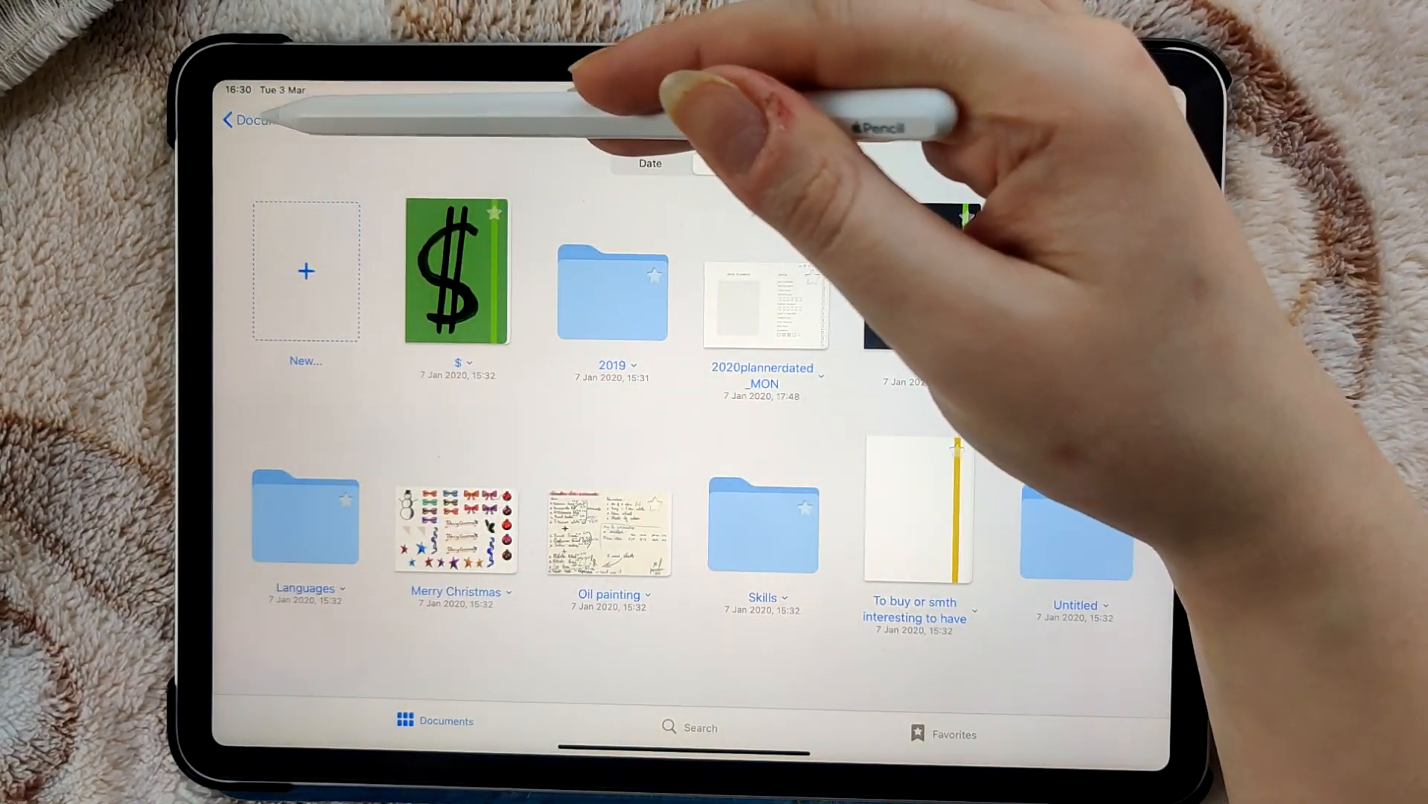
left_click(730, 207)
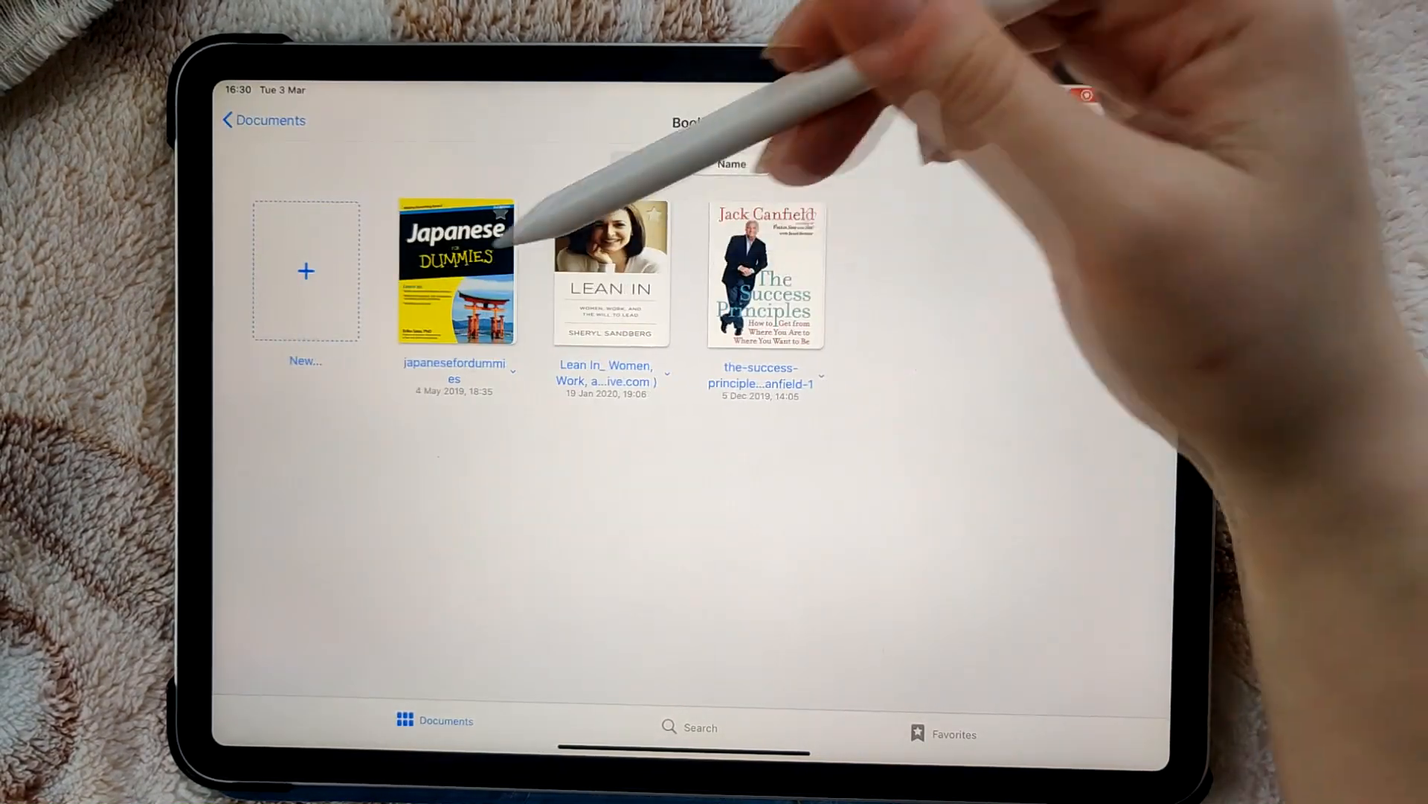
left_click(456, 271)
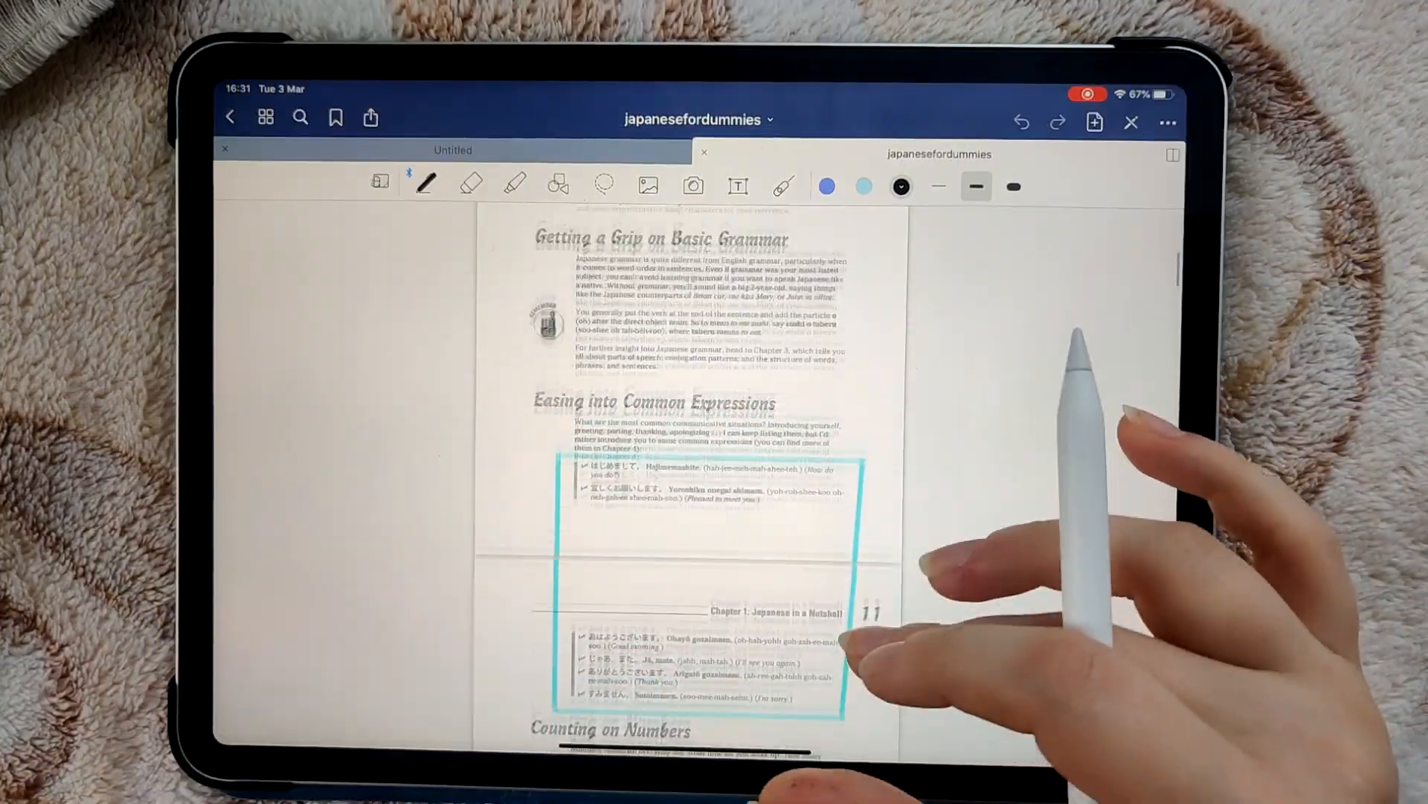
Scroll through japanesefordummies to the travel-topics page, then return to Books
scroll("down", 3)
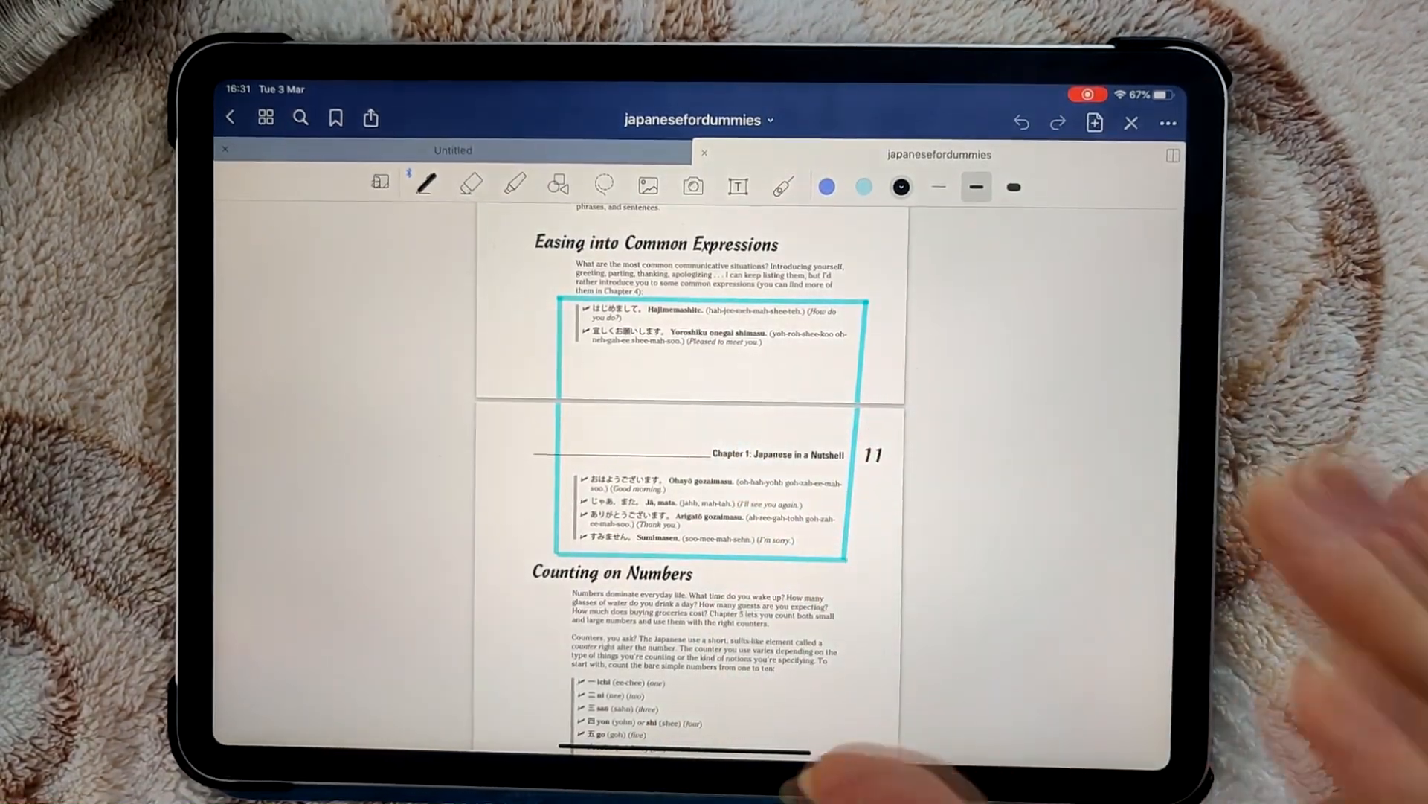
scroll("down", 3)
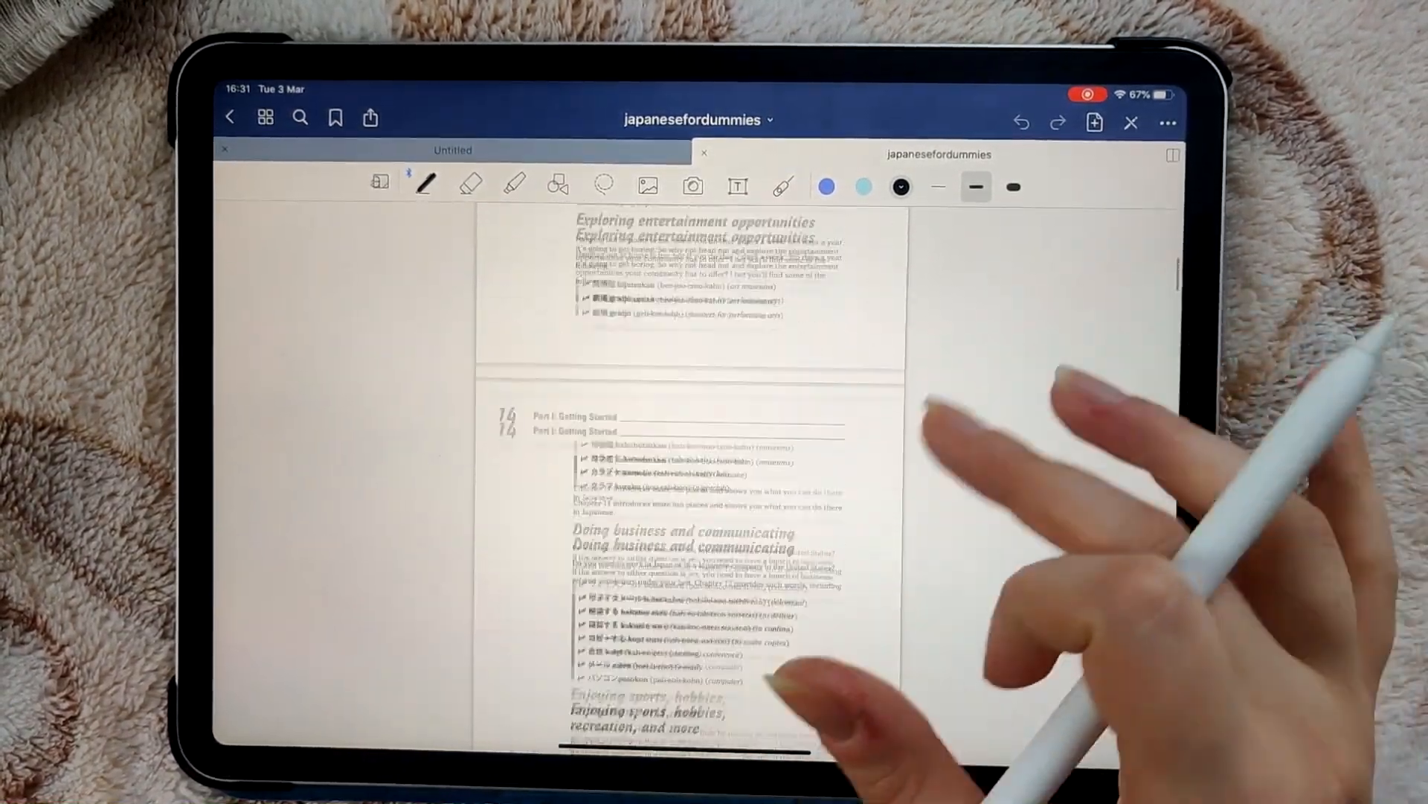
scroll("down", 3)
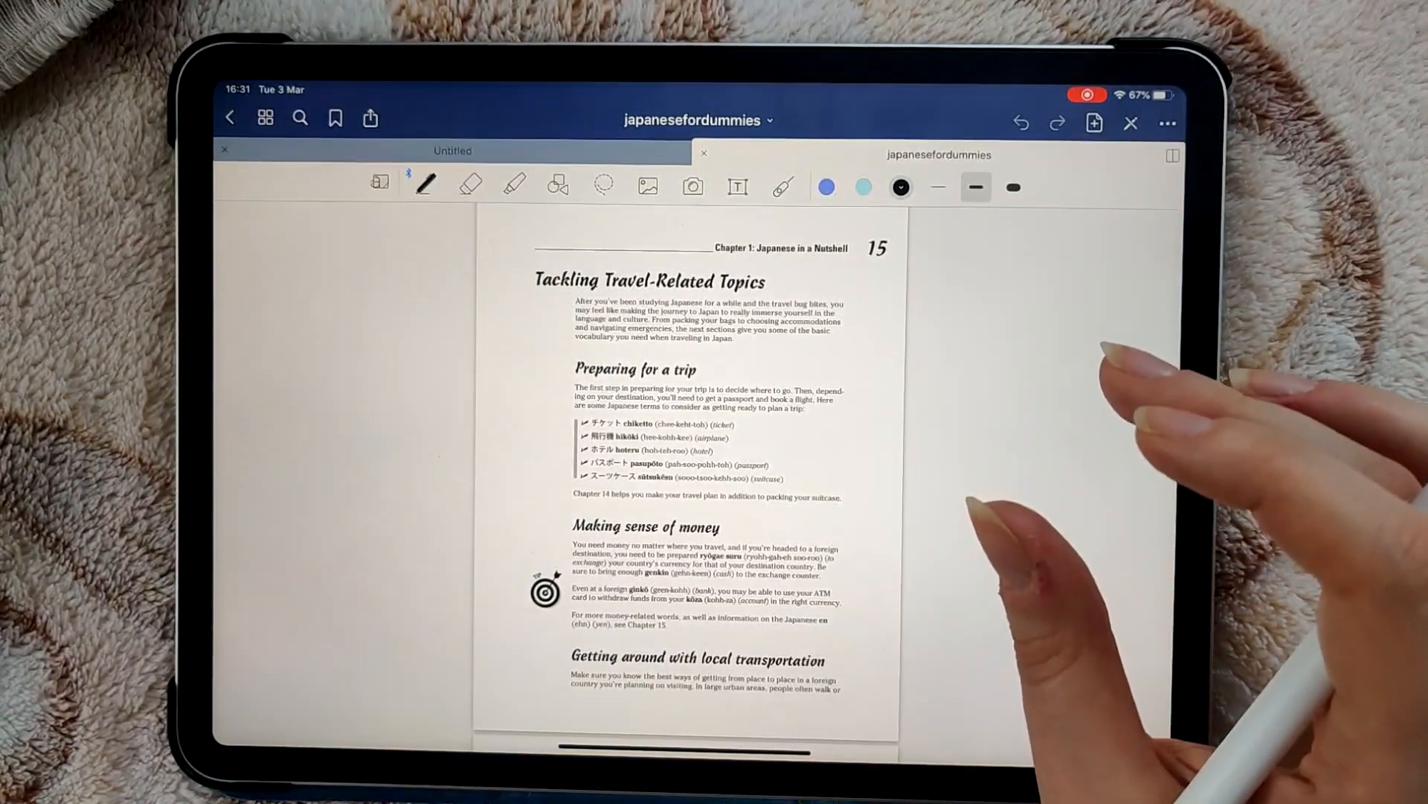
left_click(265, 119)
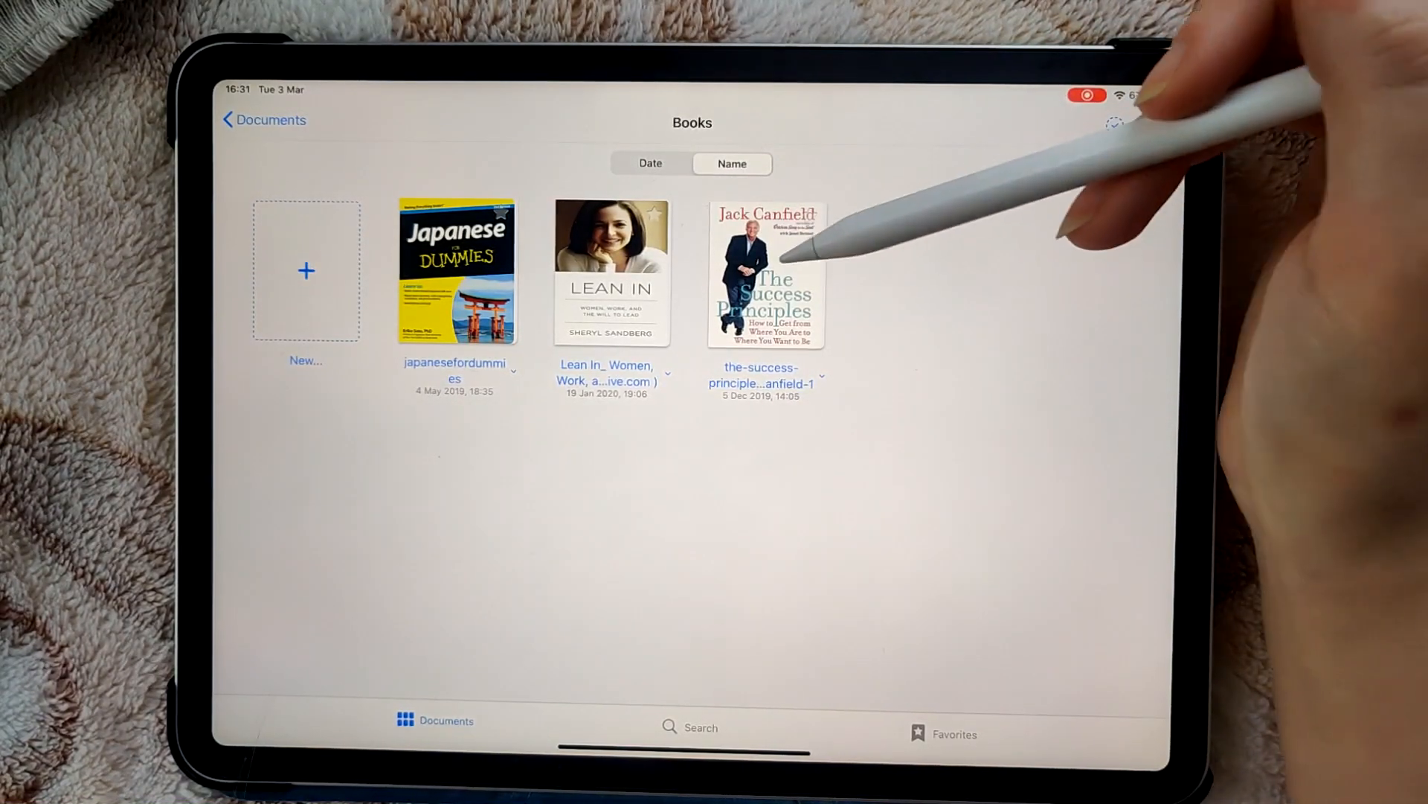
Open the-success-principles, skim its highlighted pages, then switch to the Untitled tab
left_click(765, 271)
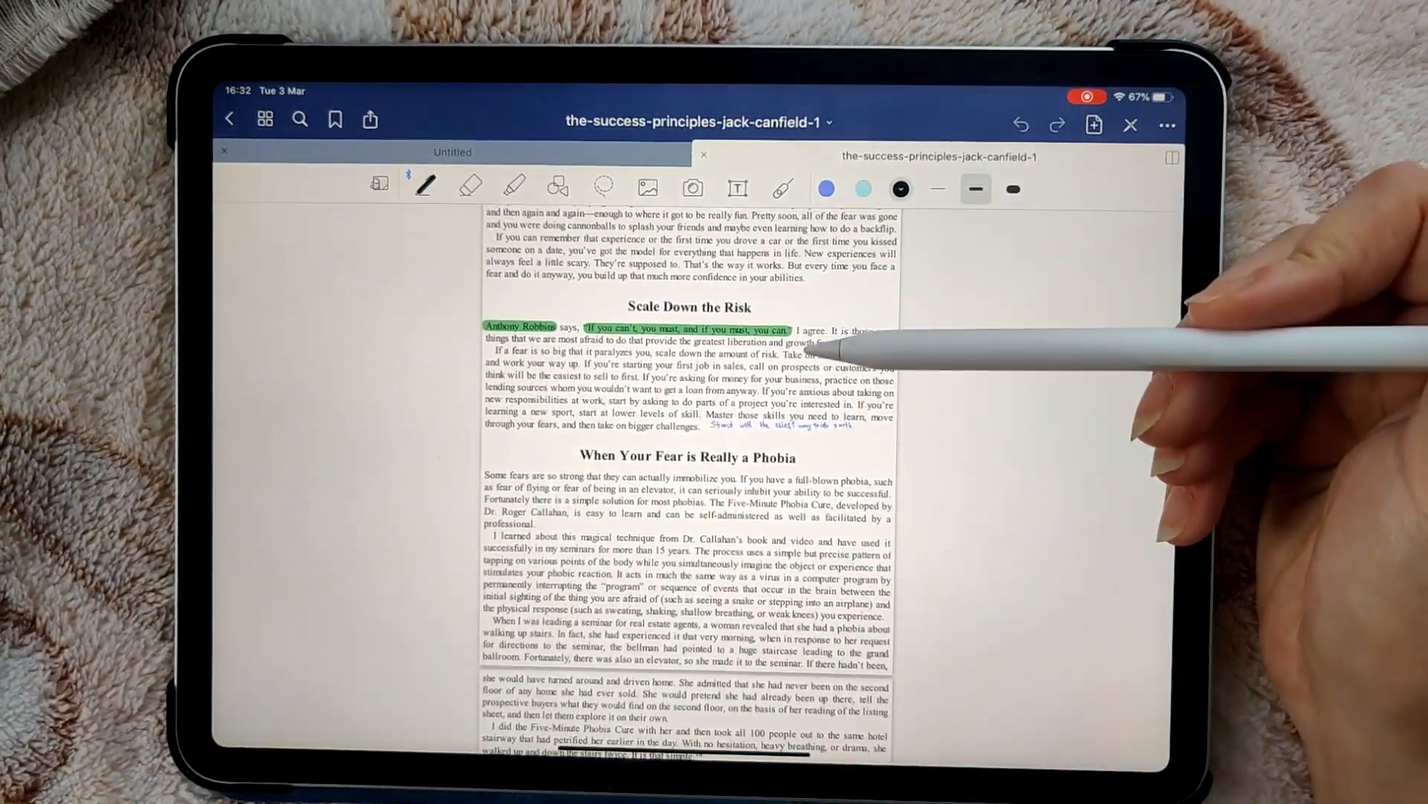
scroll("down", 3)
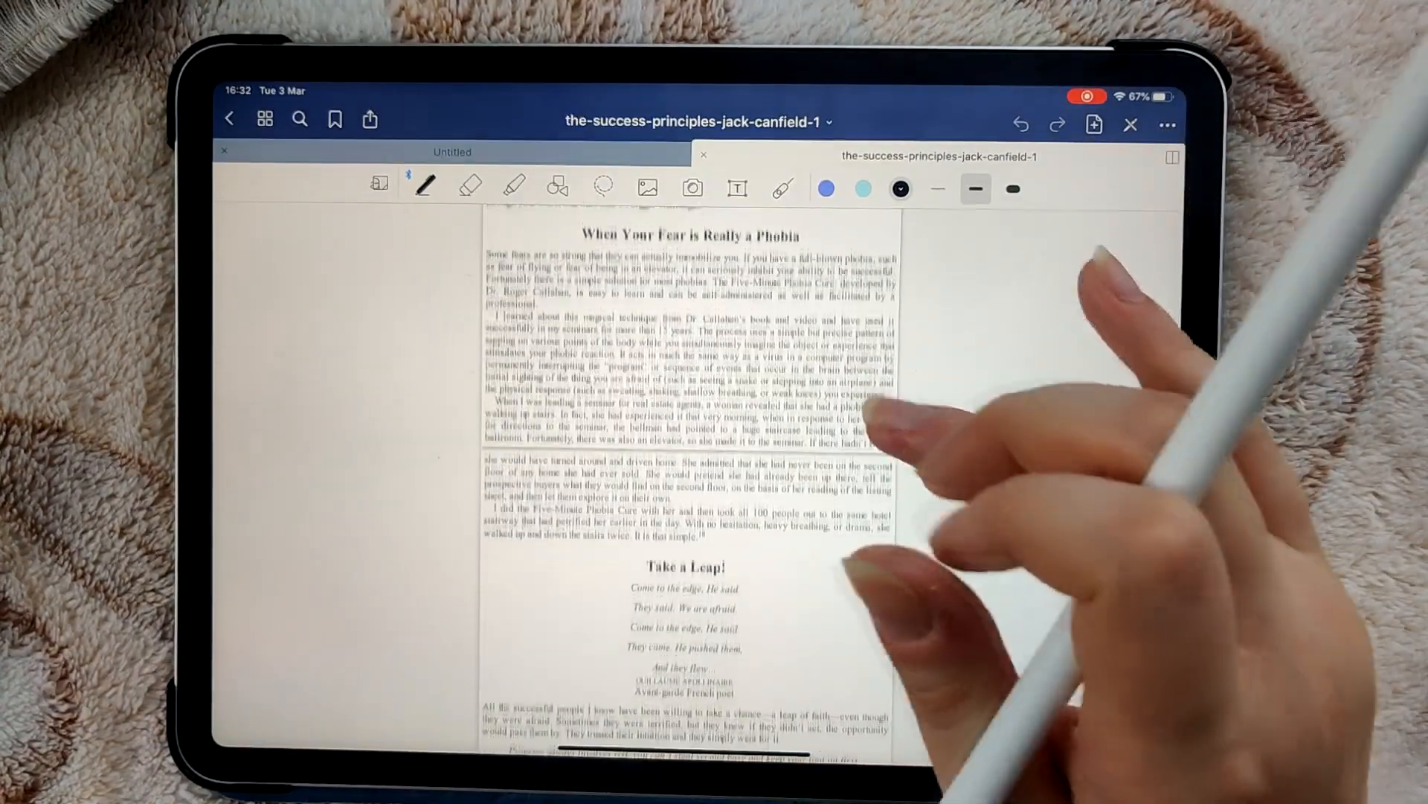
scroll("down", 3)
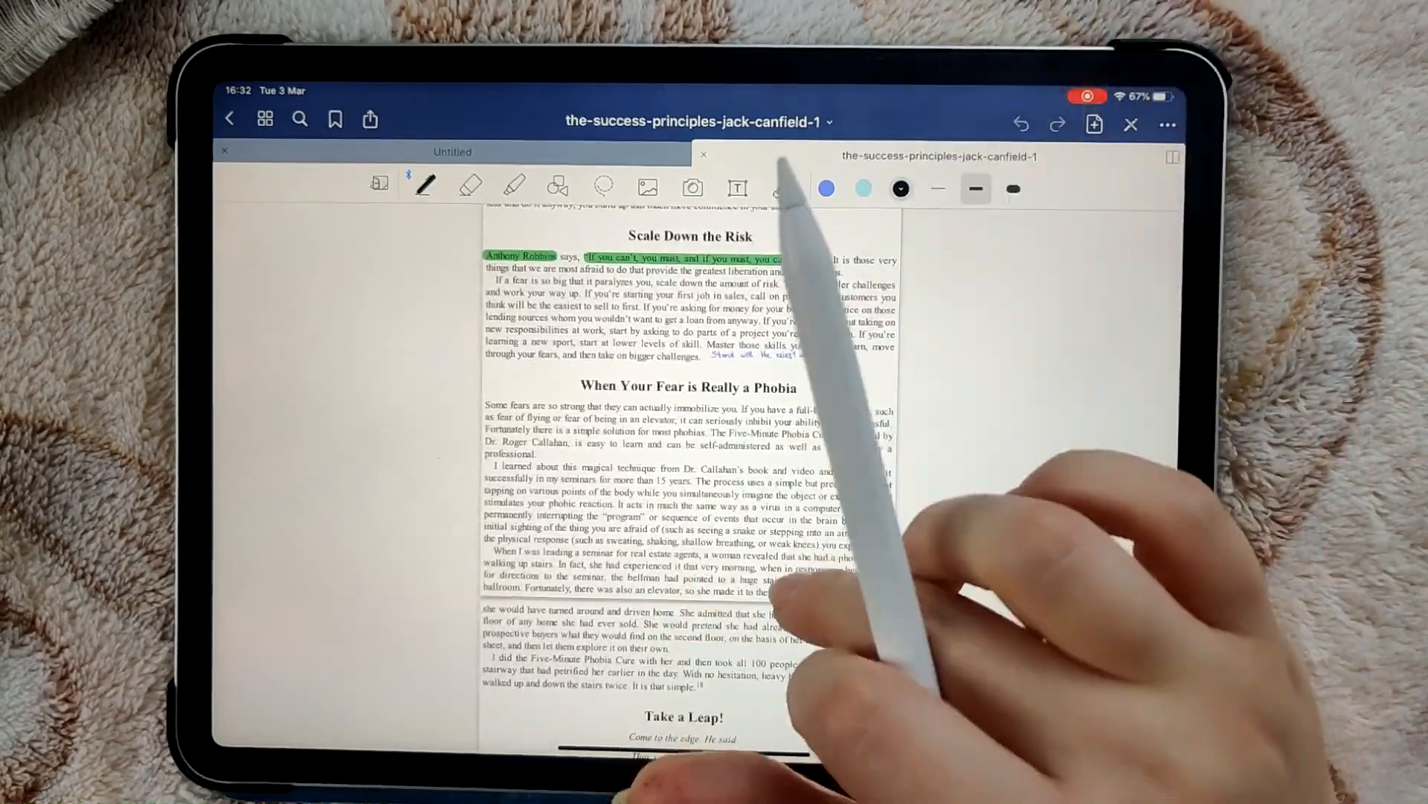
scroll("down", 3)
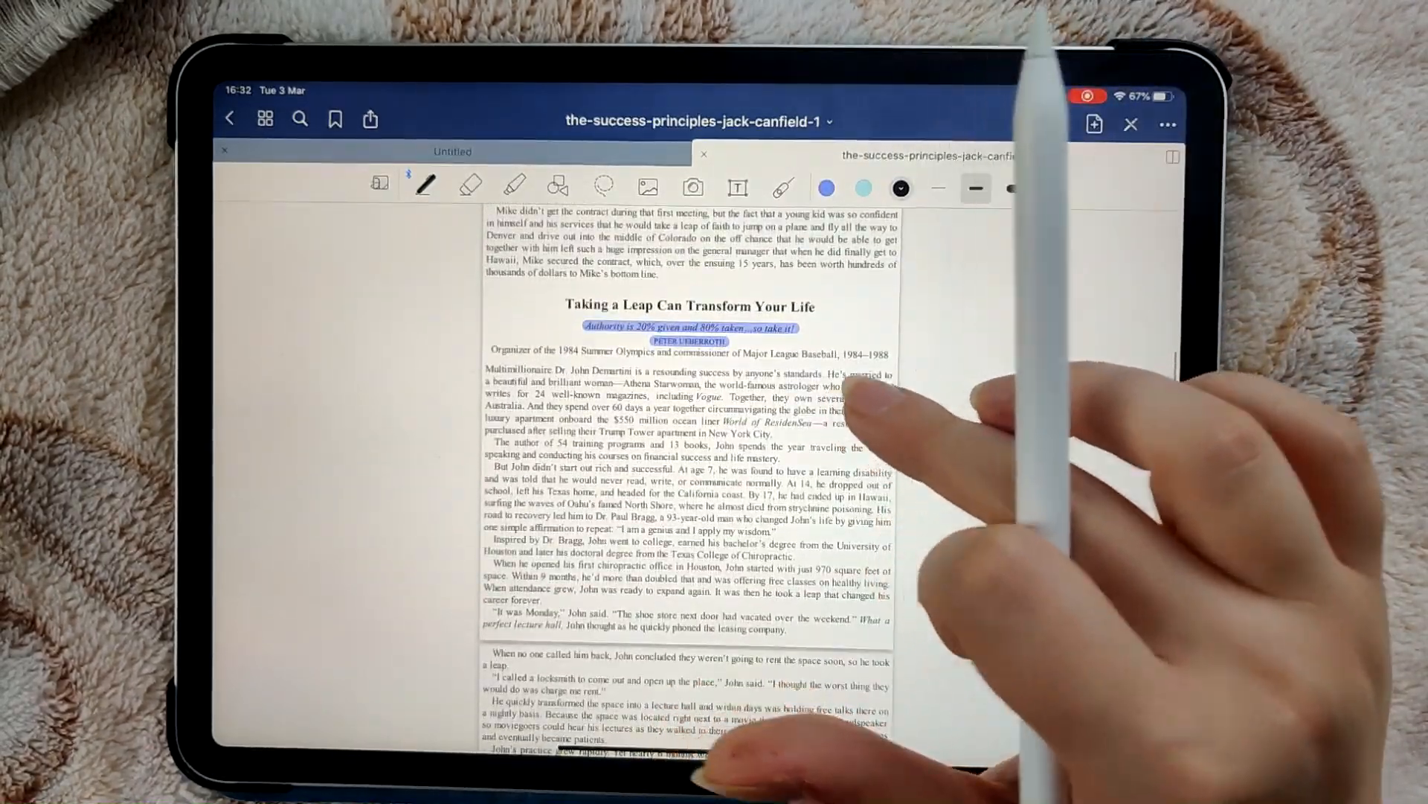
left_click(452, 152)
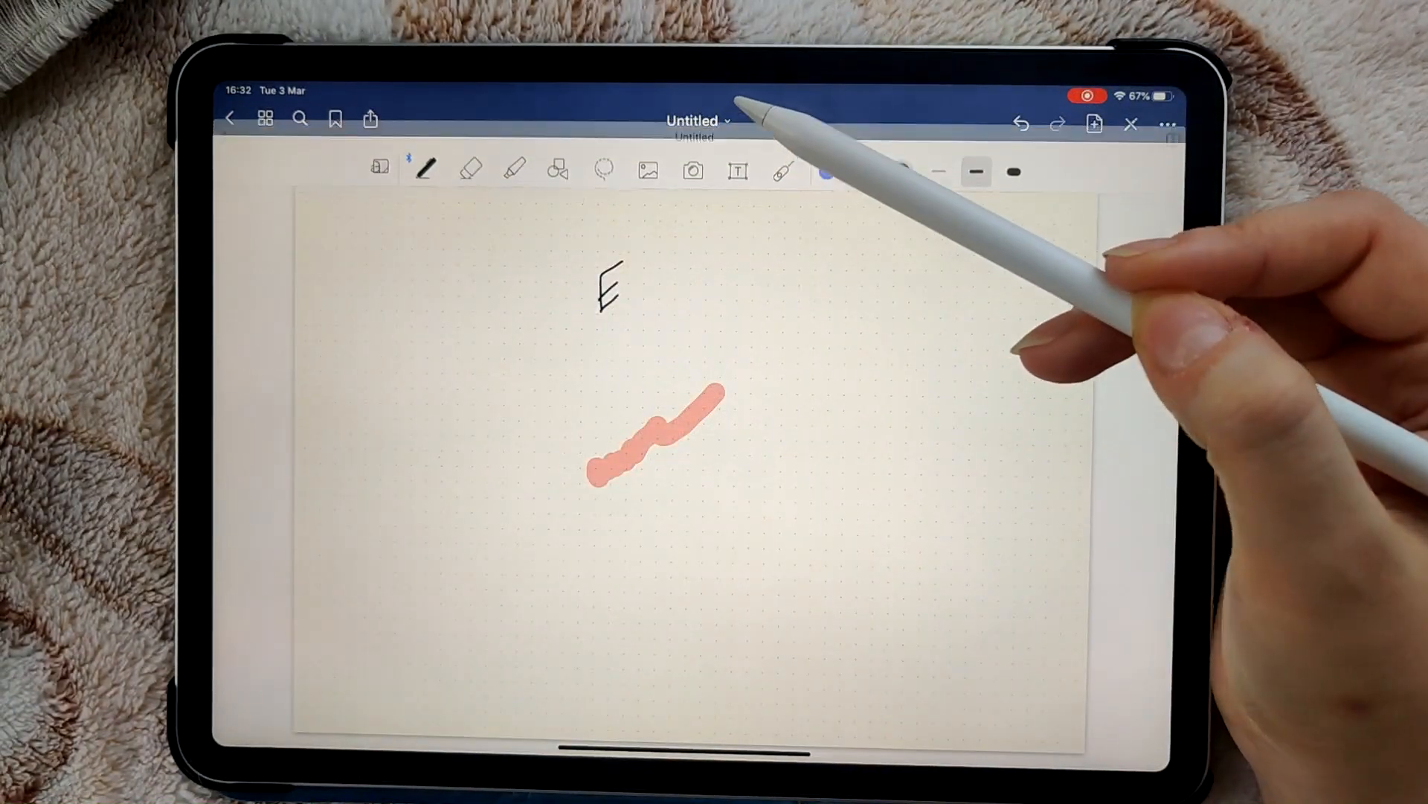
Move the Untitled note to Trash from the Documents library and confirm
left_click(266, 119)
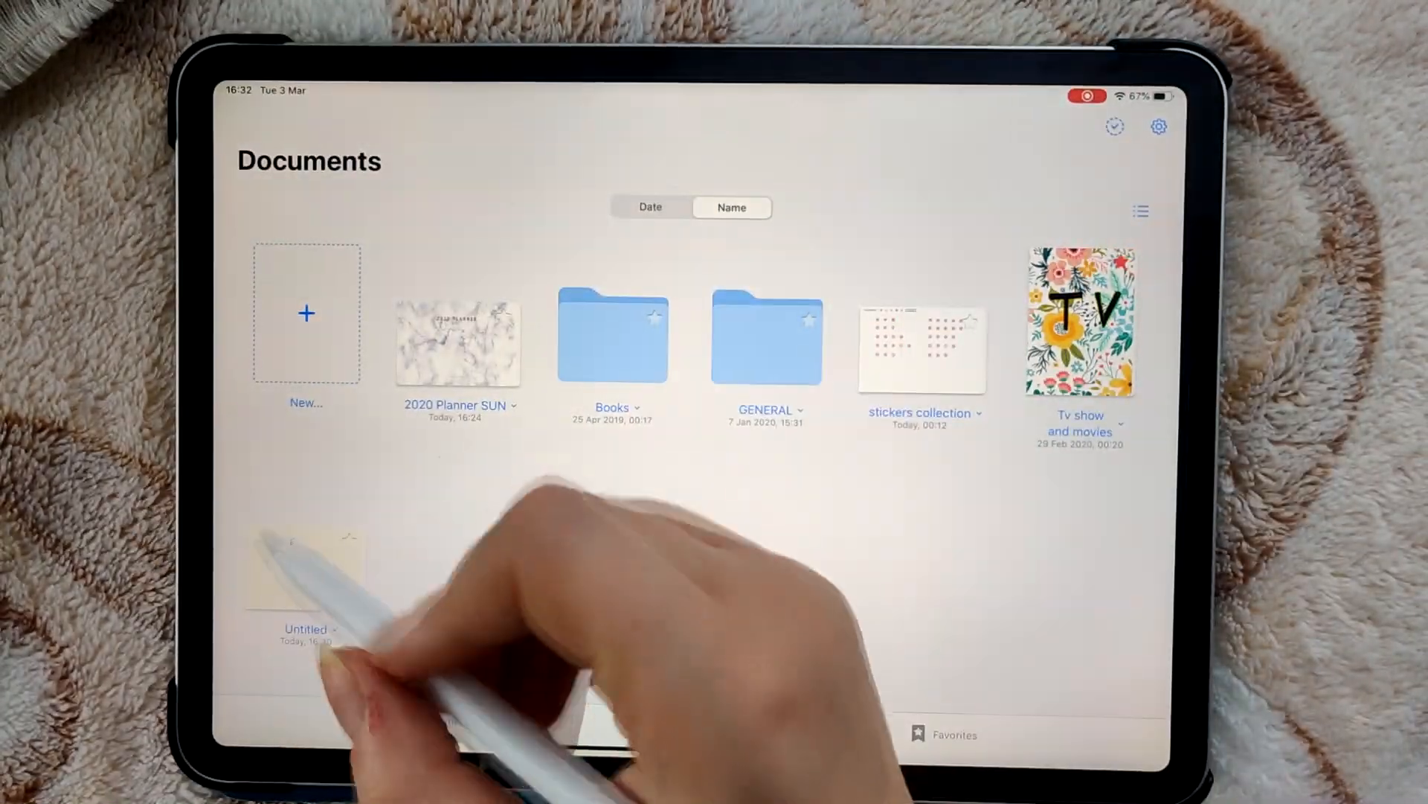
left_click(333, 629)
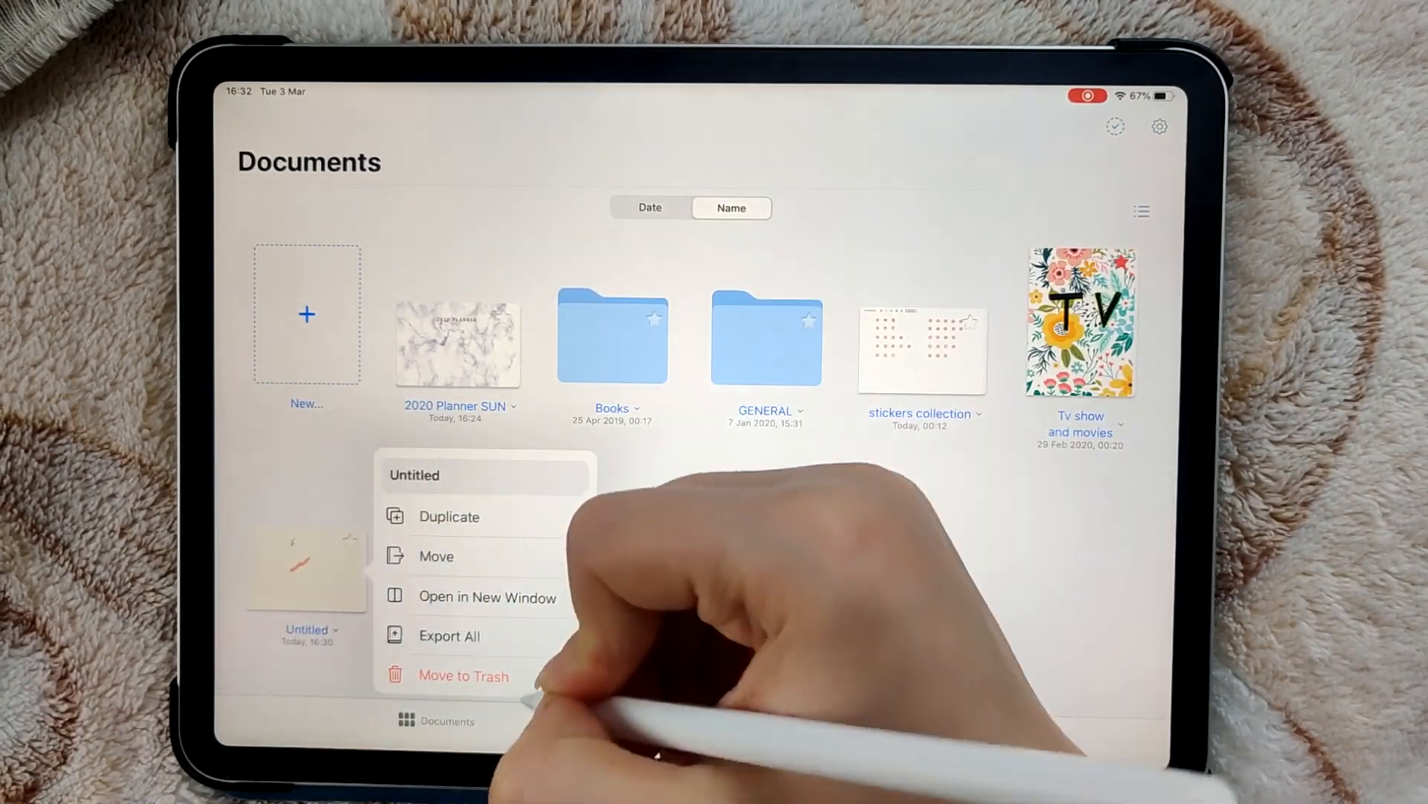
left_click(463, 675)
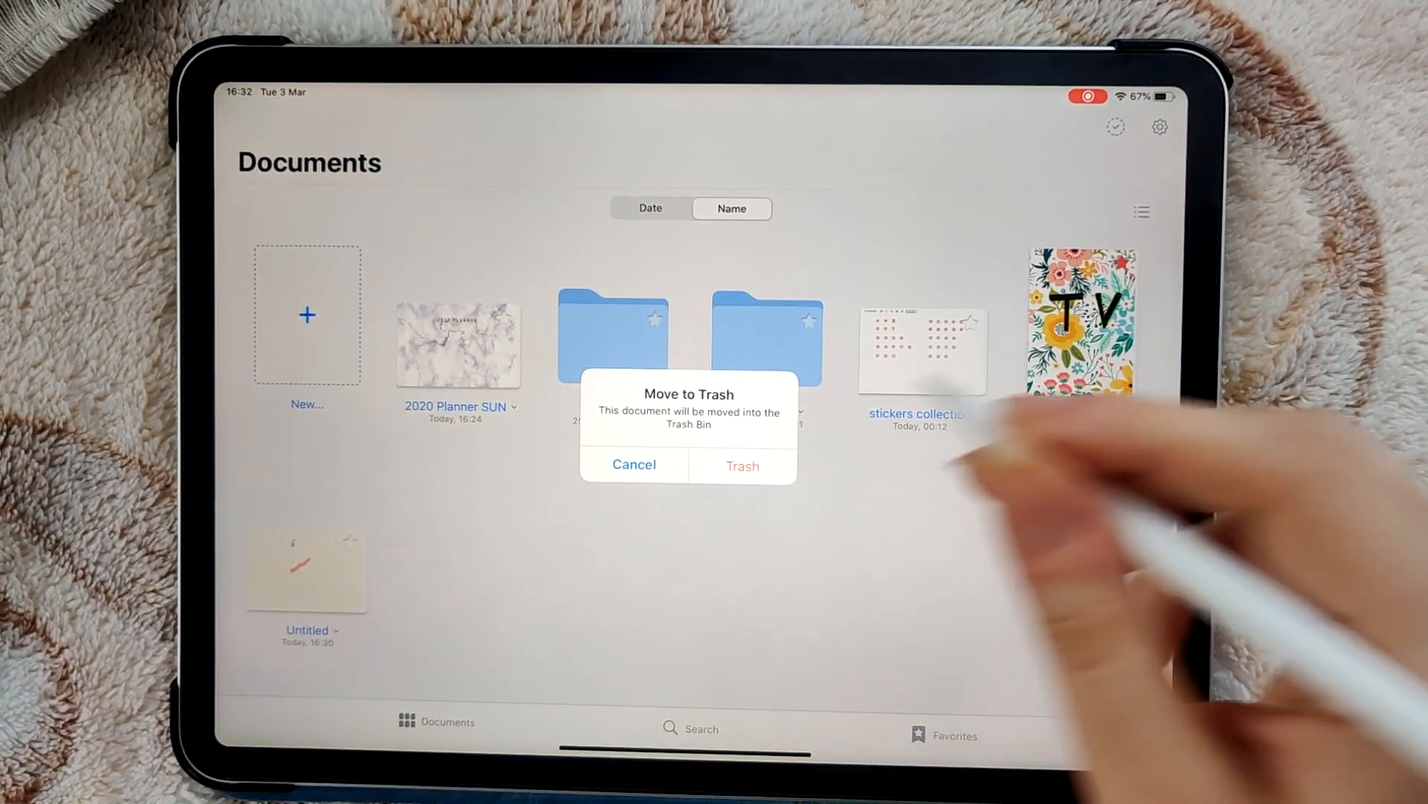
left_click(633, 464)
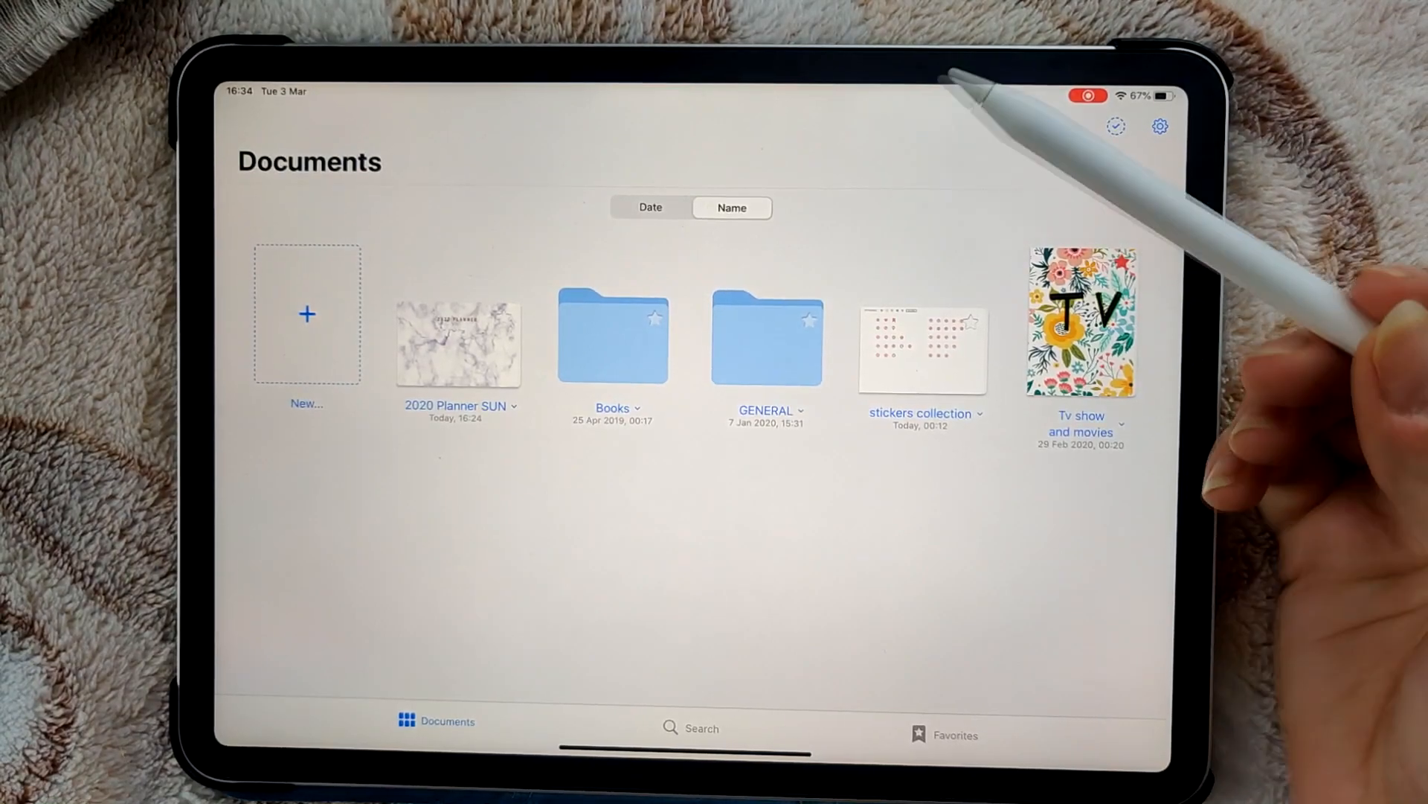
left_click(650, 207)
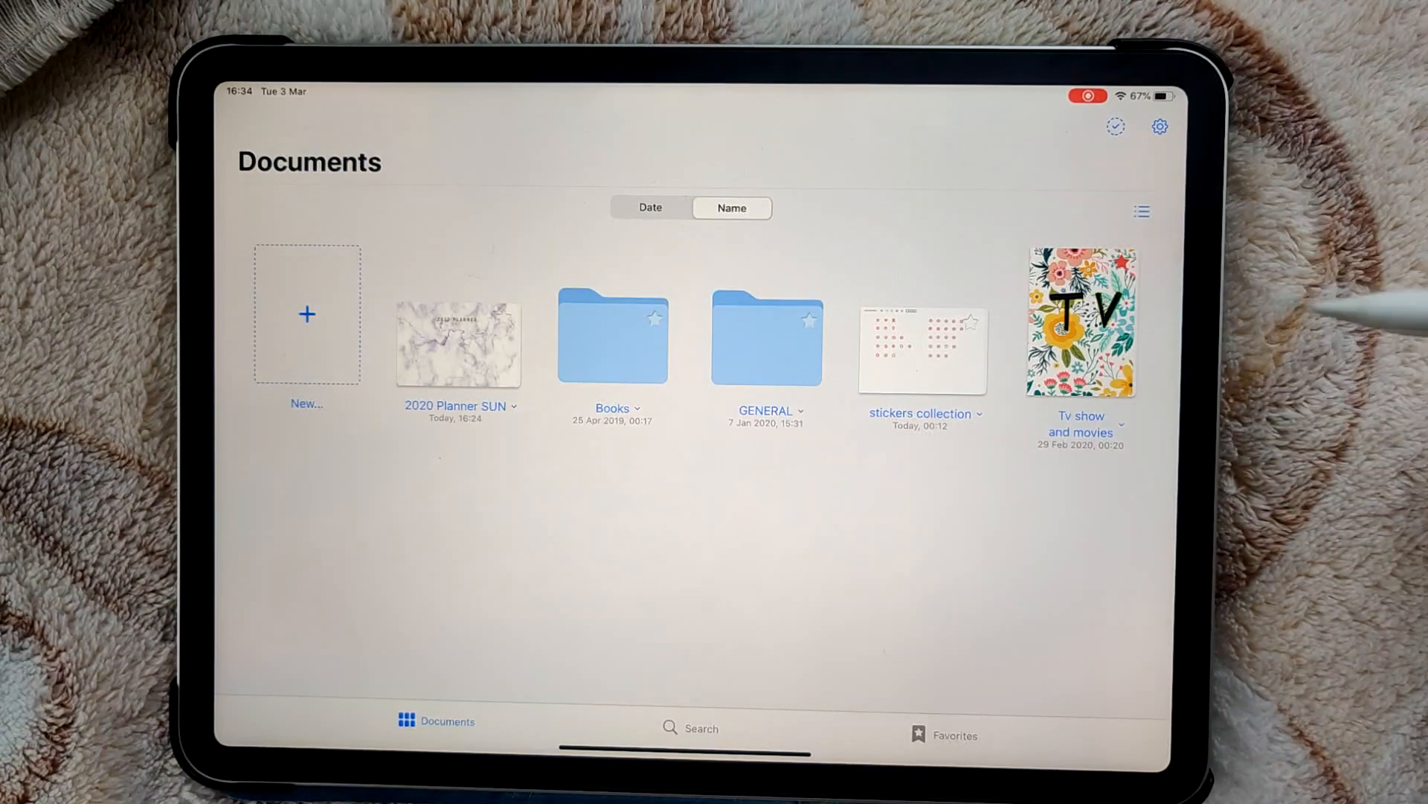
Open the Tv show and movies notebook and scroll to its tracker boxes
left_click(1081, 323)
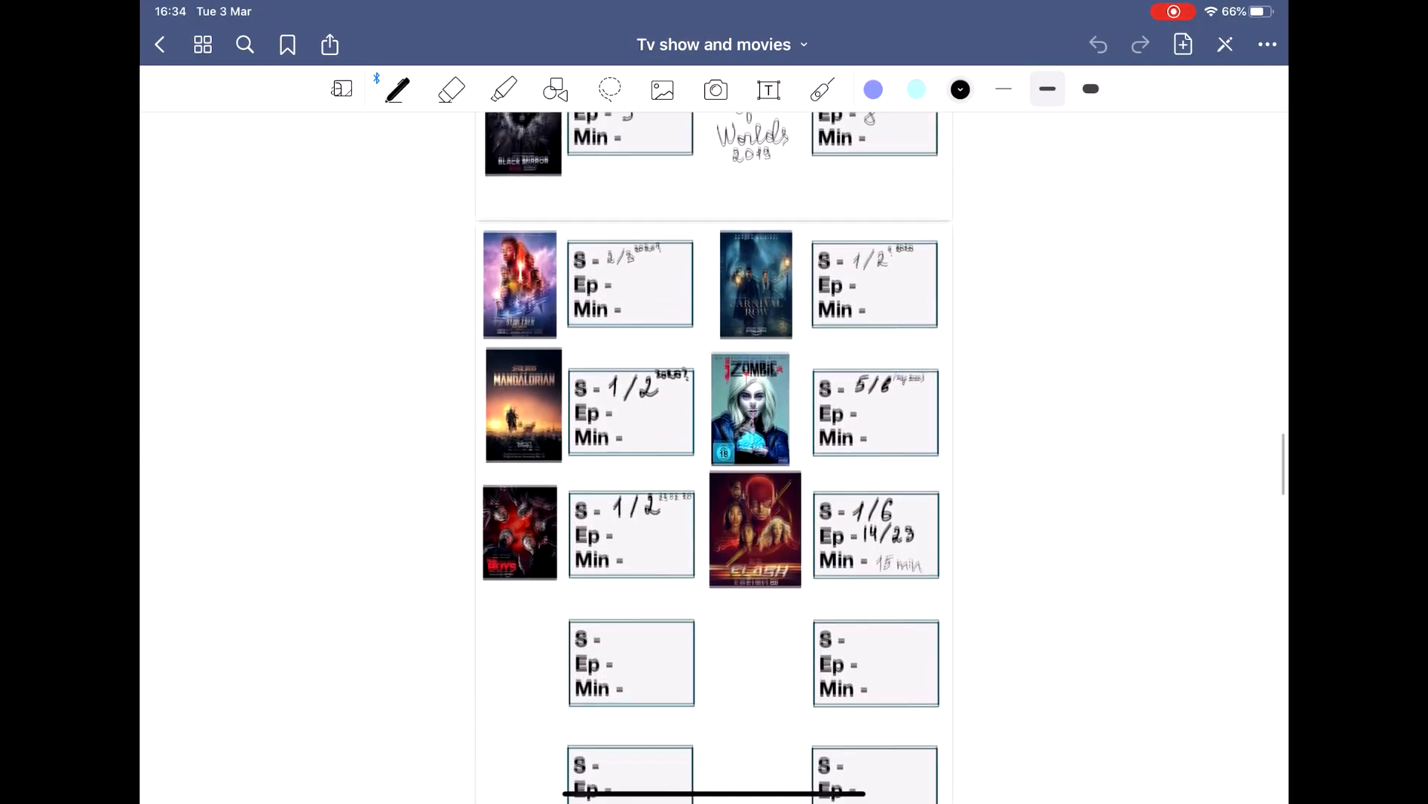
scroll("down", 3)
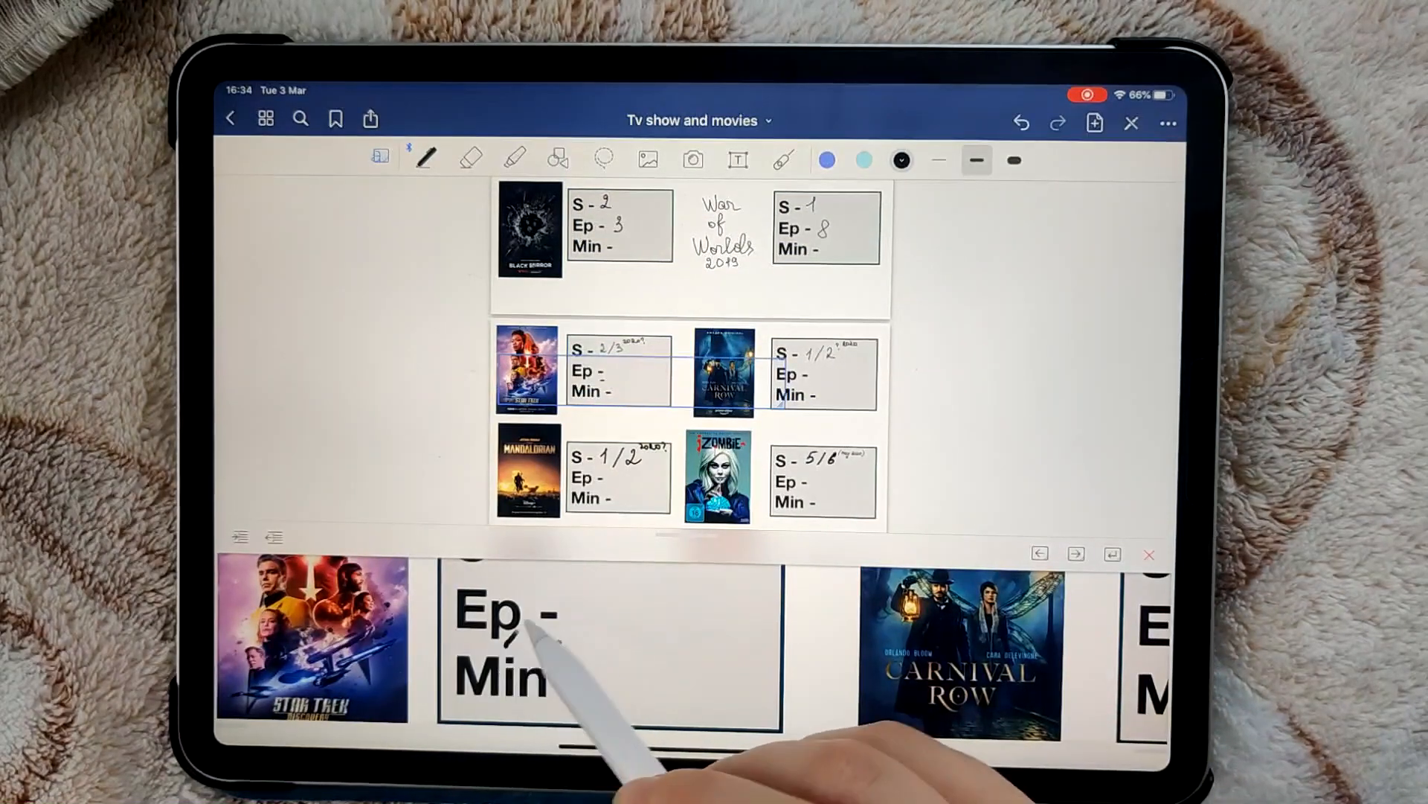
left_click_drag(546, 628, 1075, 639)
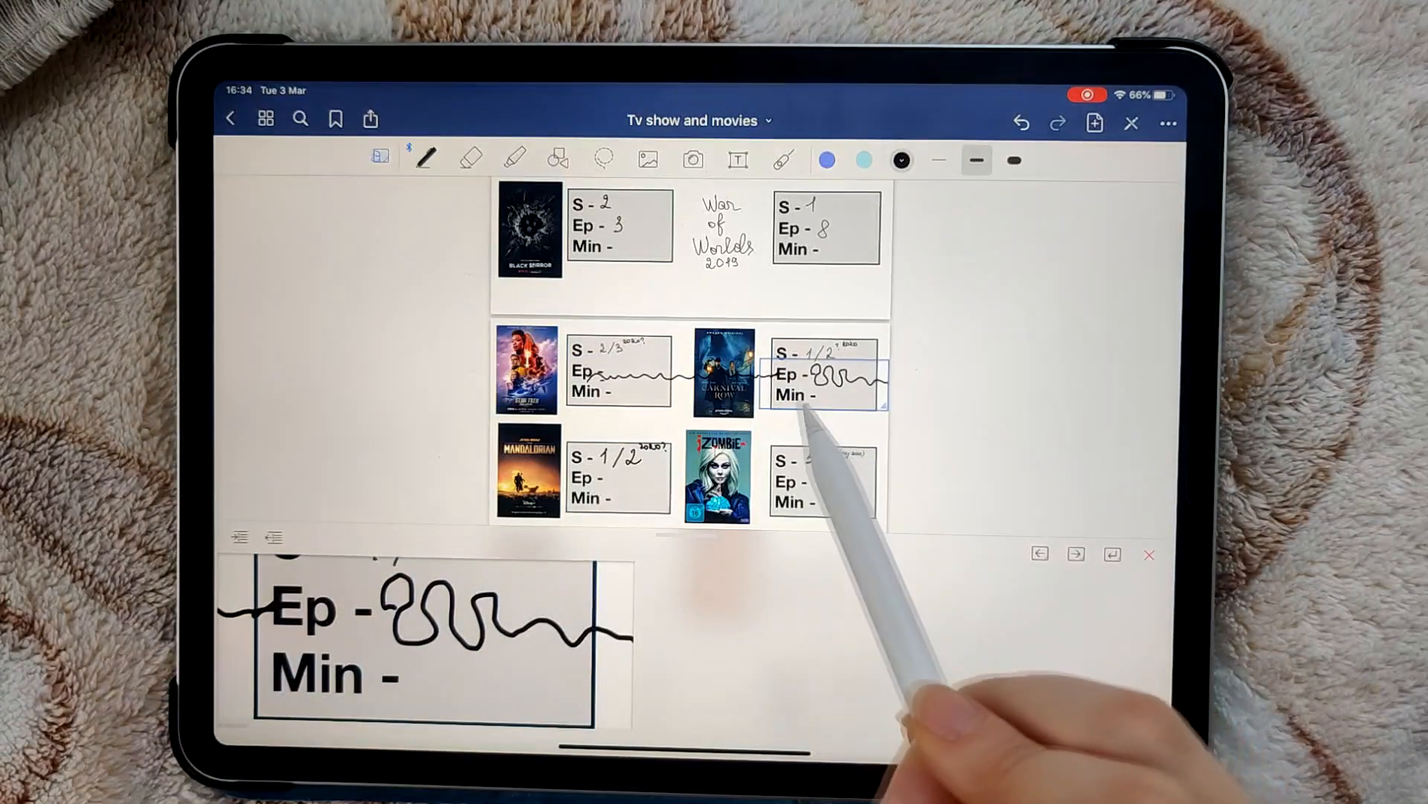
type("5/6 (may 2020")
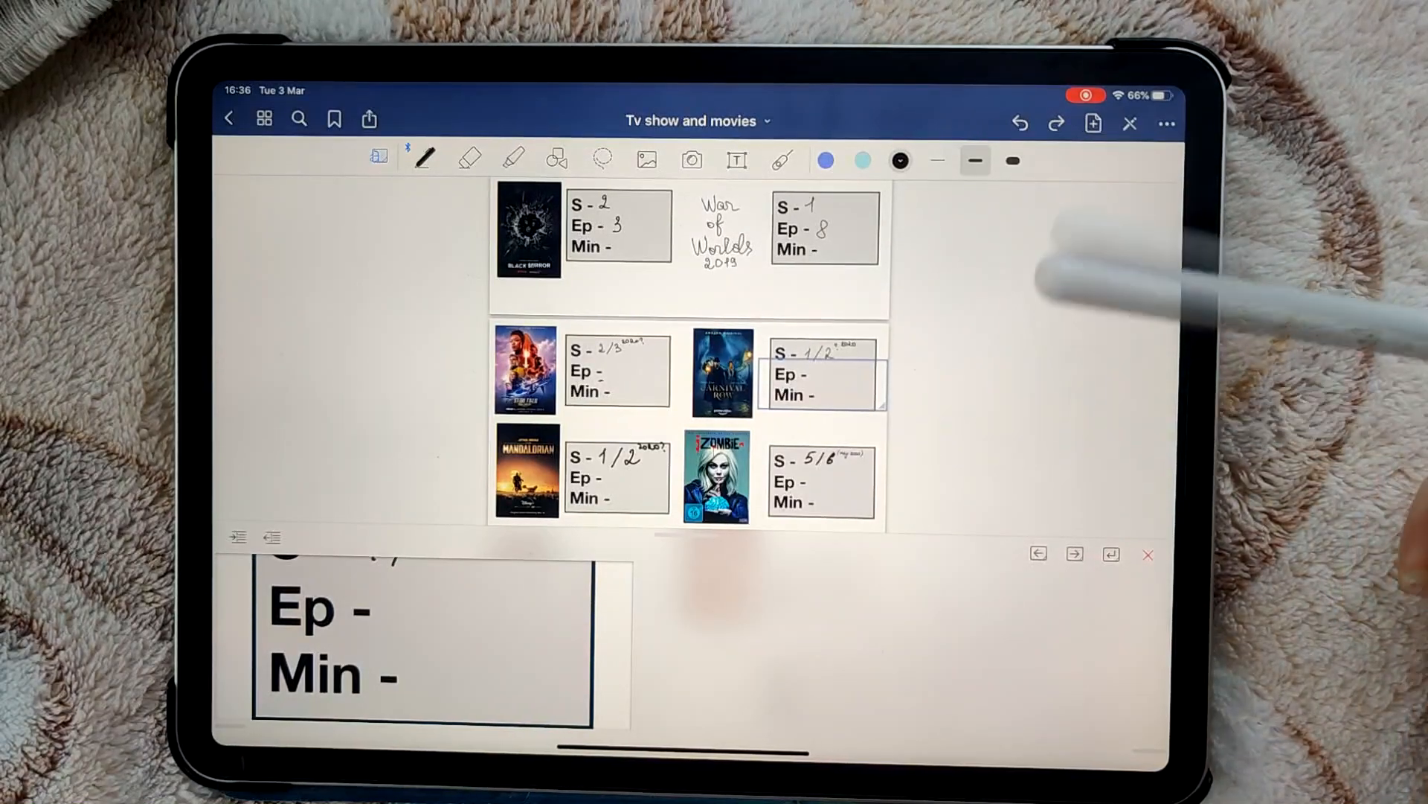
Select the pen and open its colour palette on the Custom colour grid
left_click(423, 159)
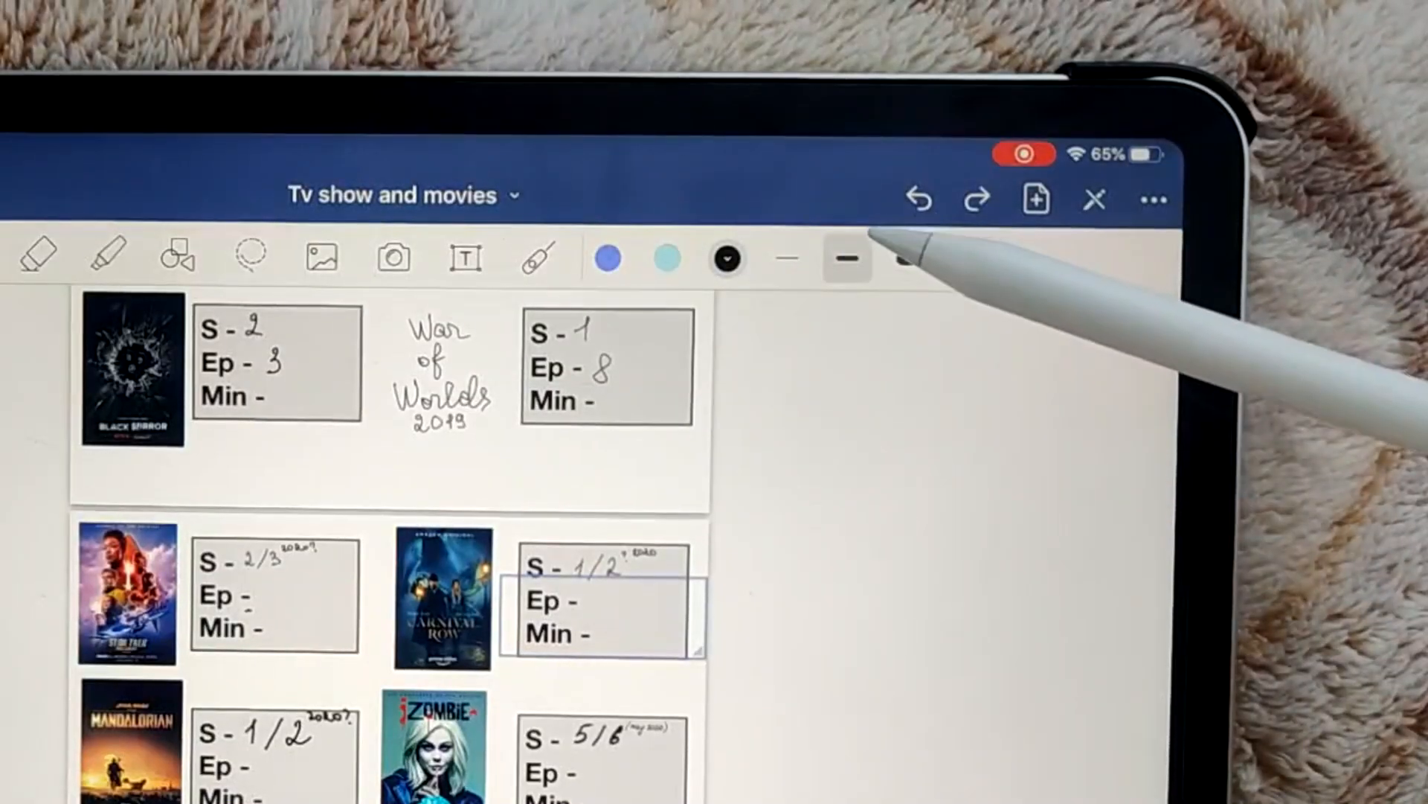
left_click(728, 257)
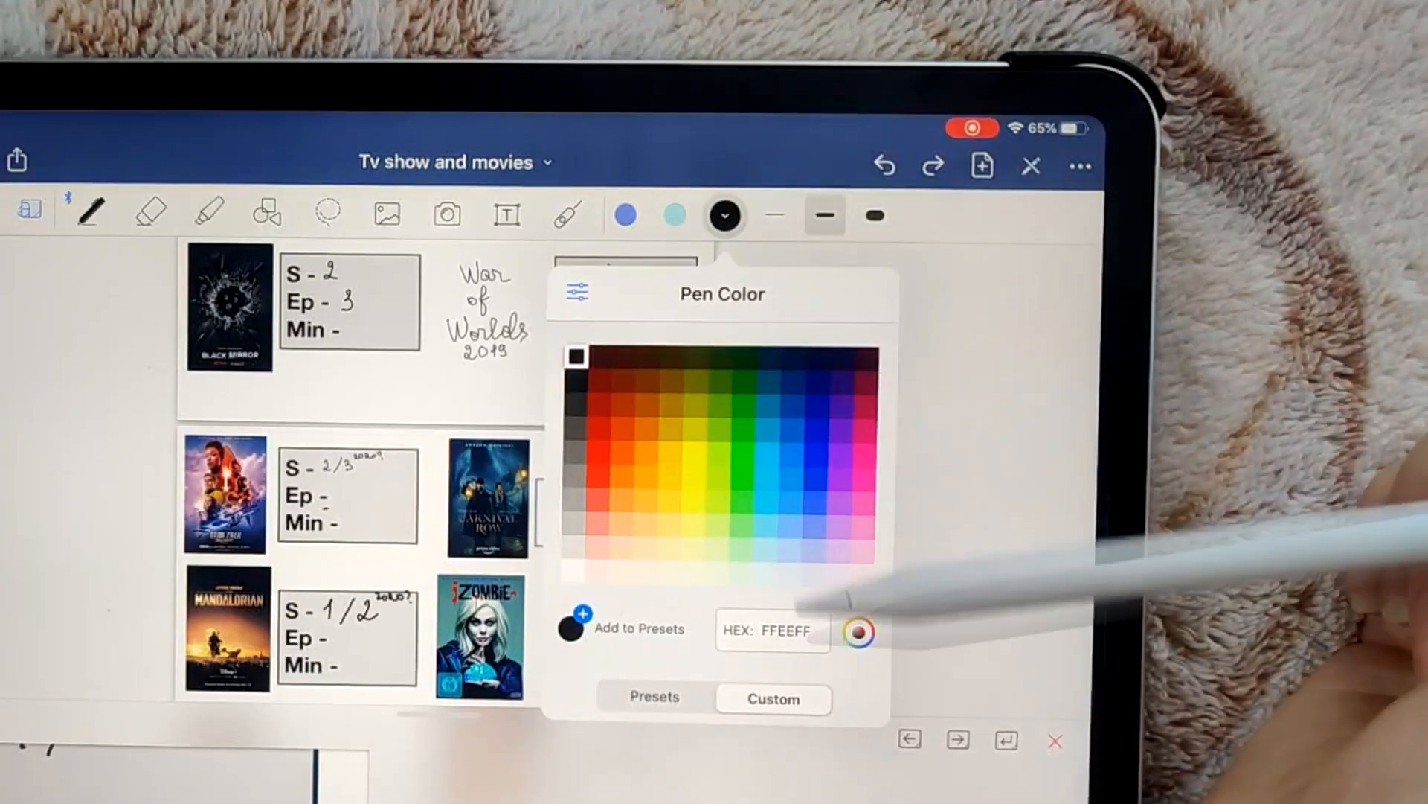
left_click(655, 575)
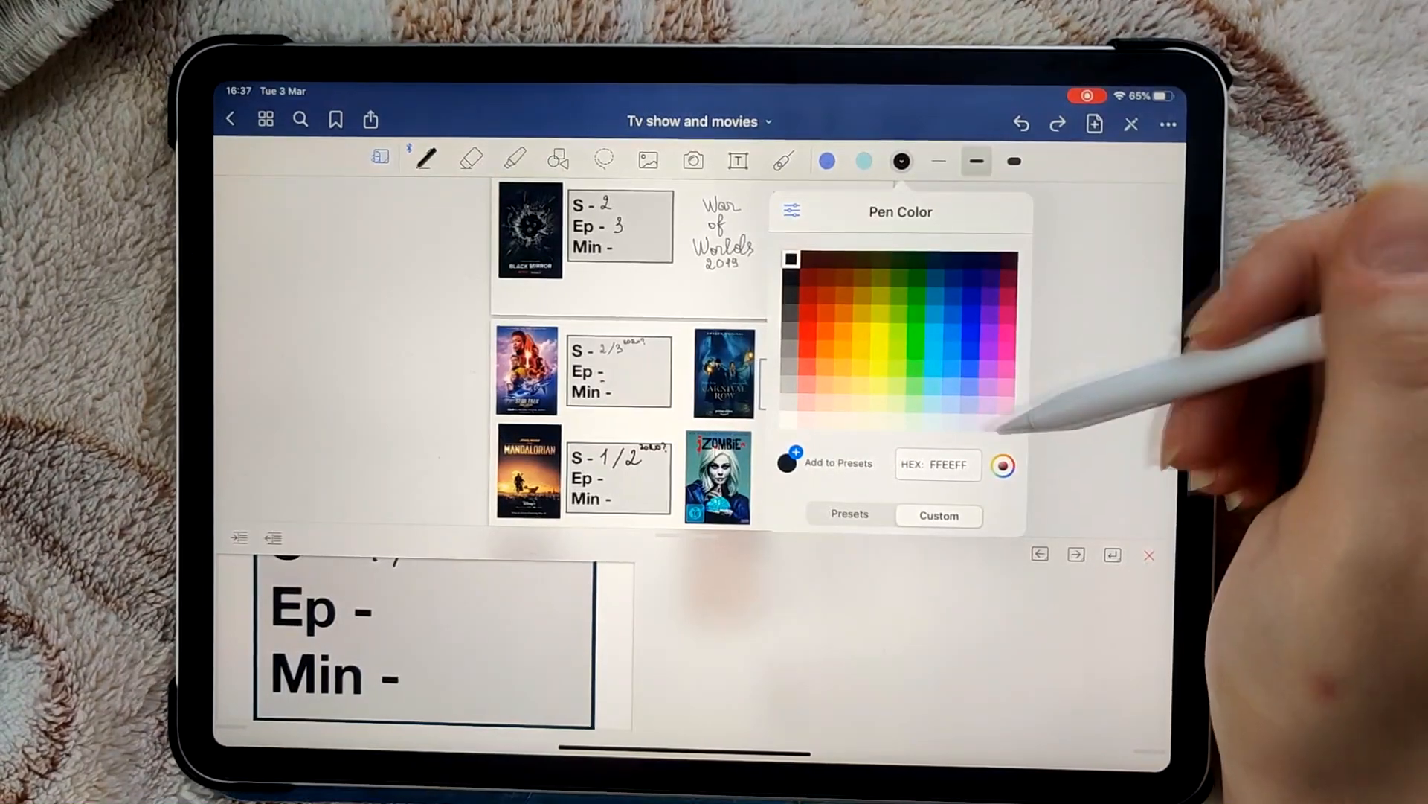
mouse_move(1074, 382)
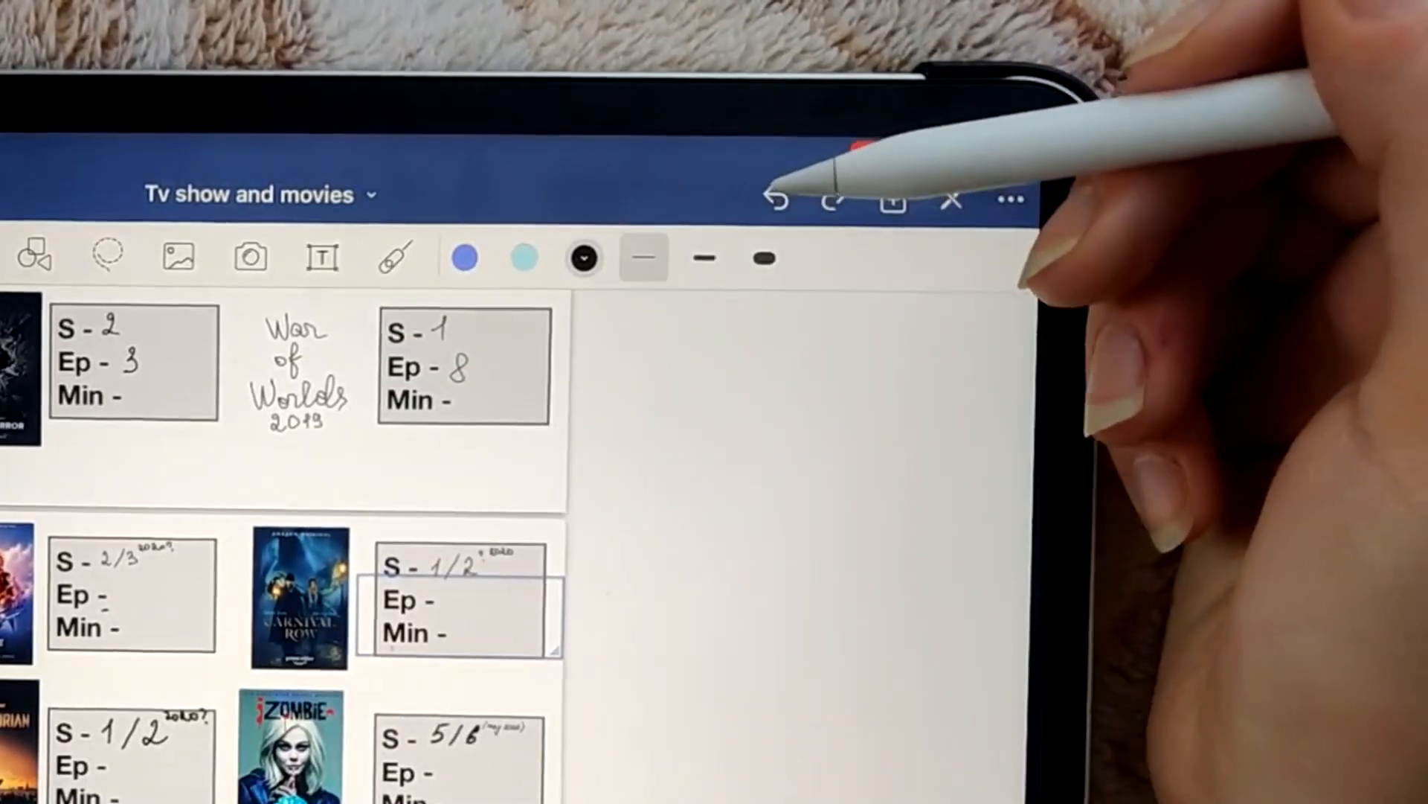
Adjust the pen line thickness, then choose the eraser with its options popover
left_click(645, 258)
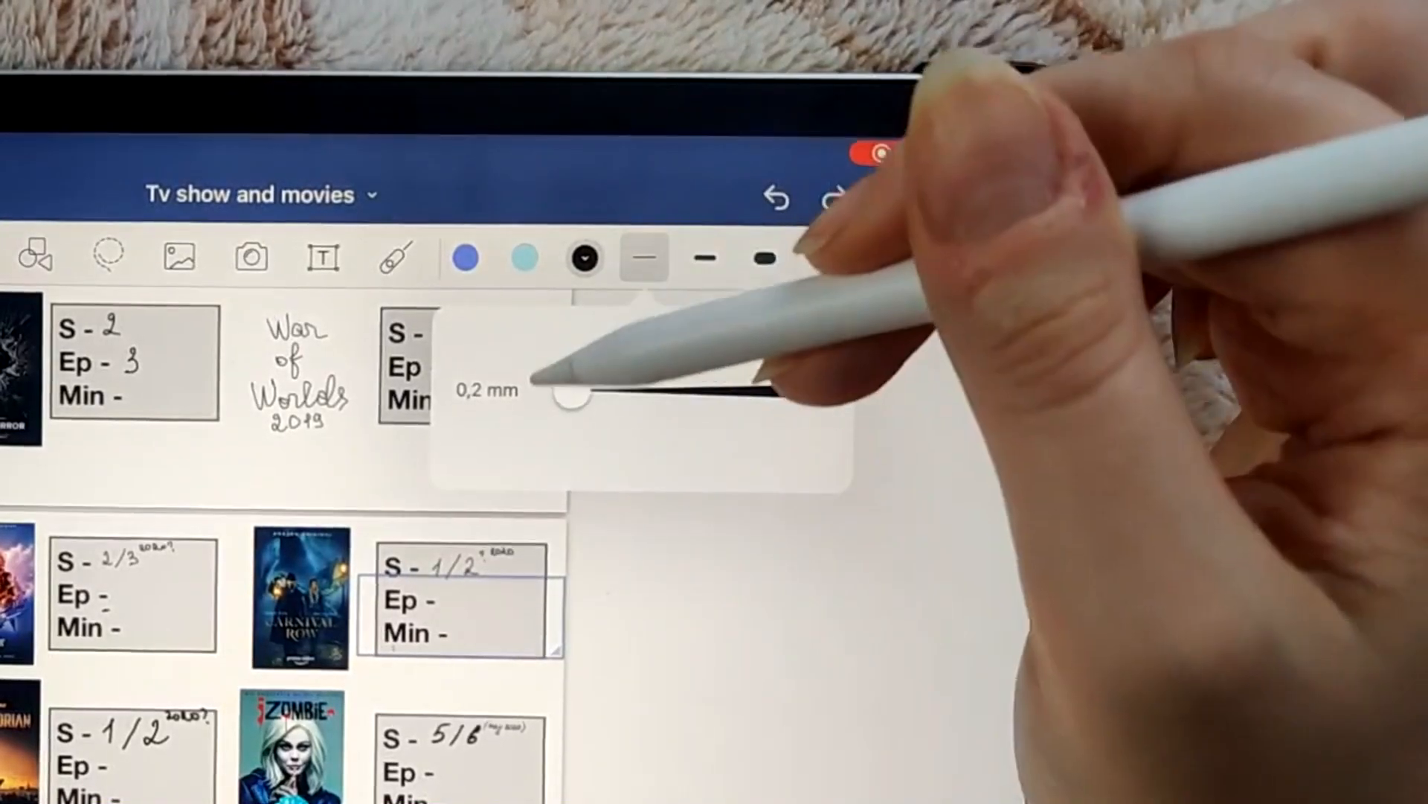
left_click_drag(566, 398, 793, 342)
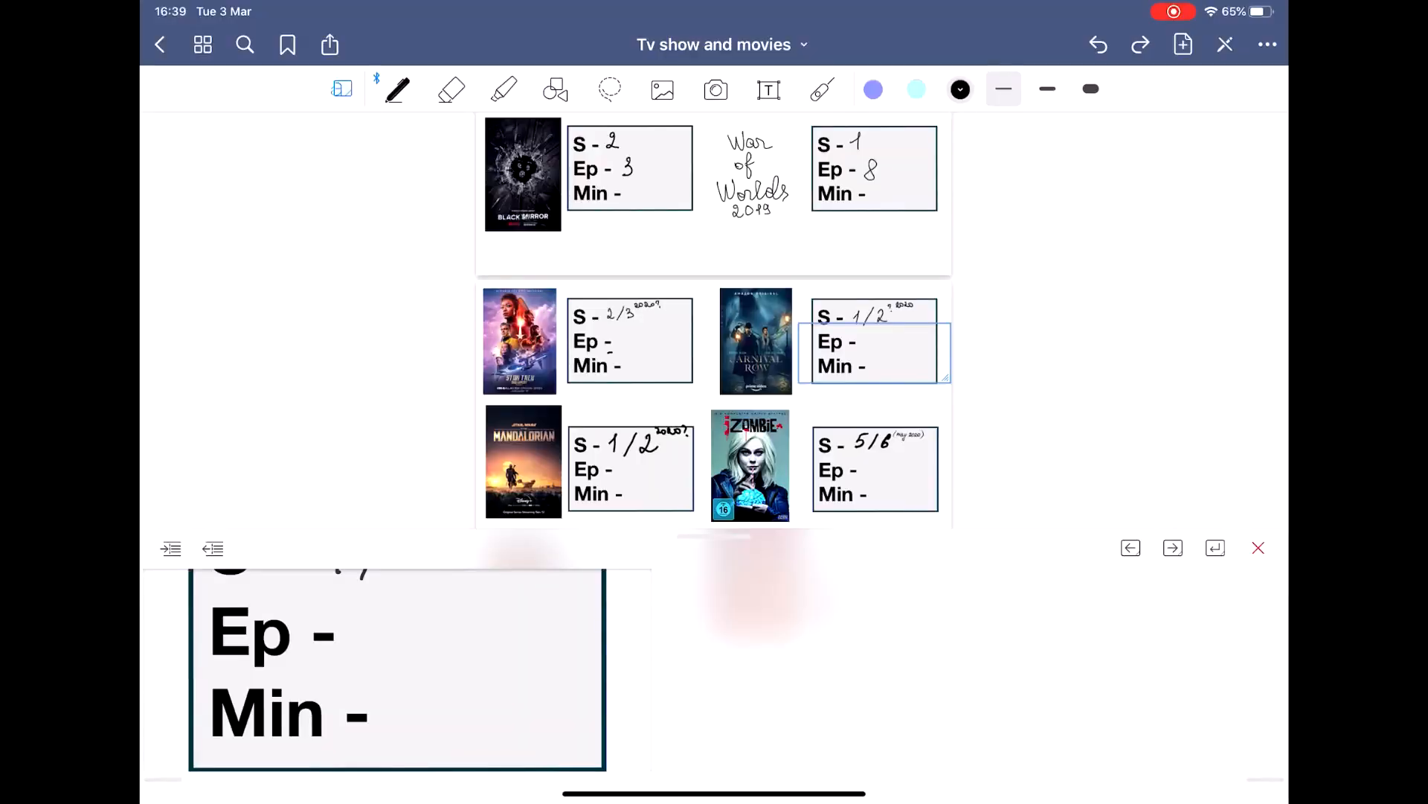
left_click(452, 90)
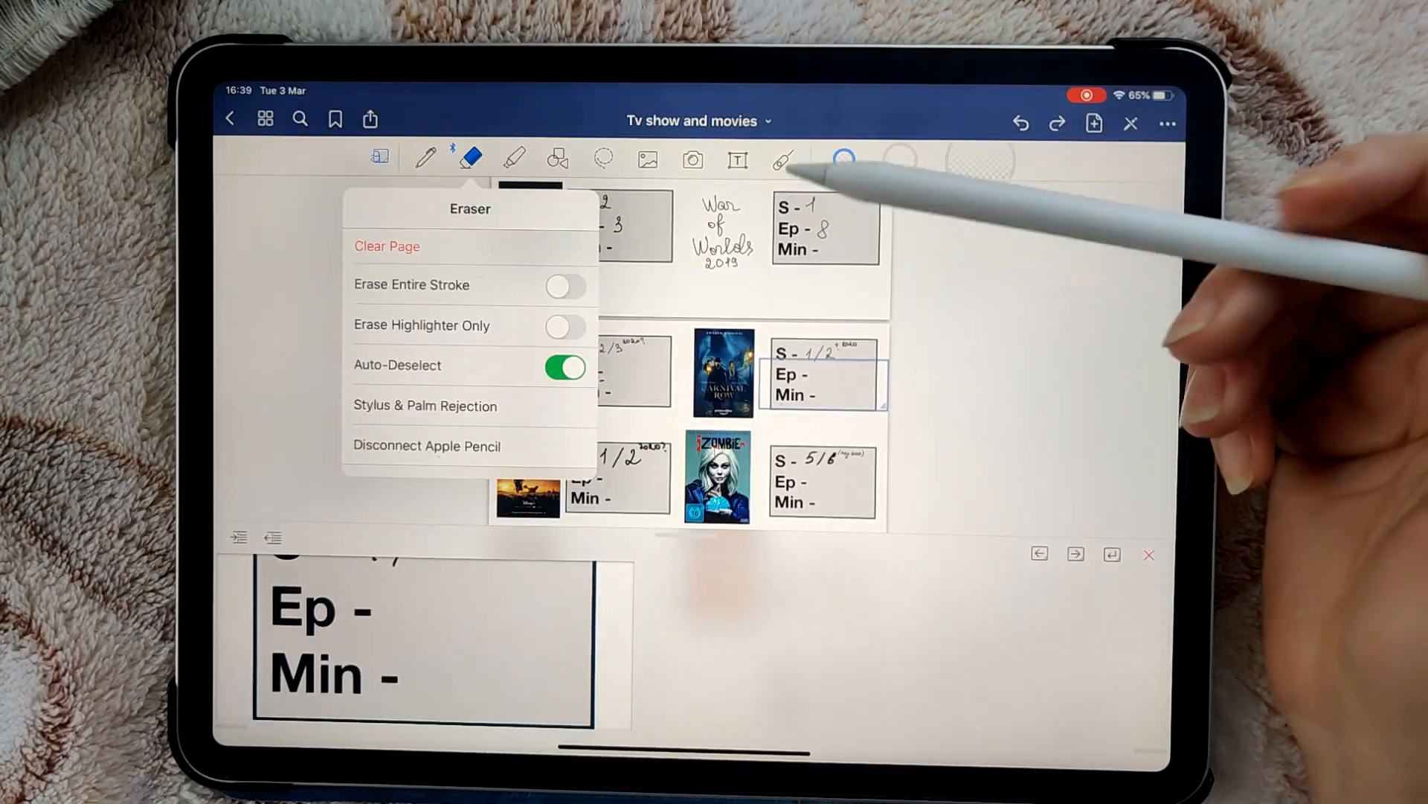
mouse_move(592, 411)
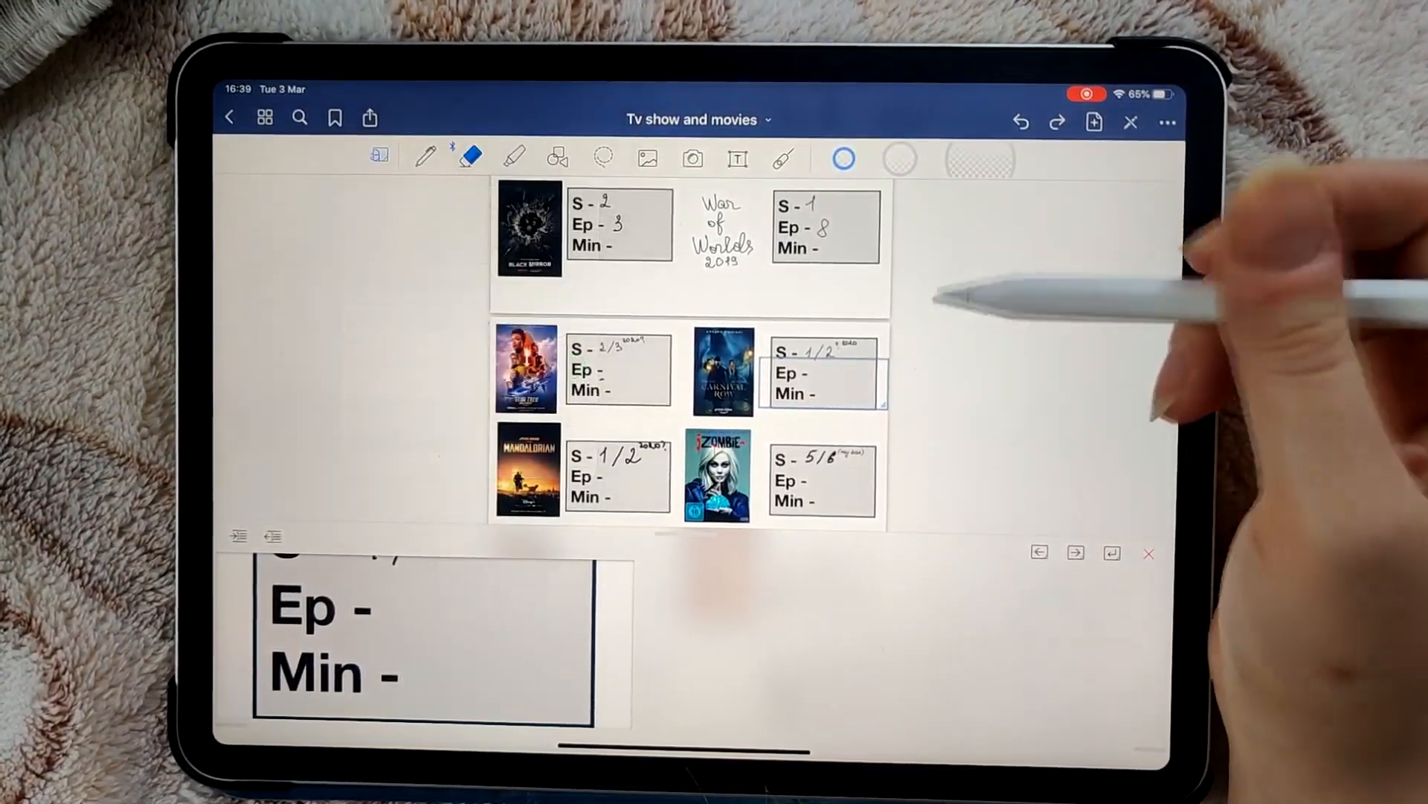
Handwrite episode 13 after Ep in the Carnival Row box with the pen
left_click(424, 158)
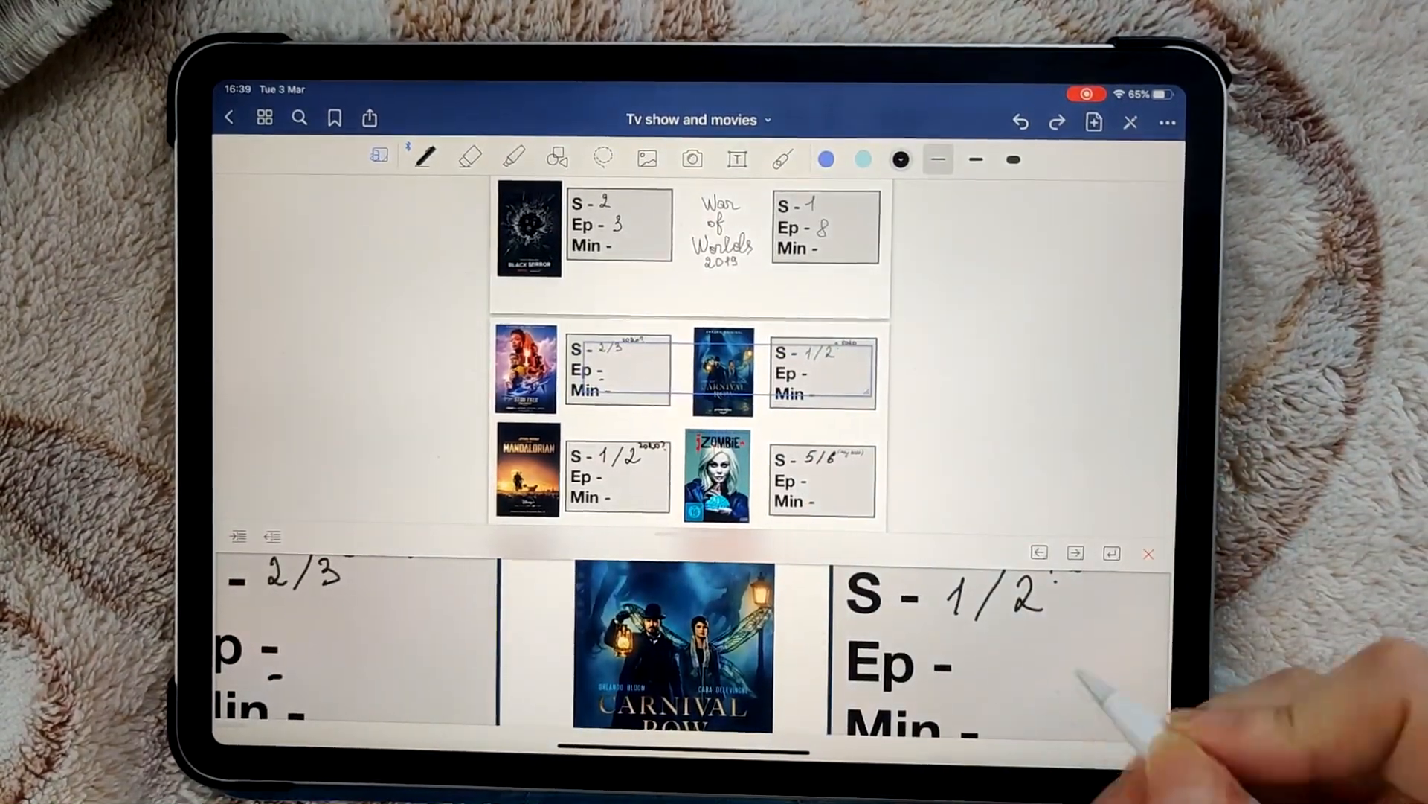
type("10")
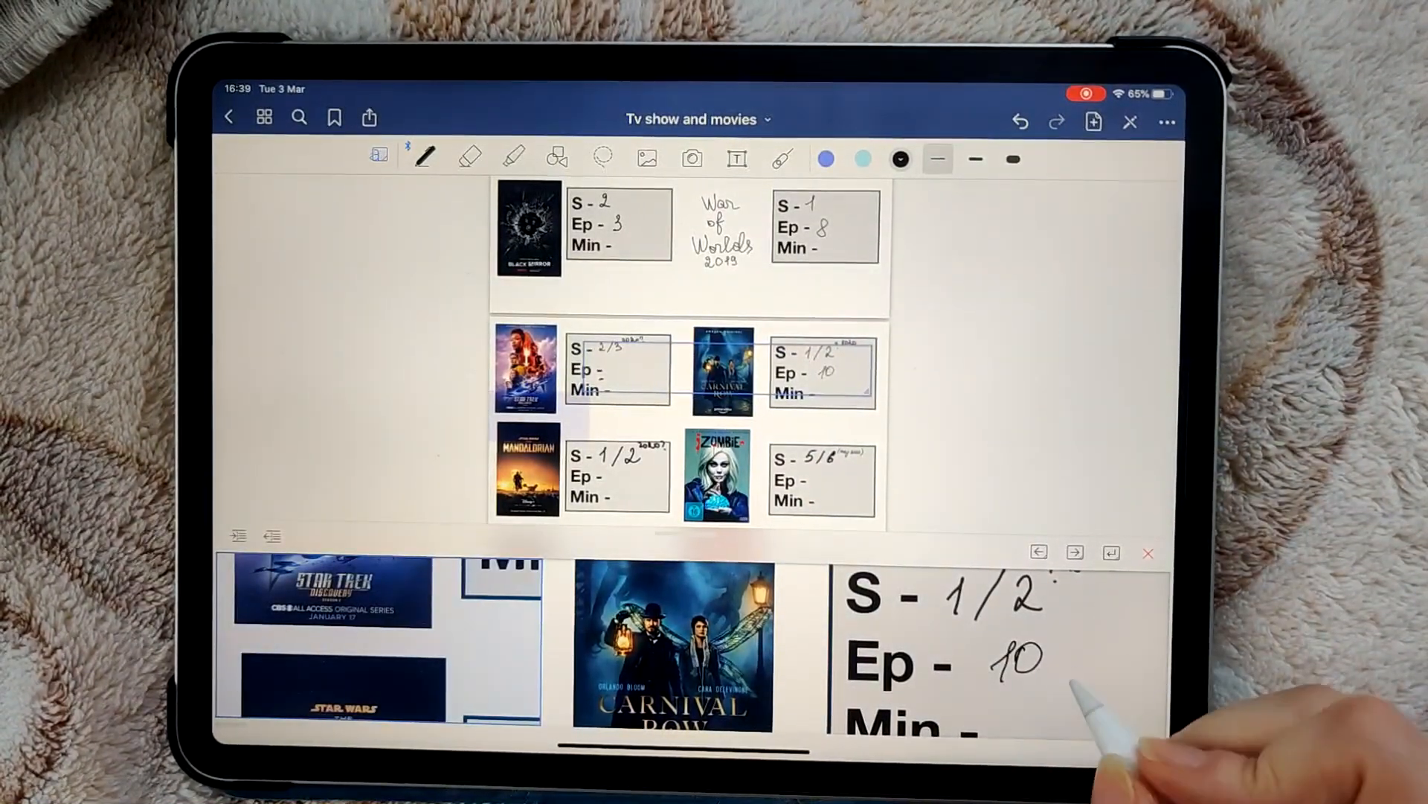
type("and 12")
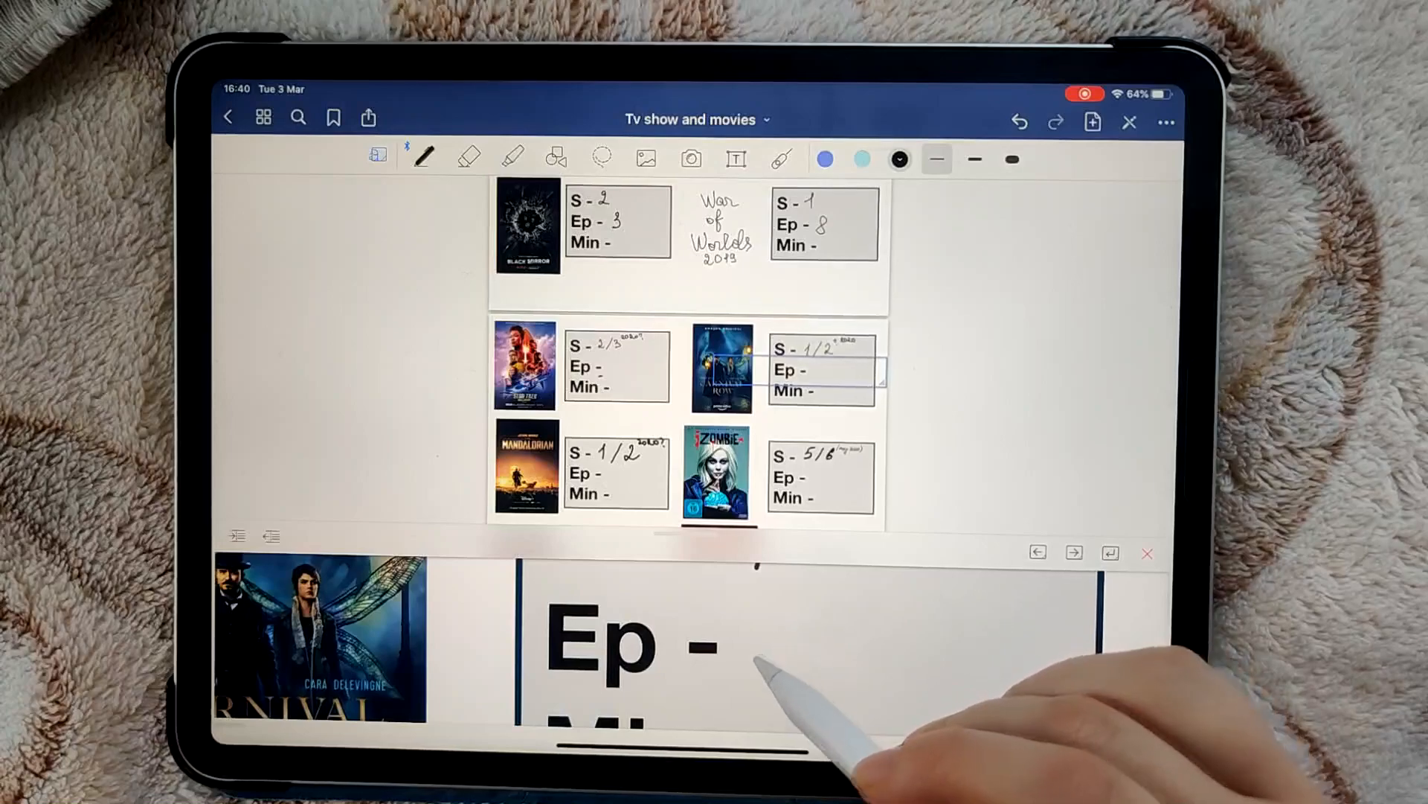
type("13")
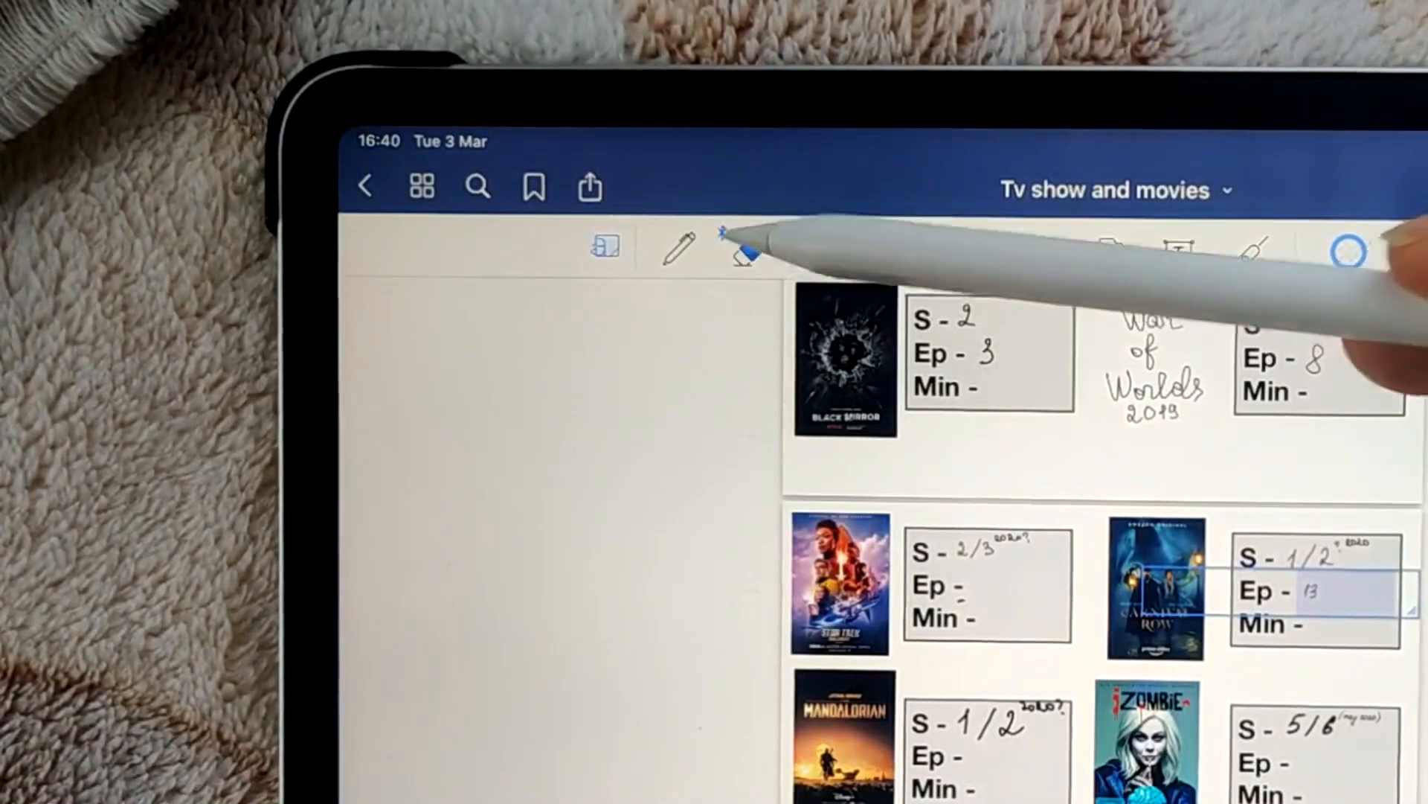
Erase the handwritten 13 with the eraser and move down to the Outpost / Silicon Valley page
left_click(747, 248)
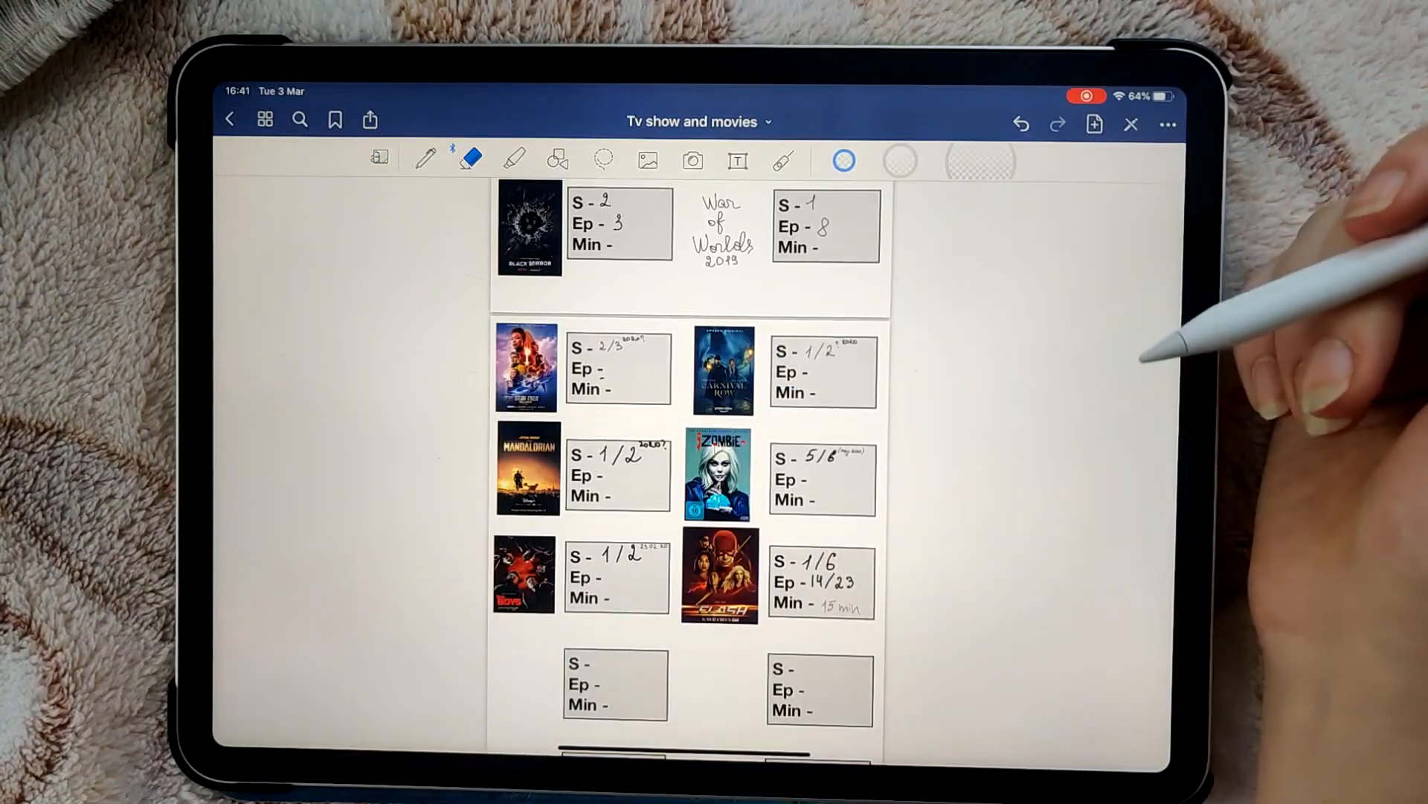
mouse_move(1185, 254)
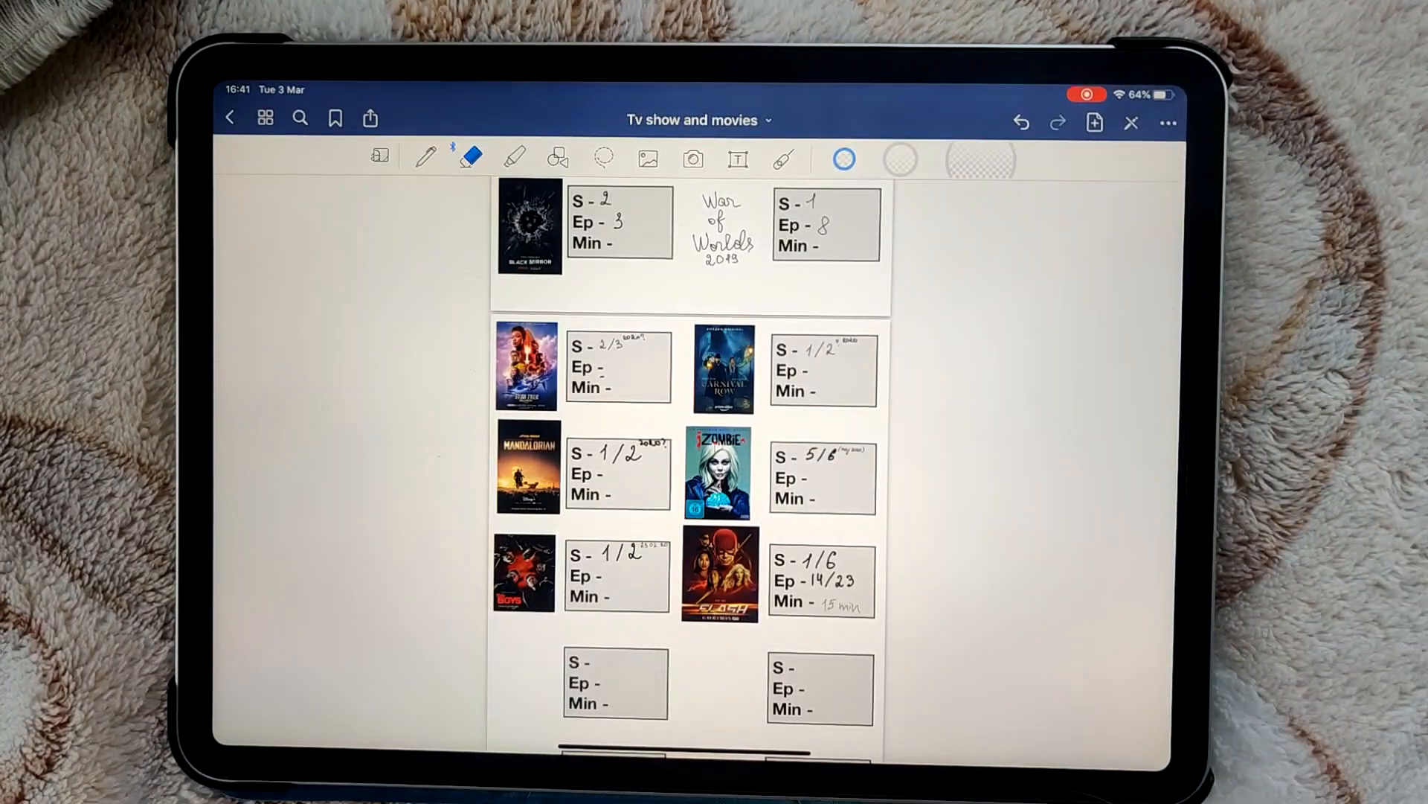
scroll("down", 3)
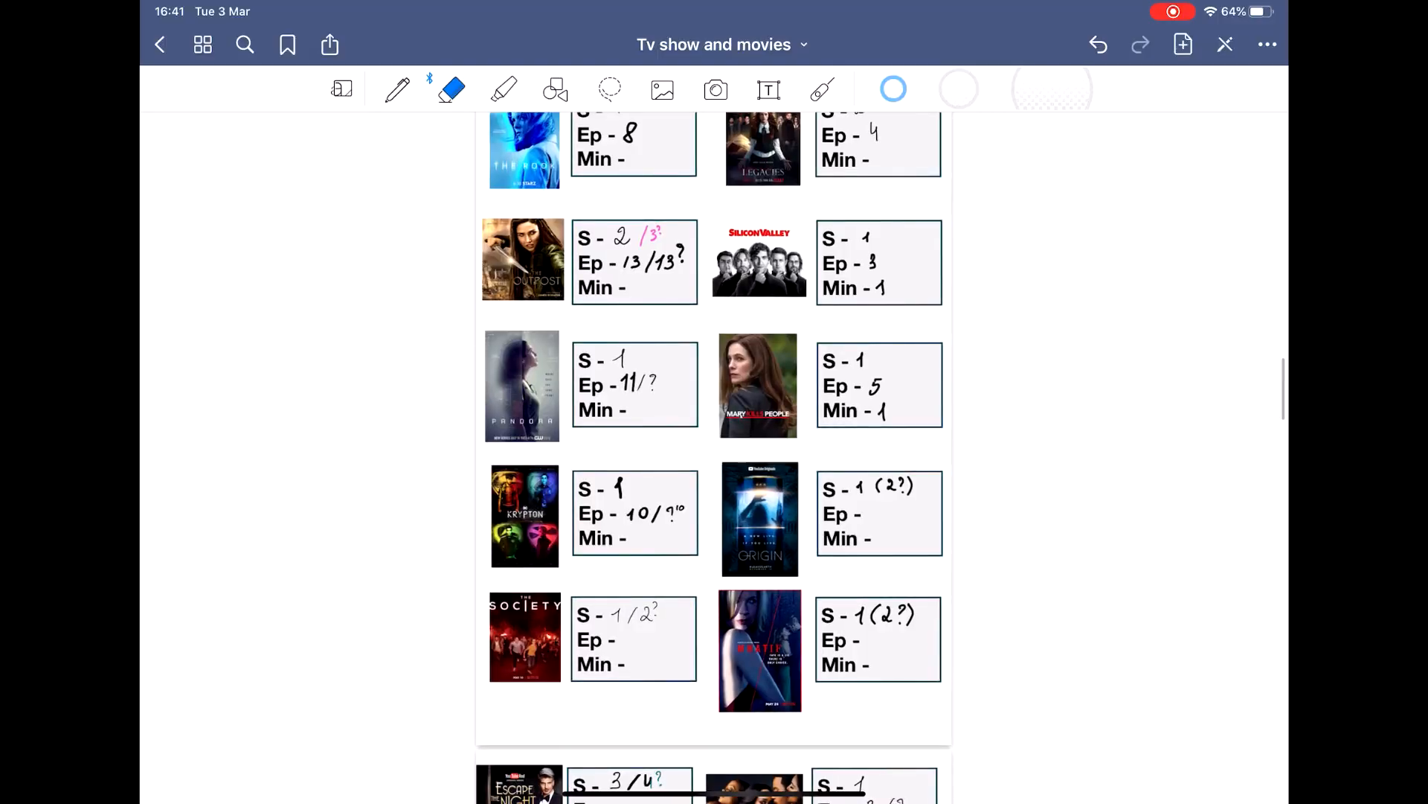
Choose the highlighter with a pink colour for marking the Silicon Valley numbers
left_click(504, 89)
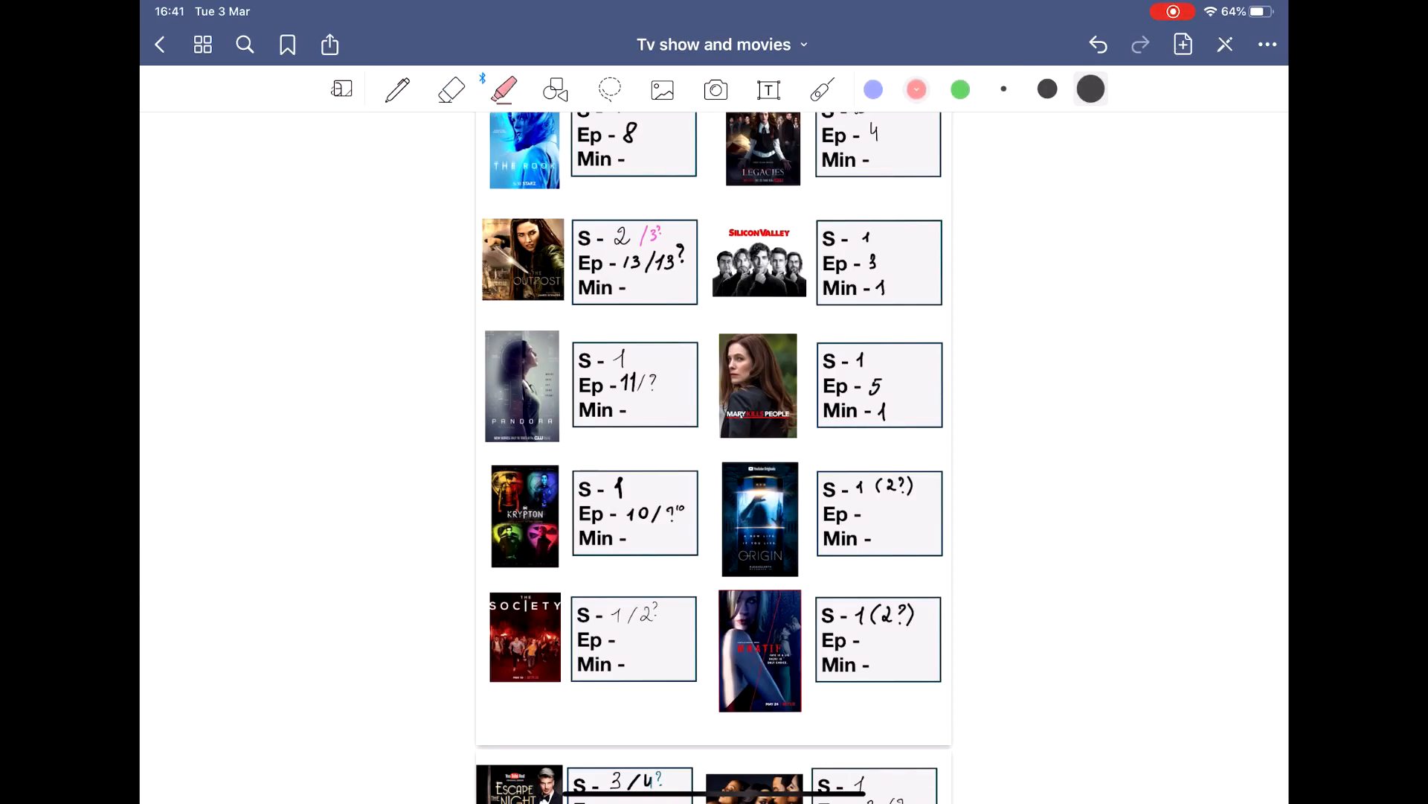
left_click(872, 89)
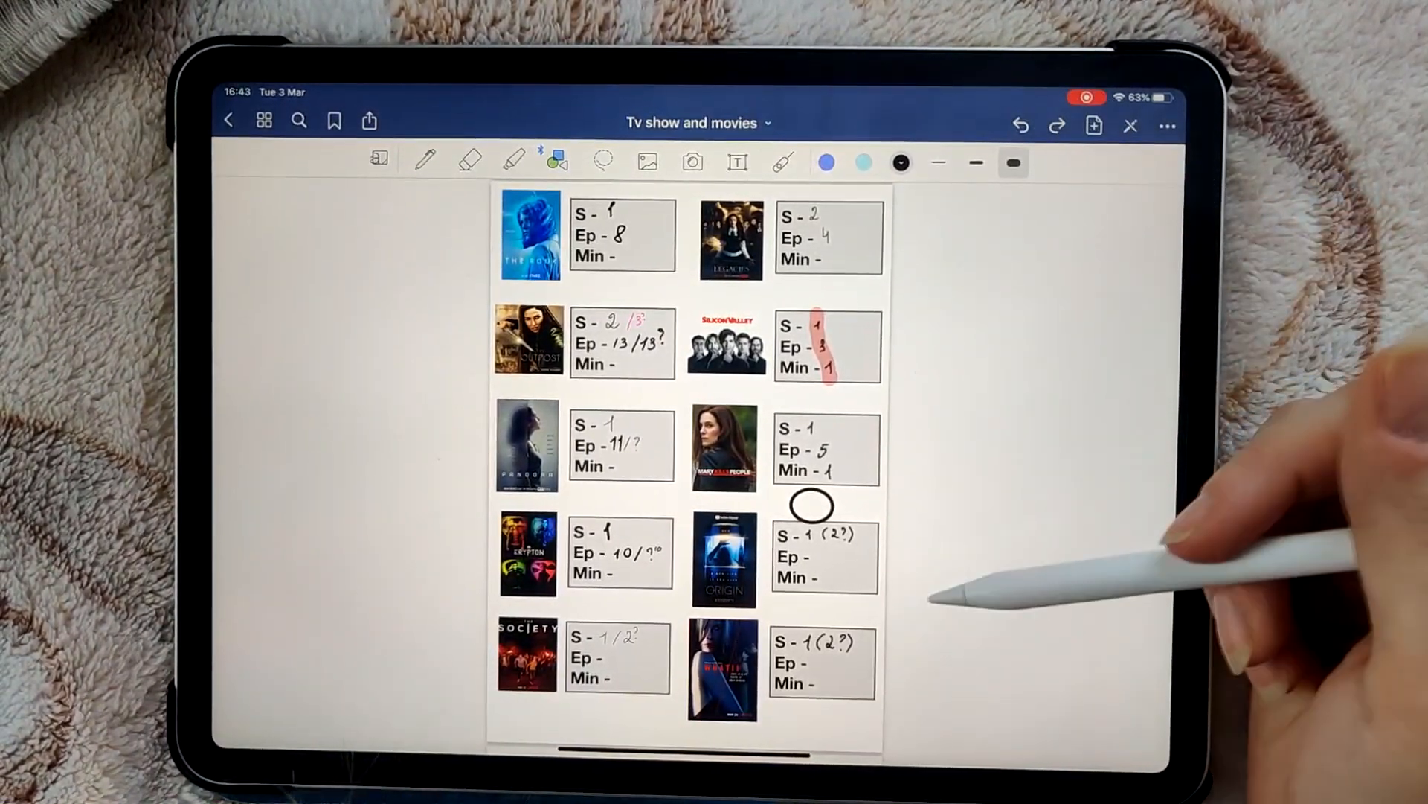
mouse_move(820, 537)
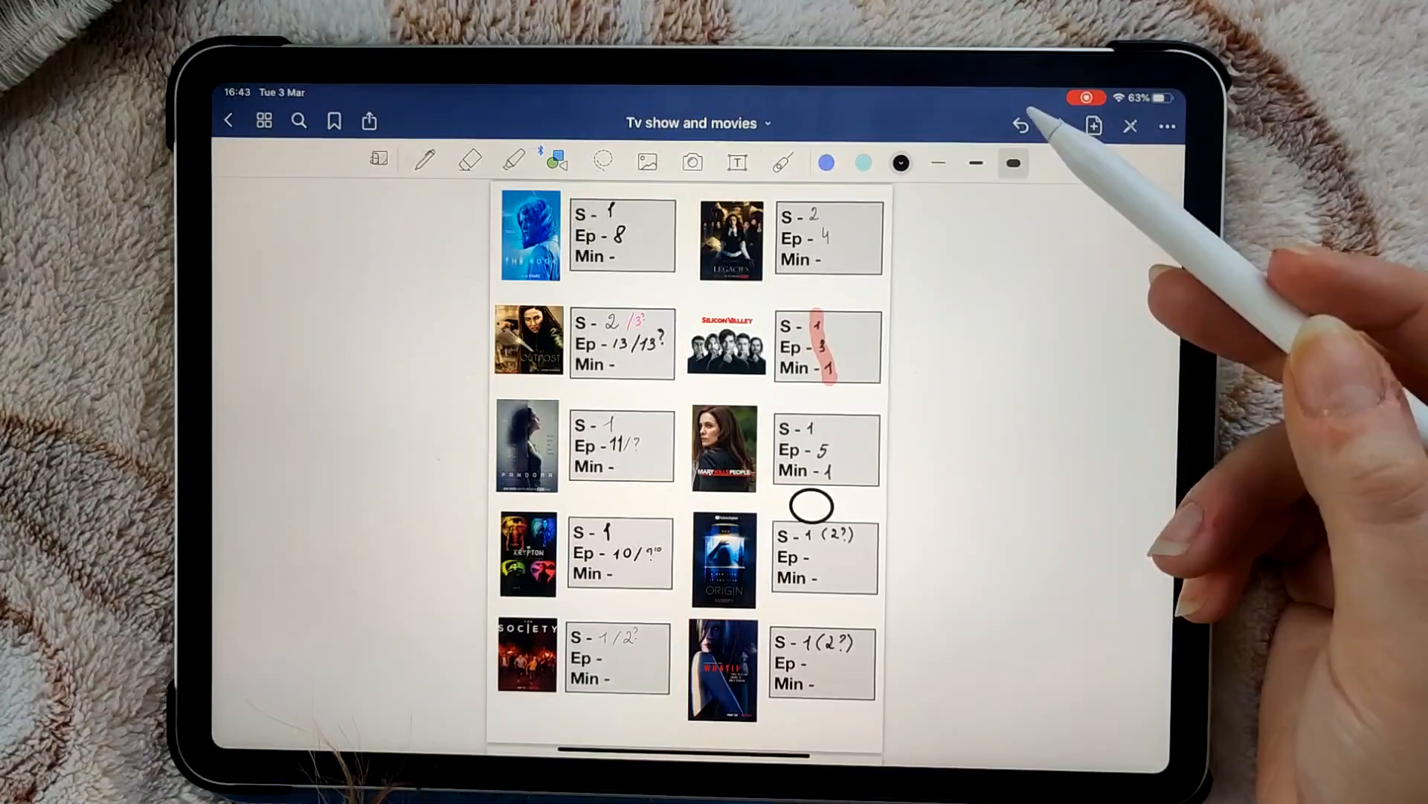
Undo the drawn circle below the Mary Kills People box
left_click(1021, 125)
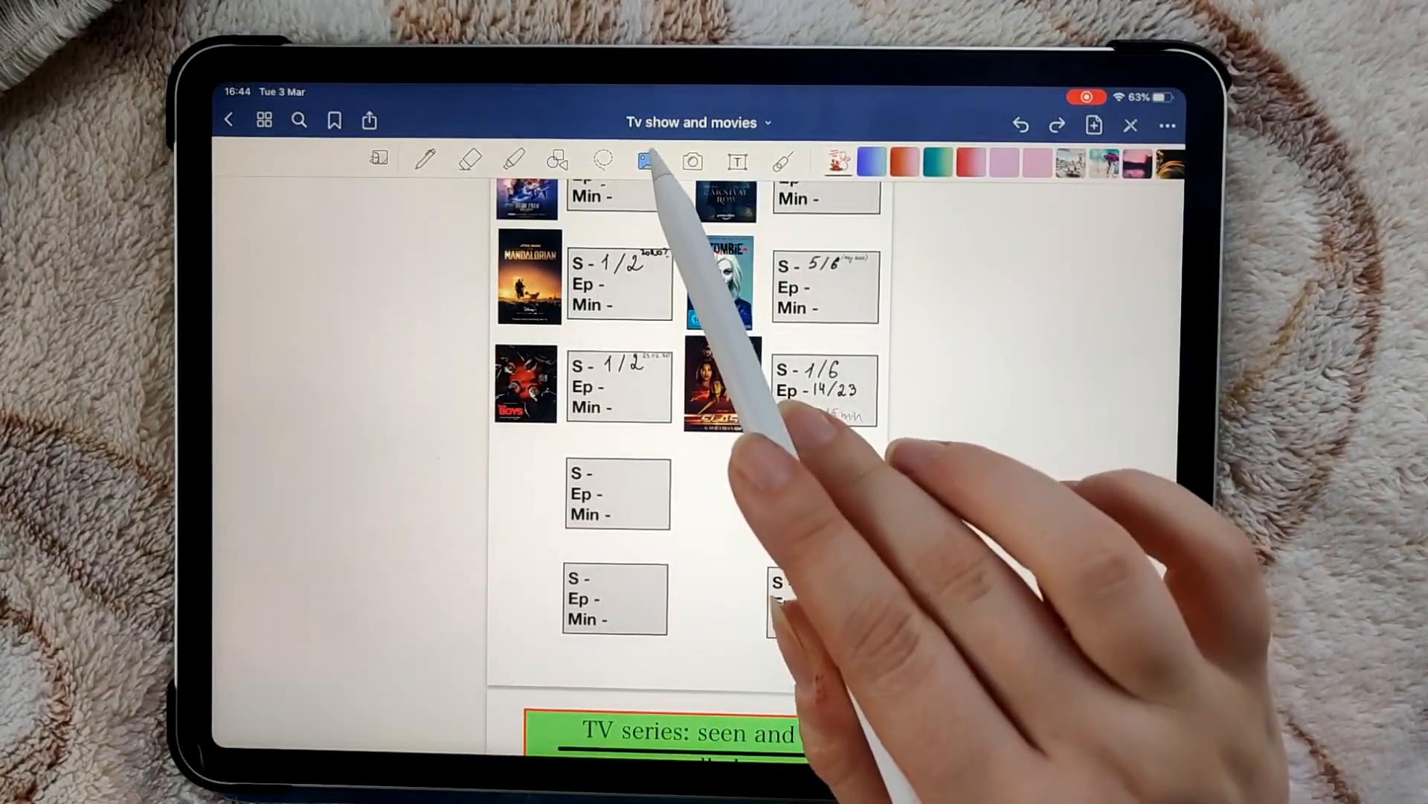
Switch to the Text tool to place a text box between the empty boxes
left_click(647, 161)
type("Jhjlhl")
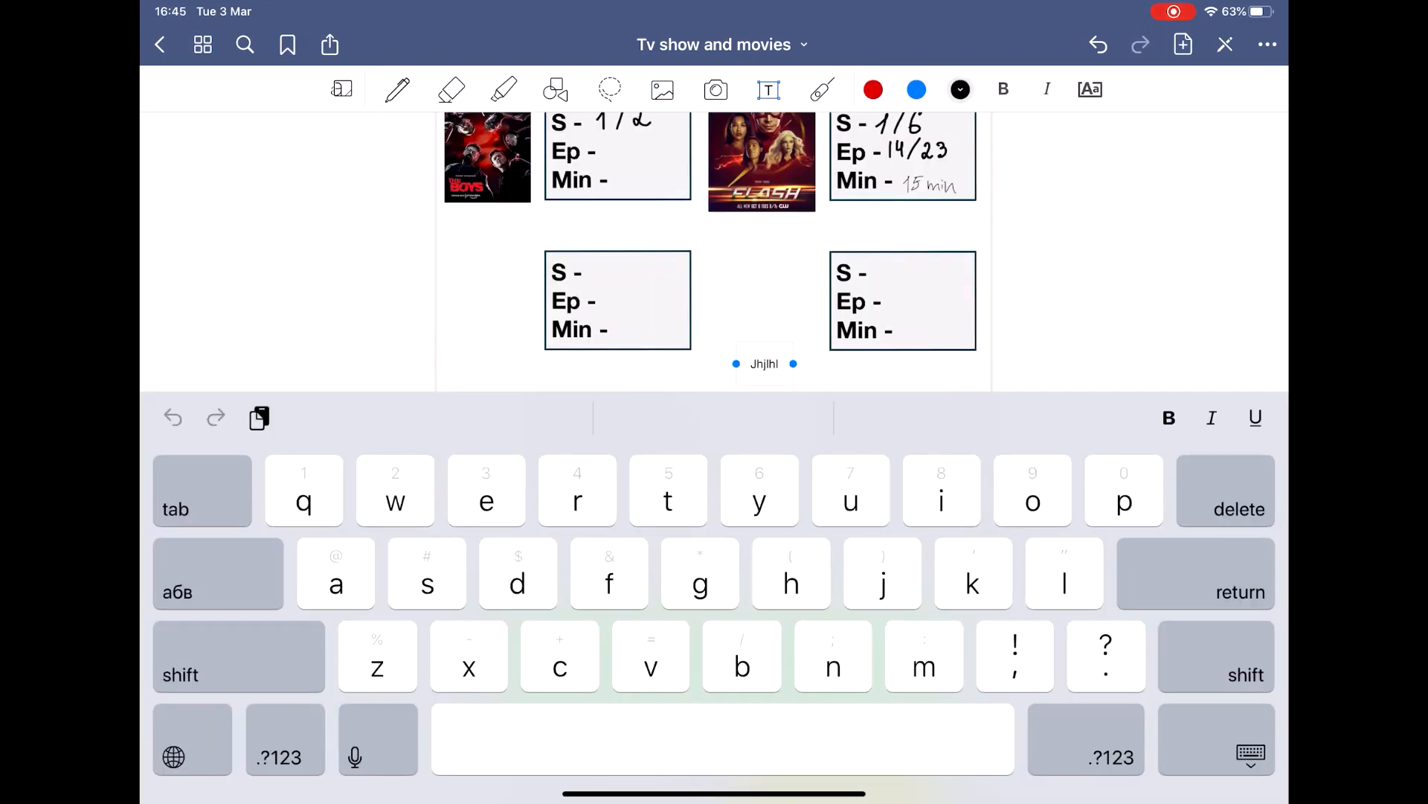
Style the text box at size 10, Hiragino Maru Gothic ProN, left-aligned, holding placeholder 'Jhjlh'
left_click(1090, 89)
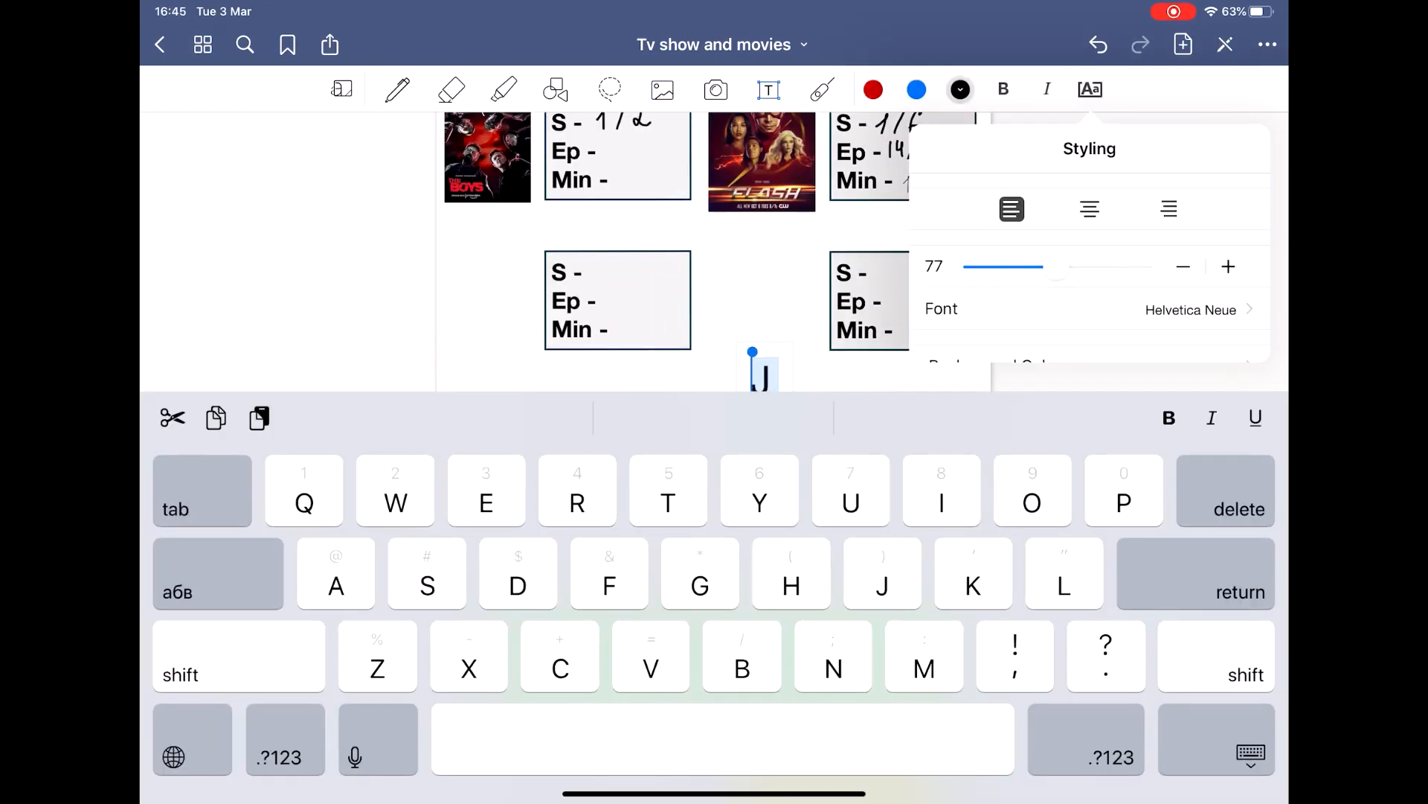
left_click_drag(1029, 266, 965, 267)
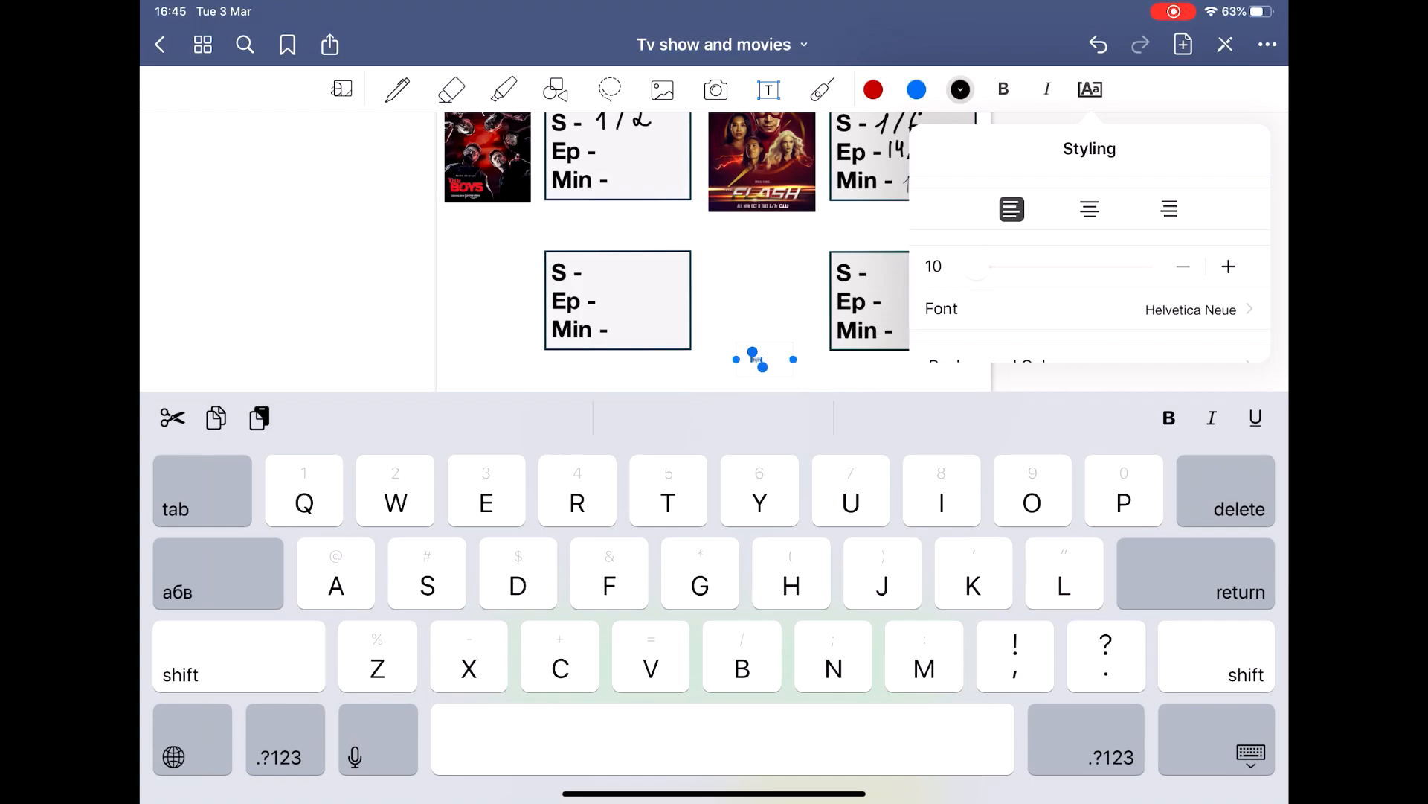
left_click(1185, 310)
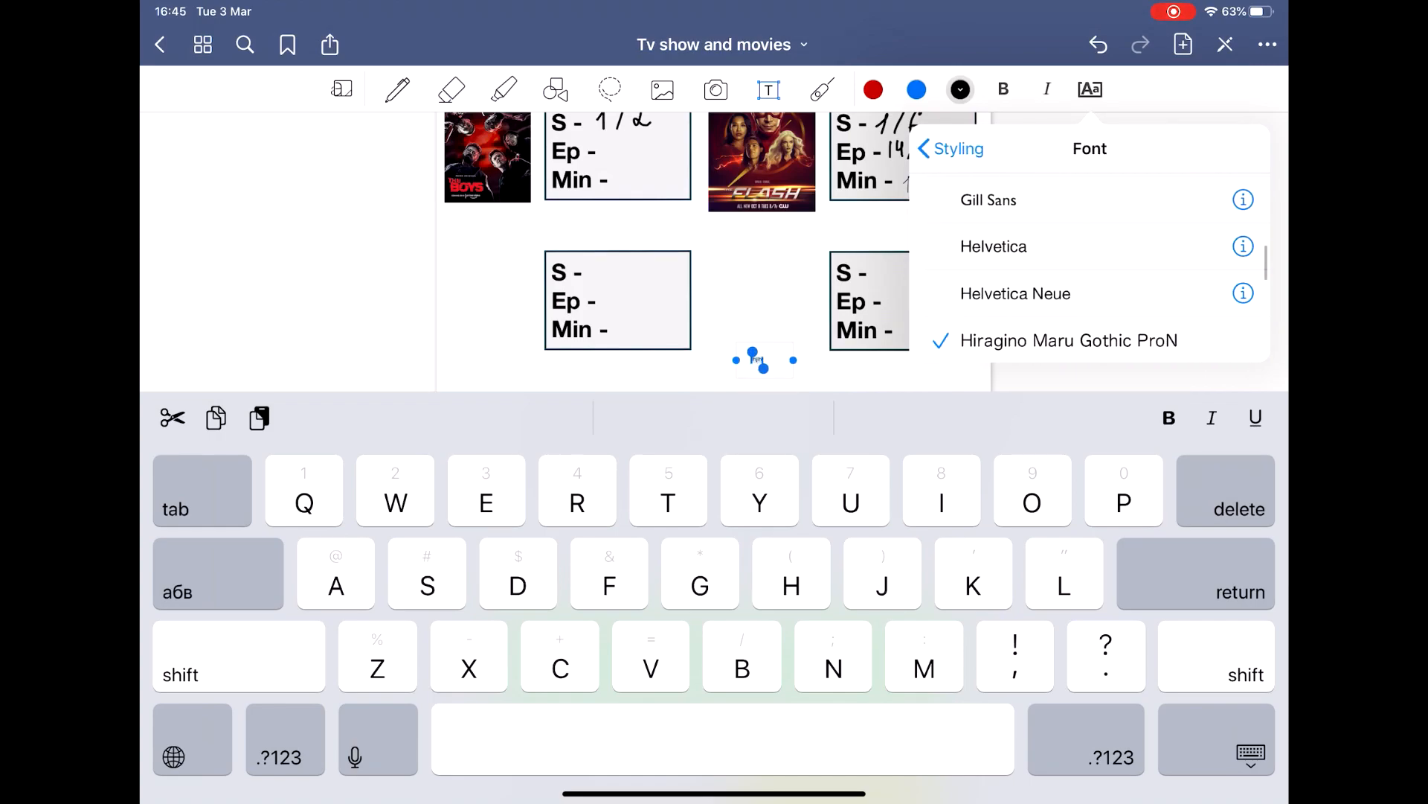
left_click(926, 149)
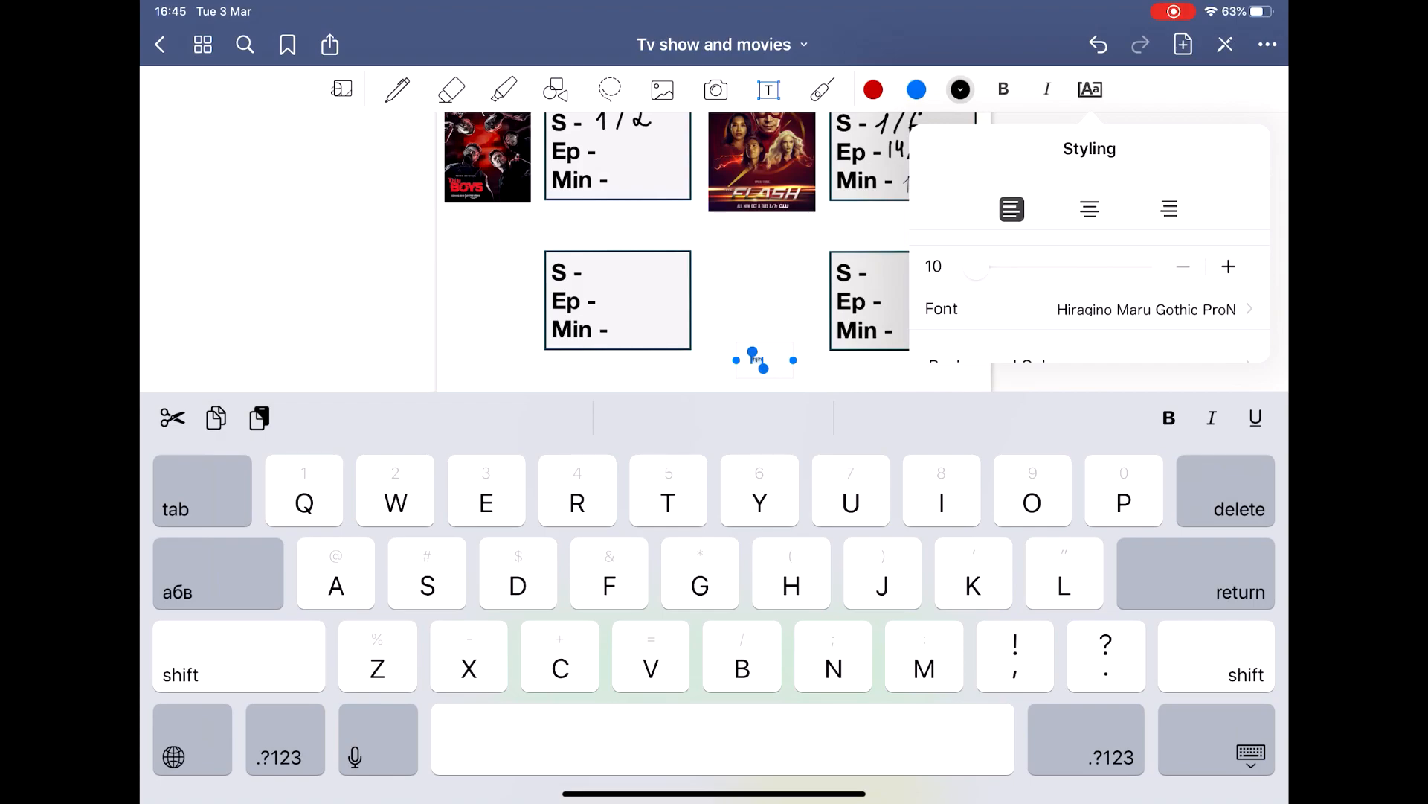
left_click(1089, 209)
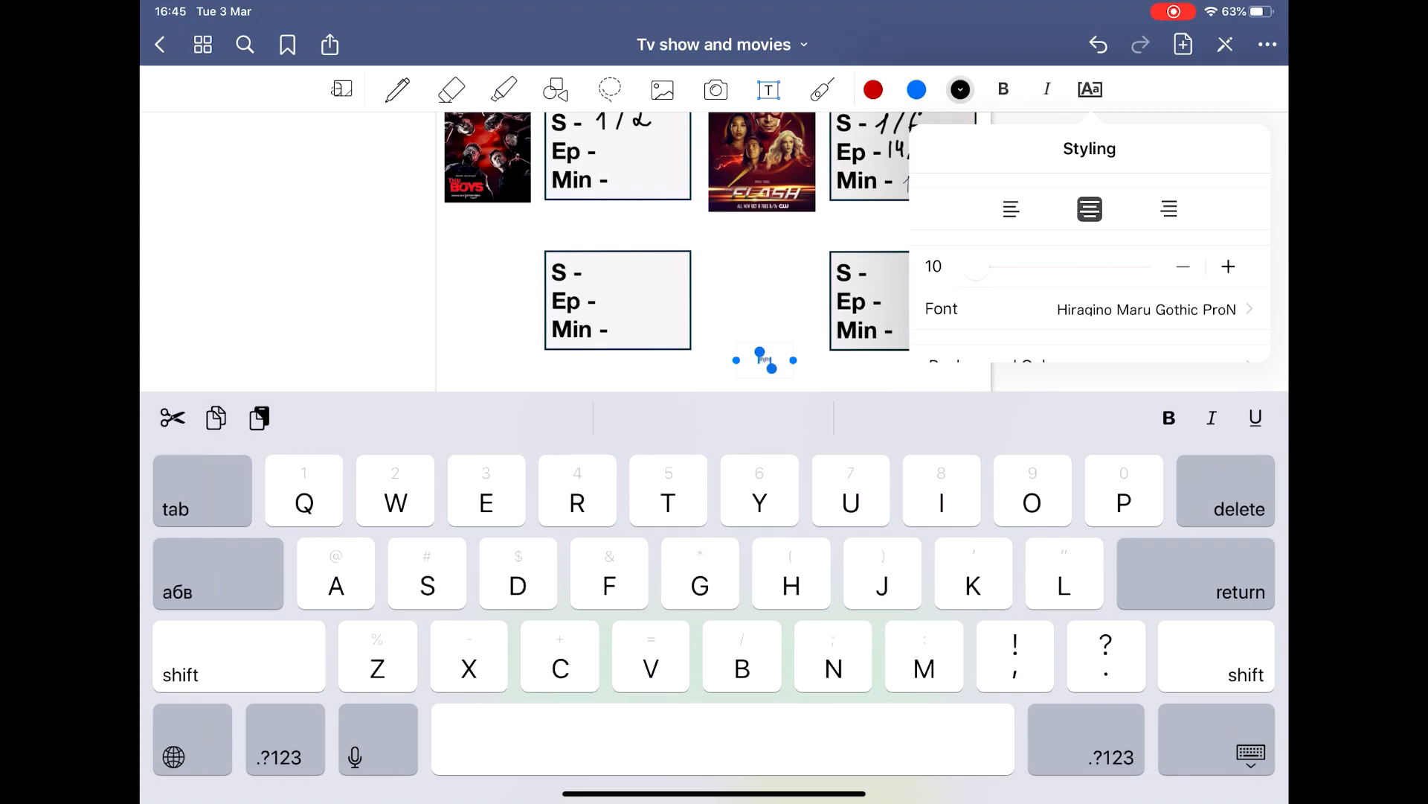
left_click(1012, 209)
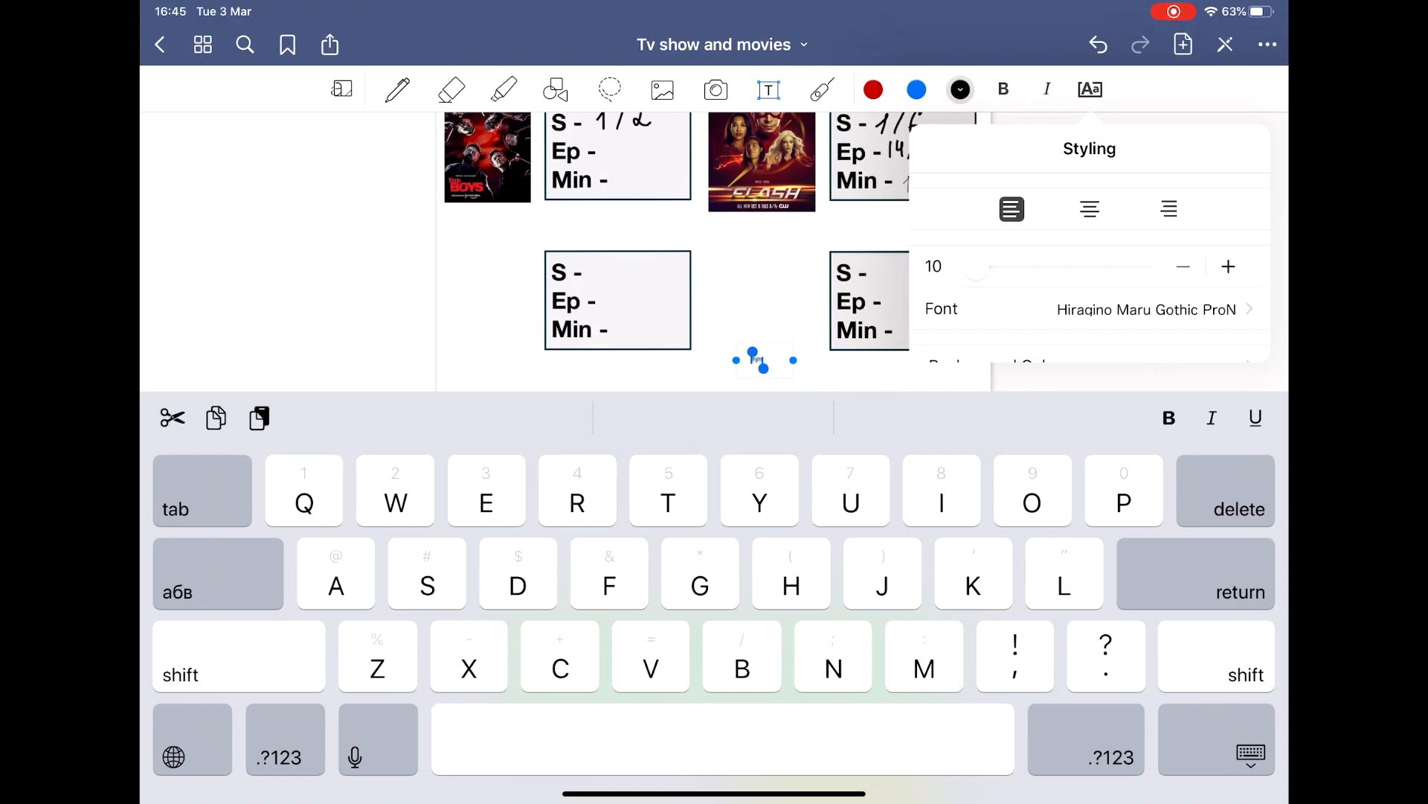
type("Jhjlh")
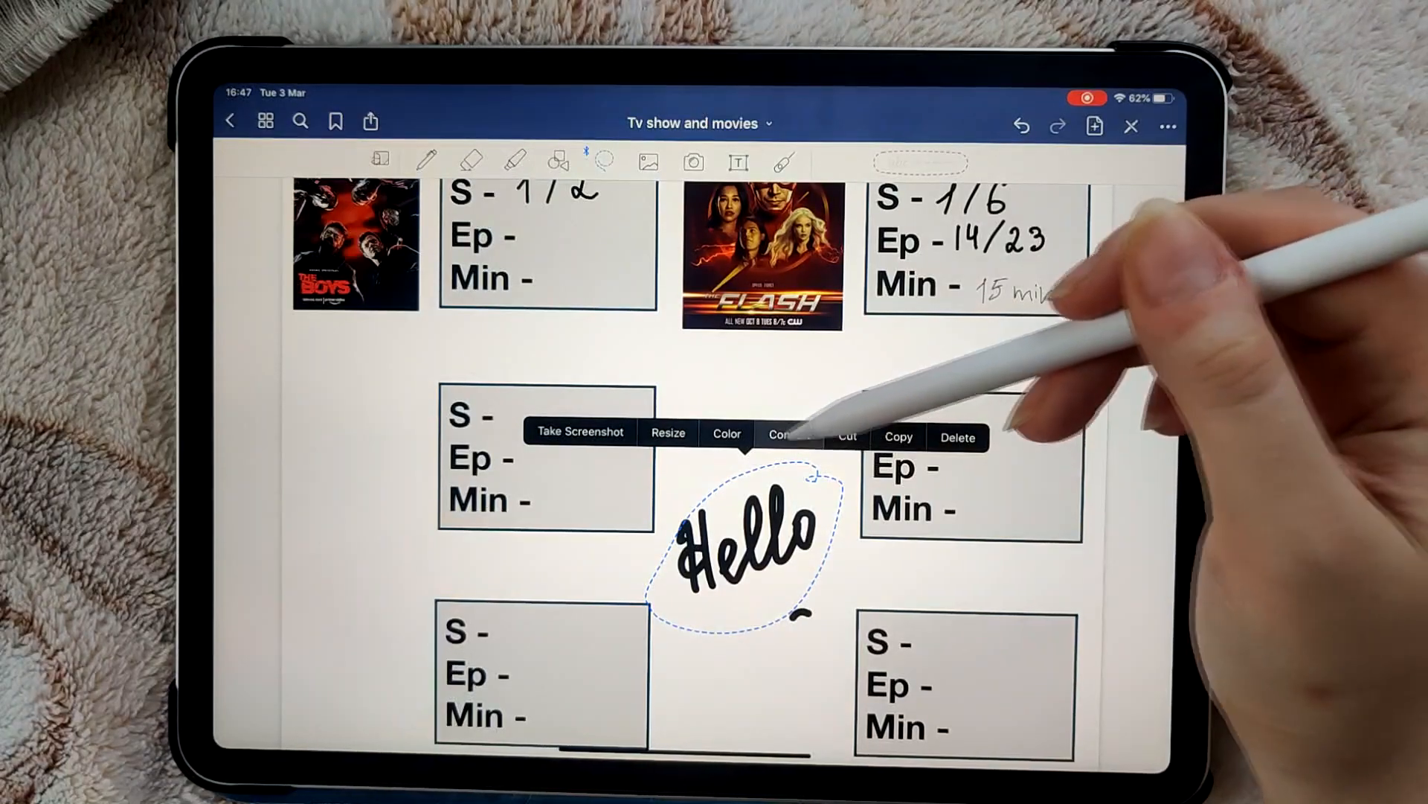
Handwrite Hello between the empty boxes and lasso it
left_click(786, 435)
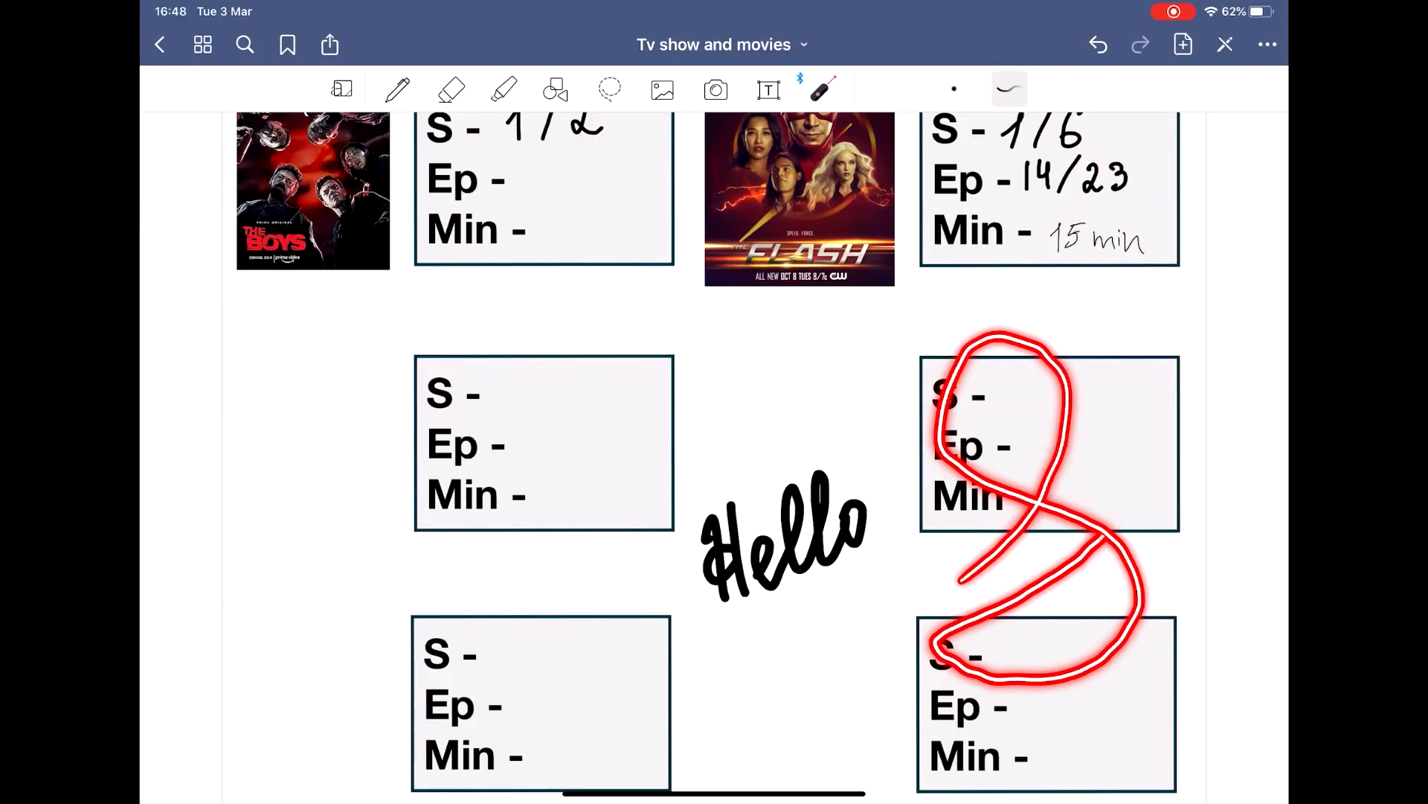
Trace two temporary laser-pointer trails over the right-hand tracker boxes
left_click_drag(1074, 537, 1130, 237)
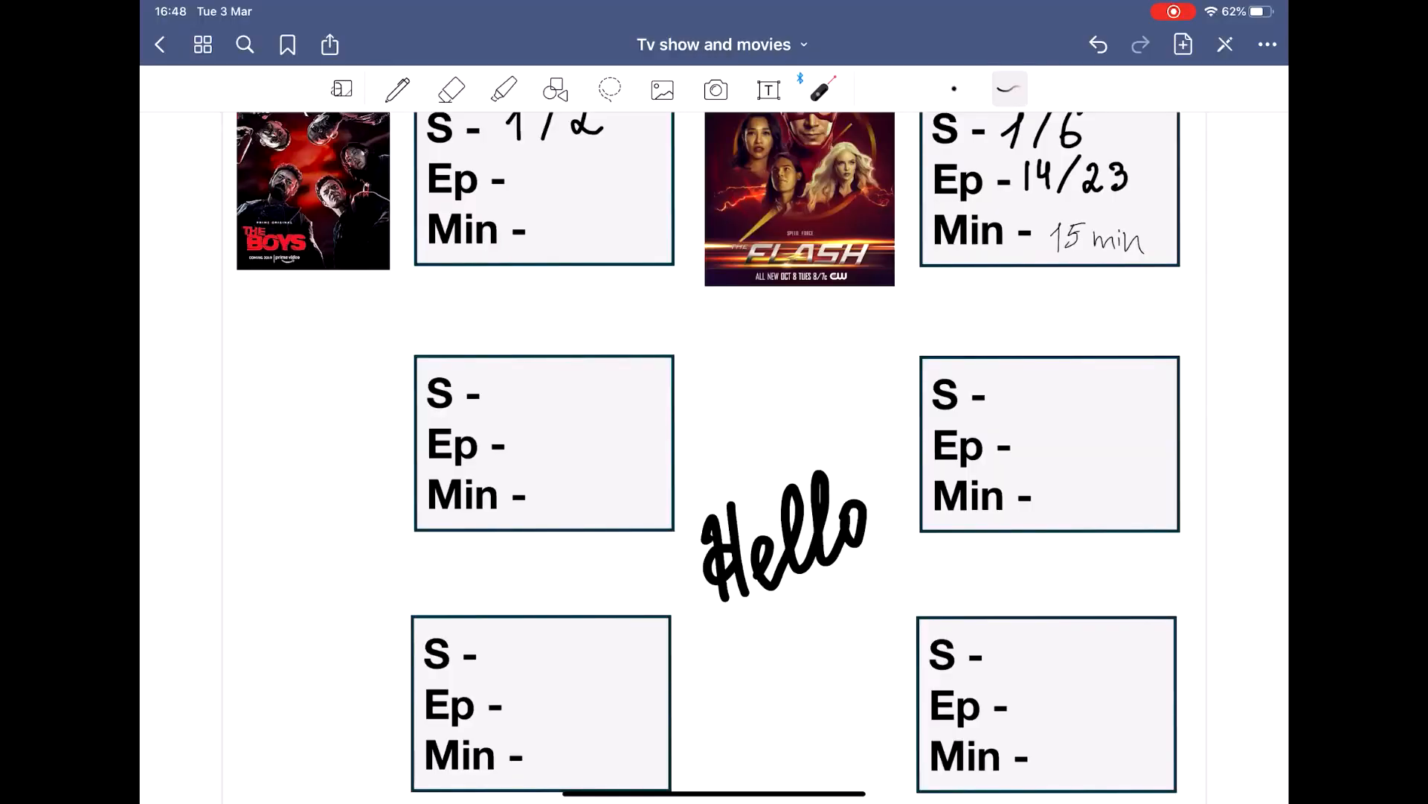
left_click_drag(708, 322, 943, 296)
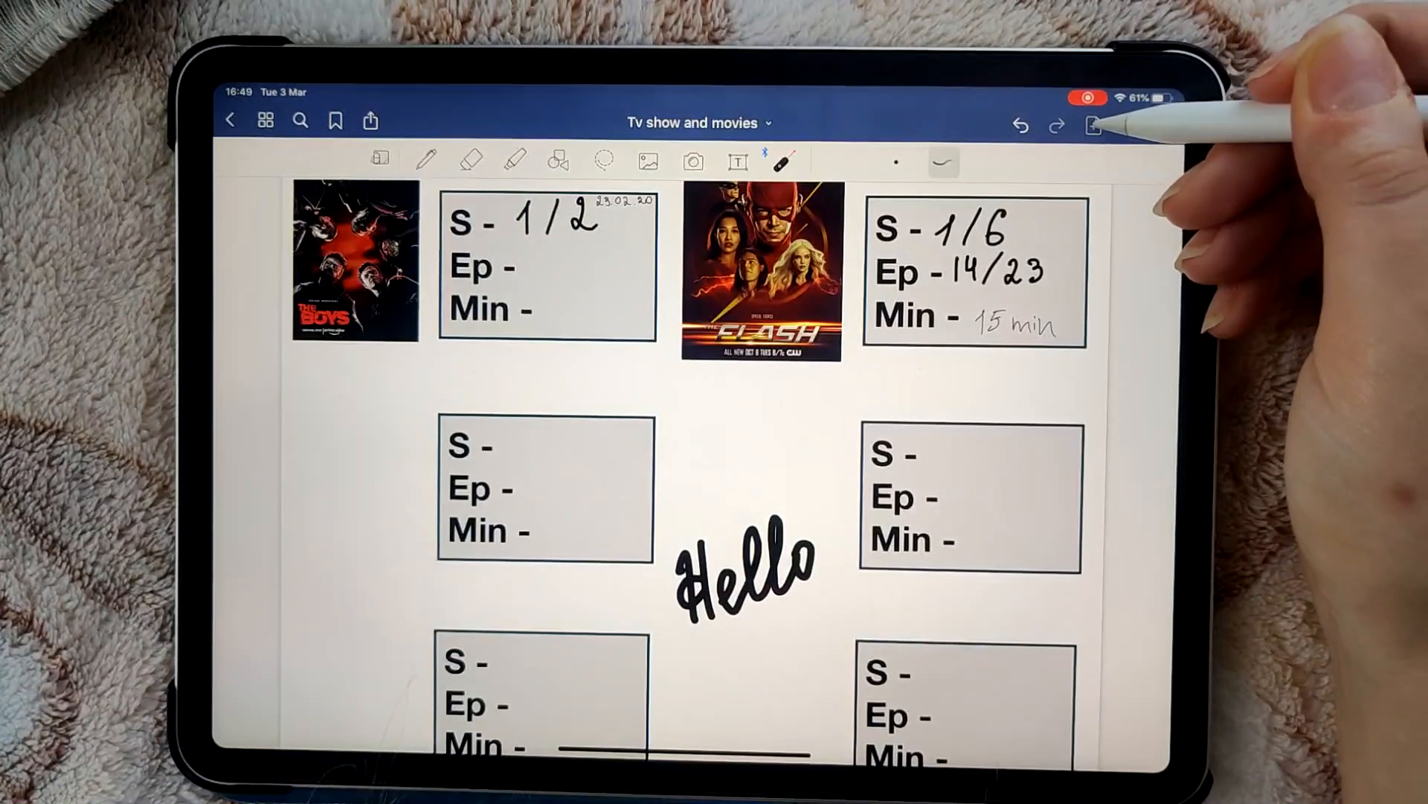
left_click(1094, 125)
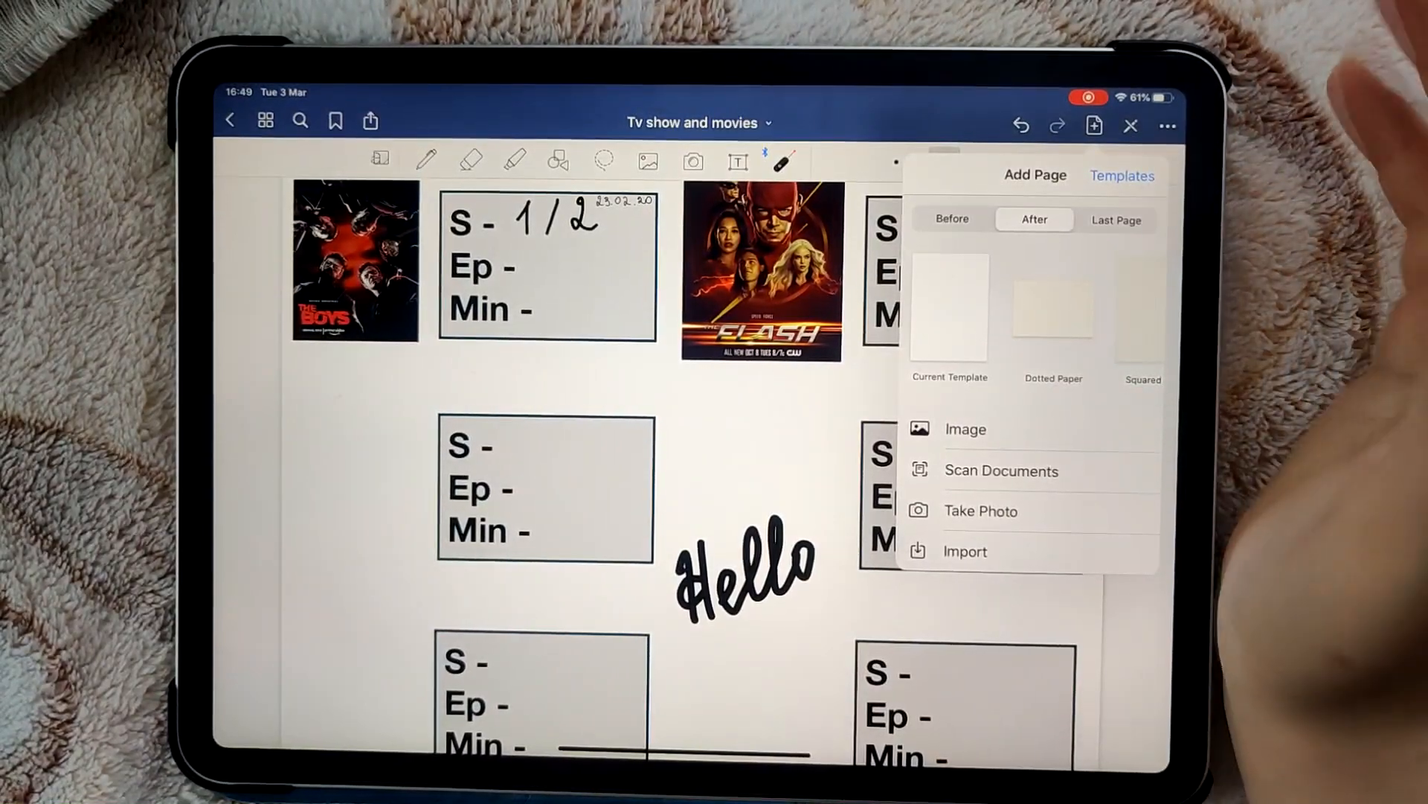
mouse_move(1166, 482)
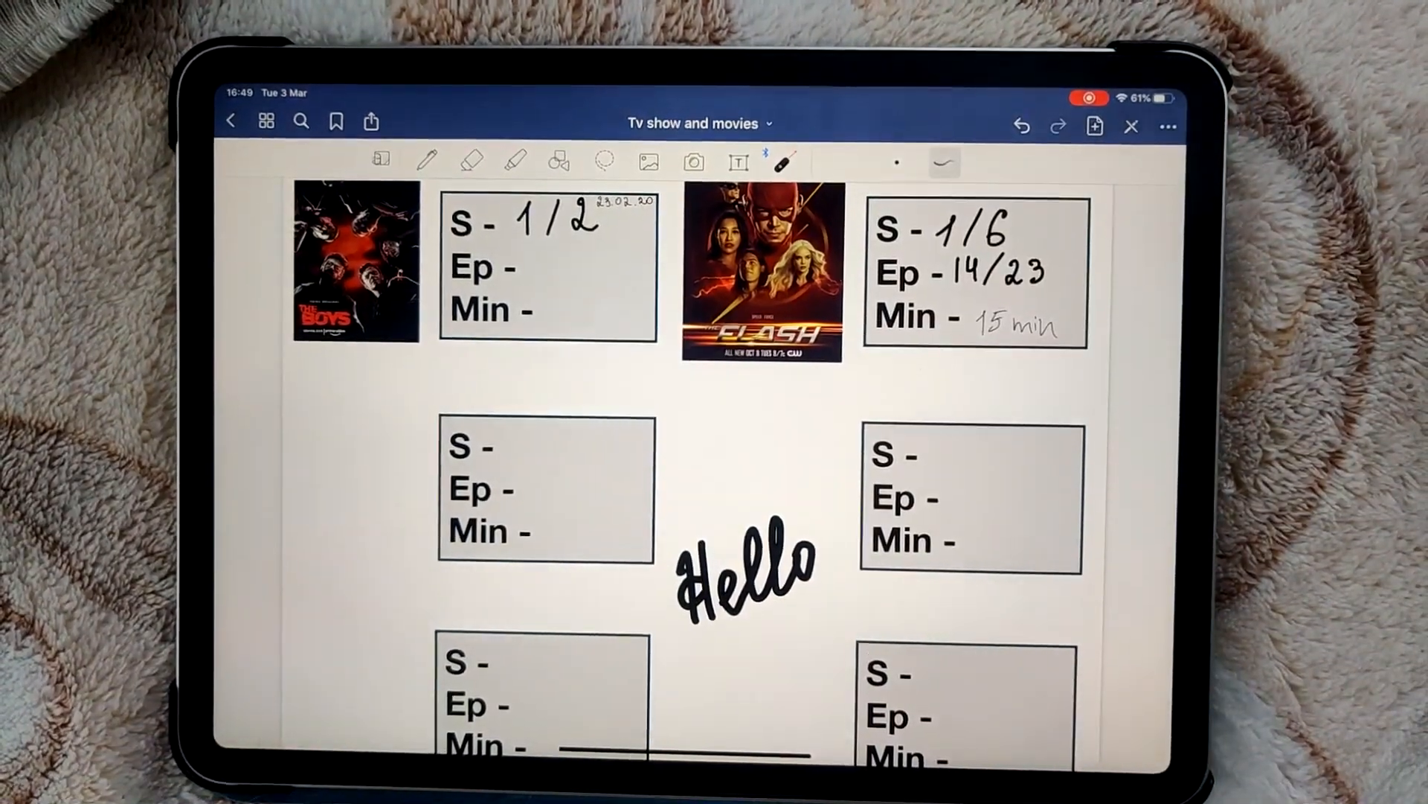
left_click(336, 121)
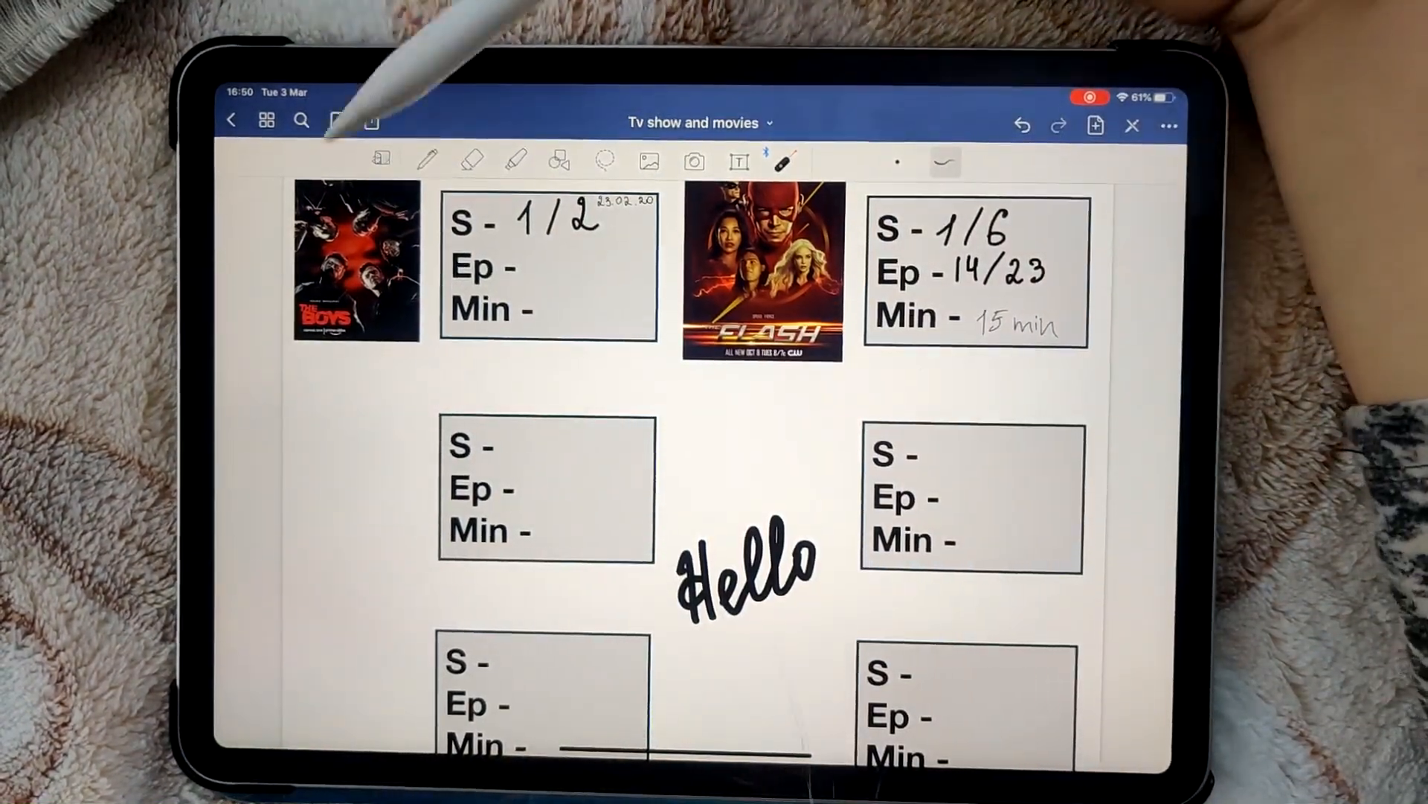
Bookmark the tracker page and view it as page 9 under Favorites, then Outlines
left_click(337, 119)
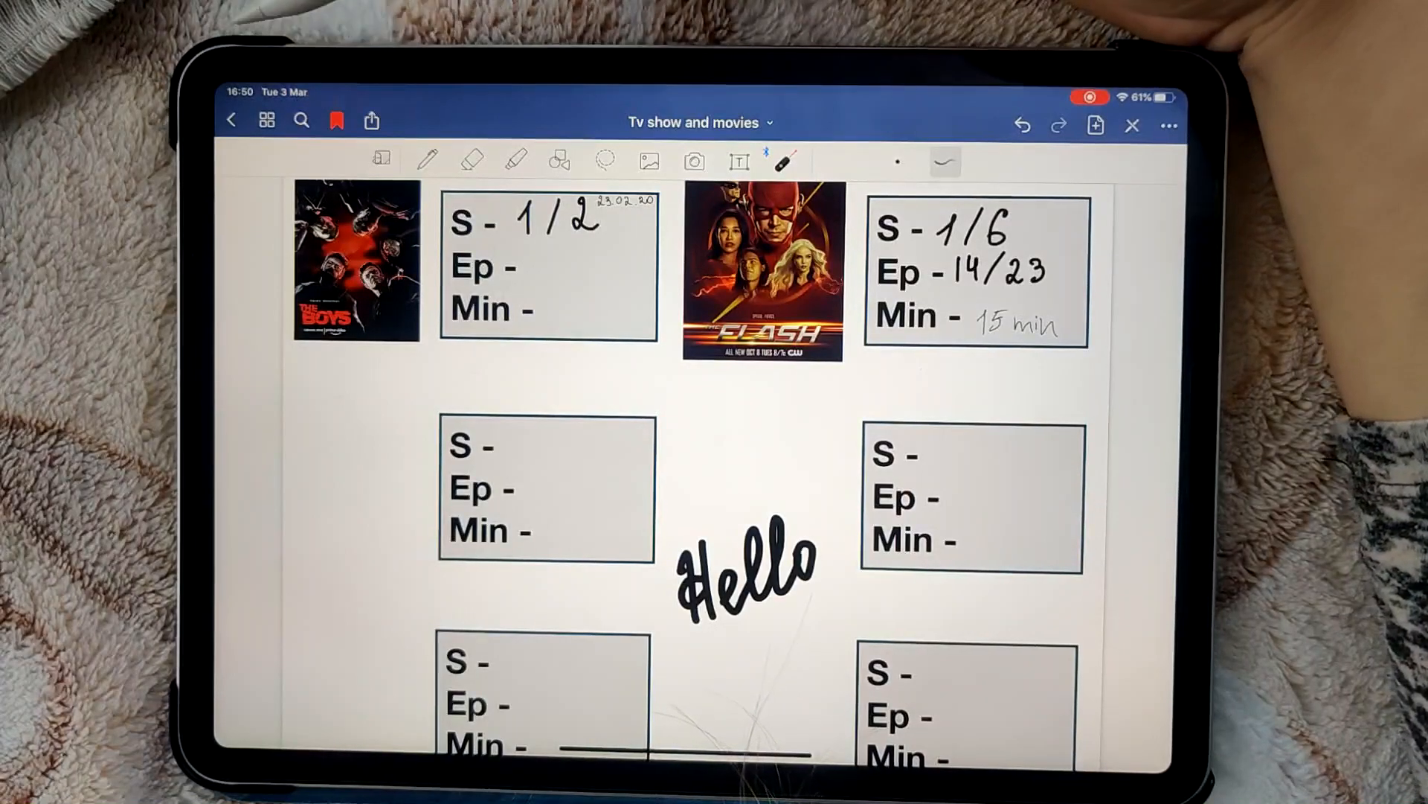
left_click(266, 119)
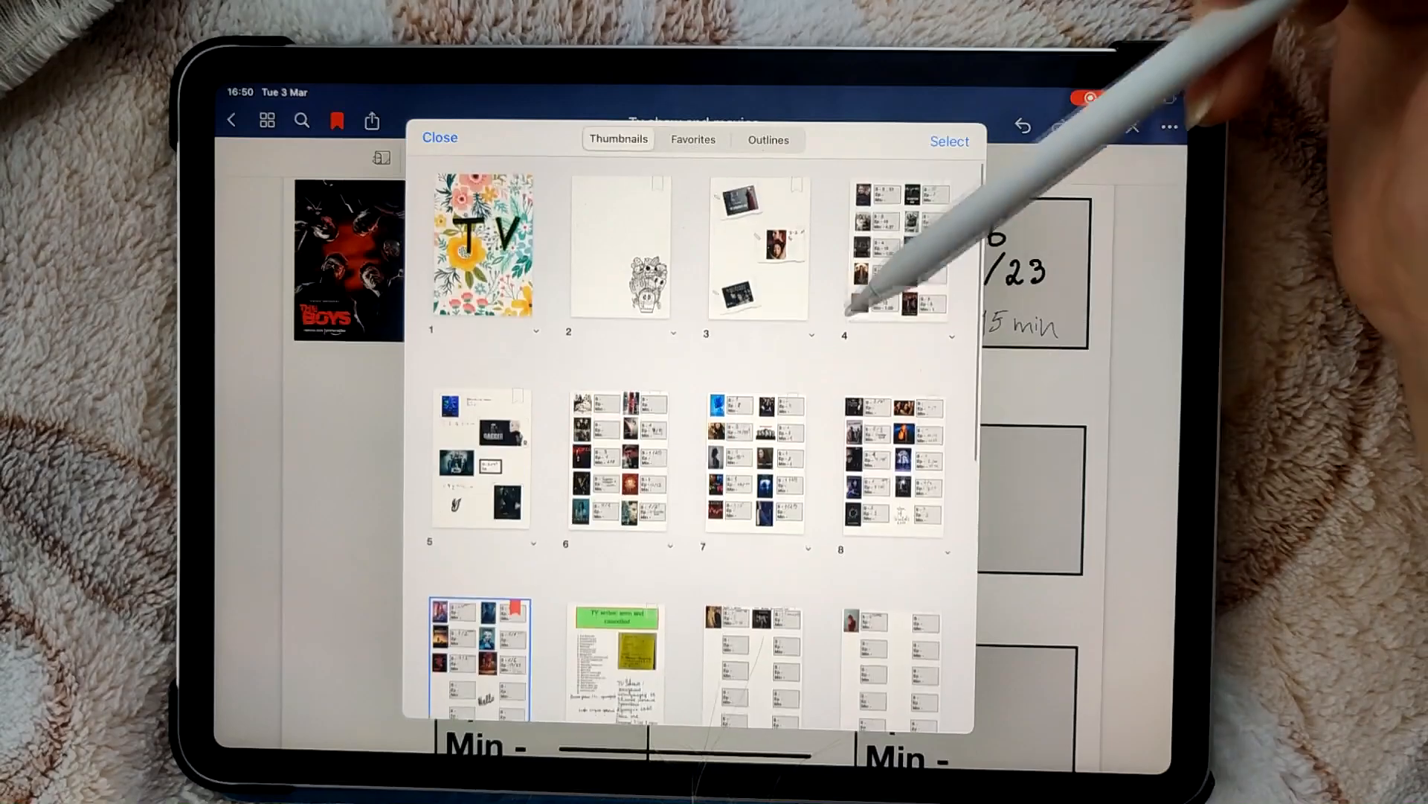
left_click(692, 140)
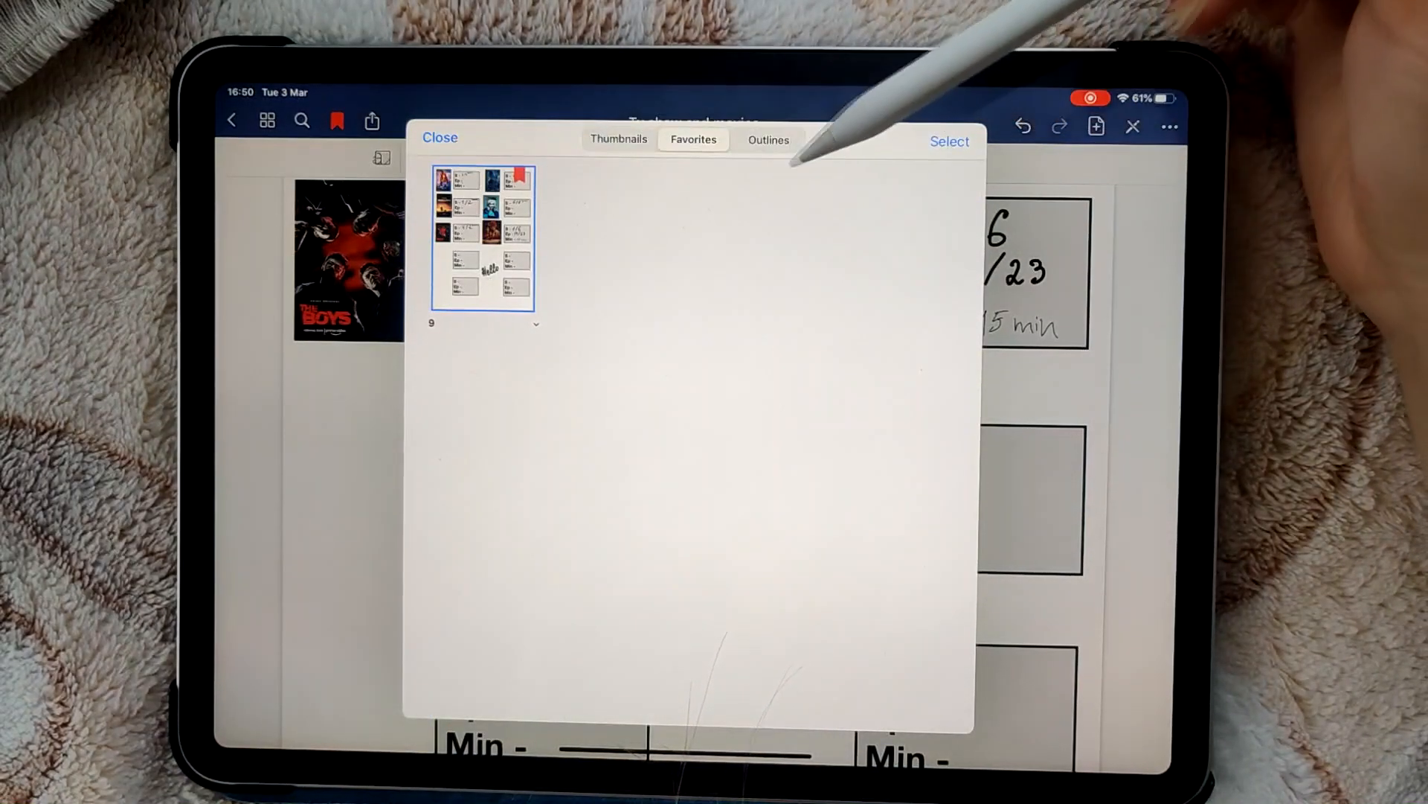
left_click(768, 140)
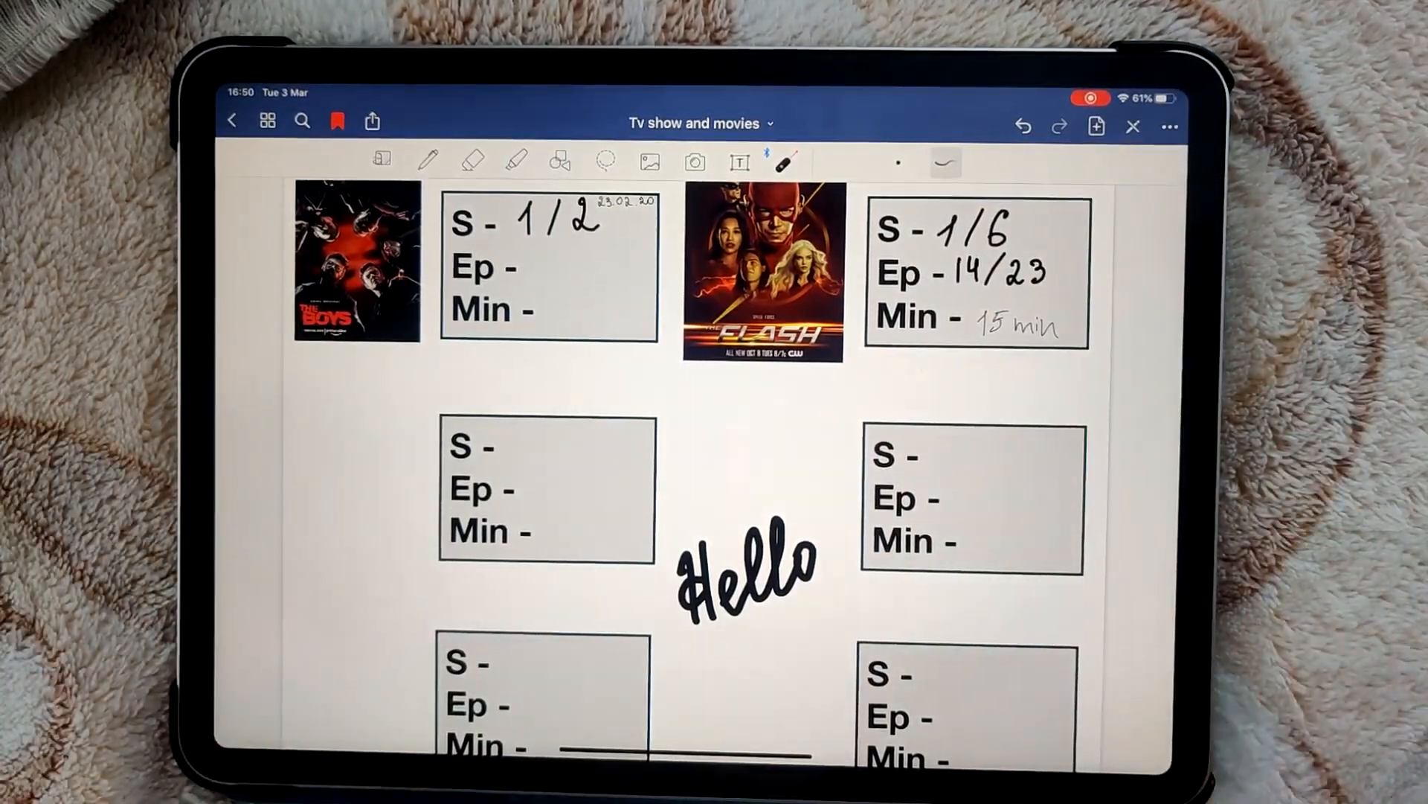
left_click(1169, 125)
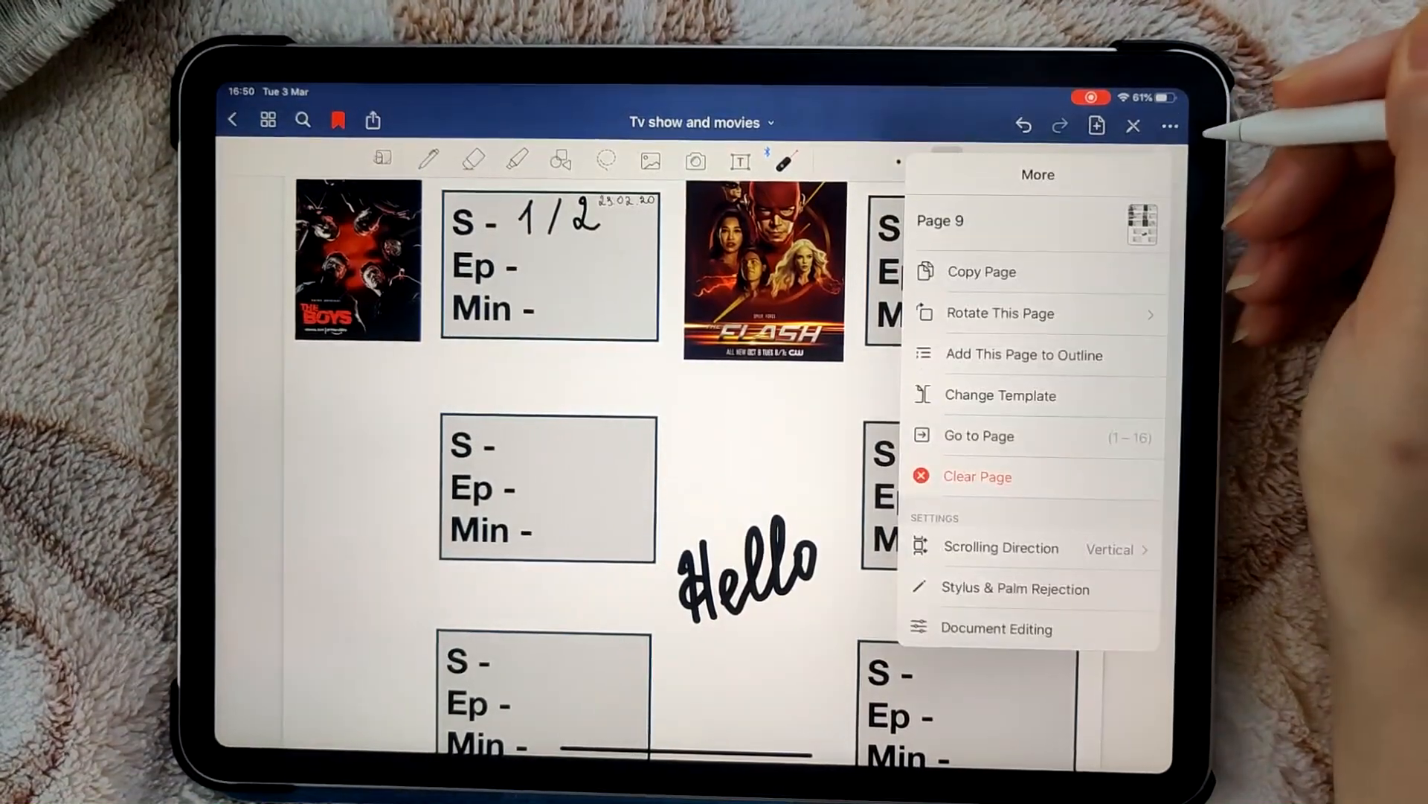
mouse_move(1139, 254)
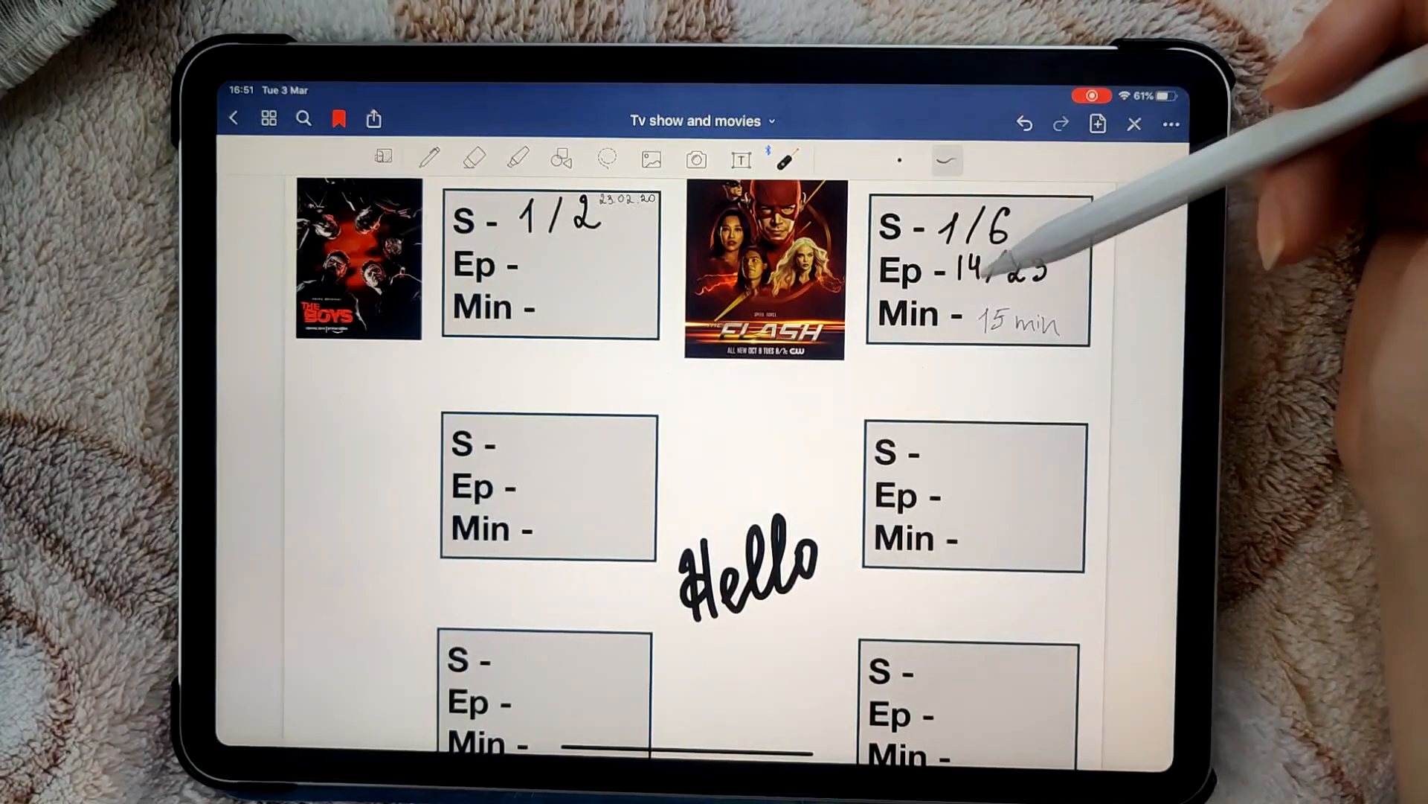
scroll("down", 3)
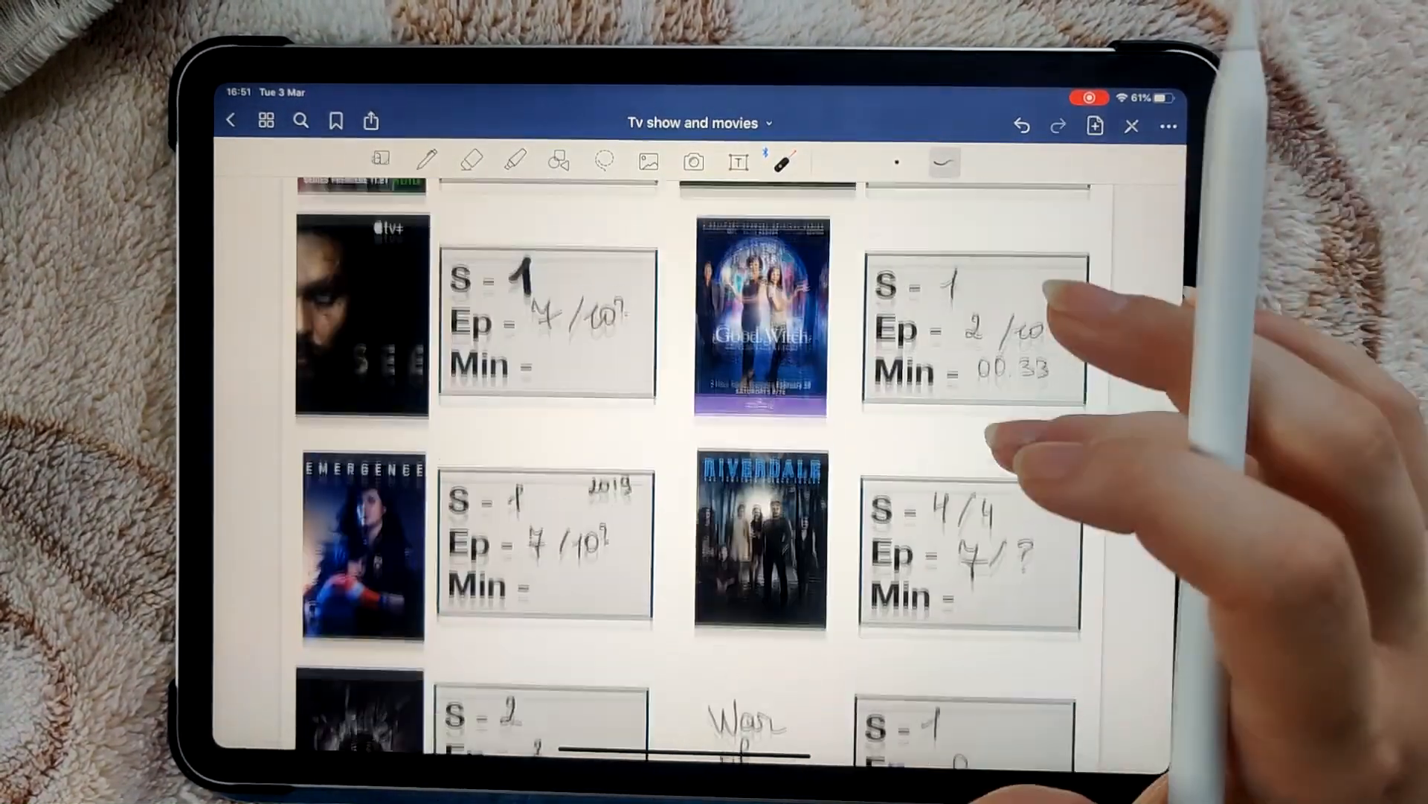
scroll("down", 3)
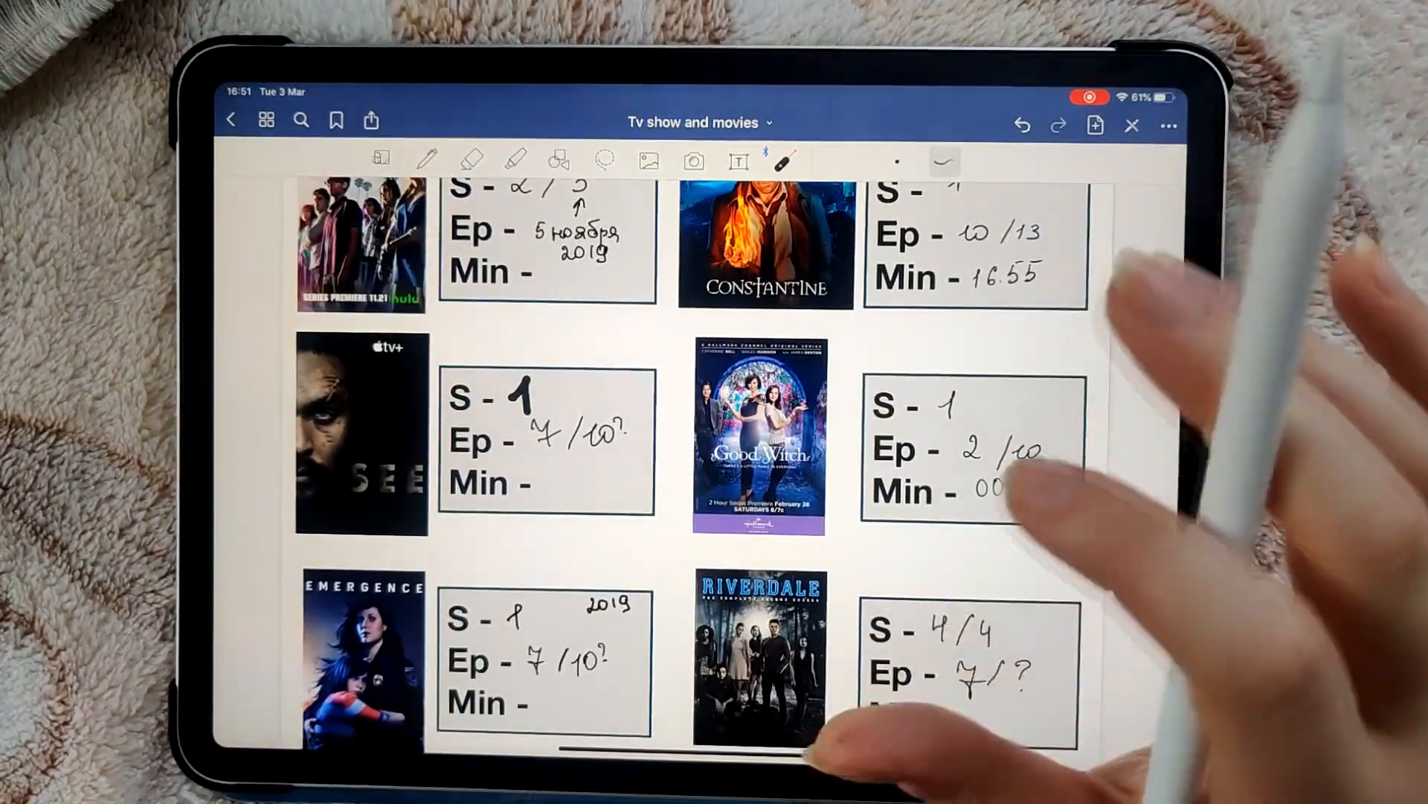
type("00.33")
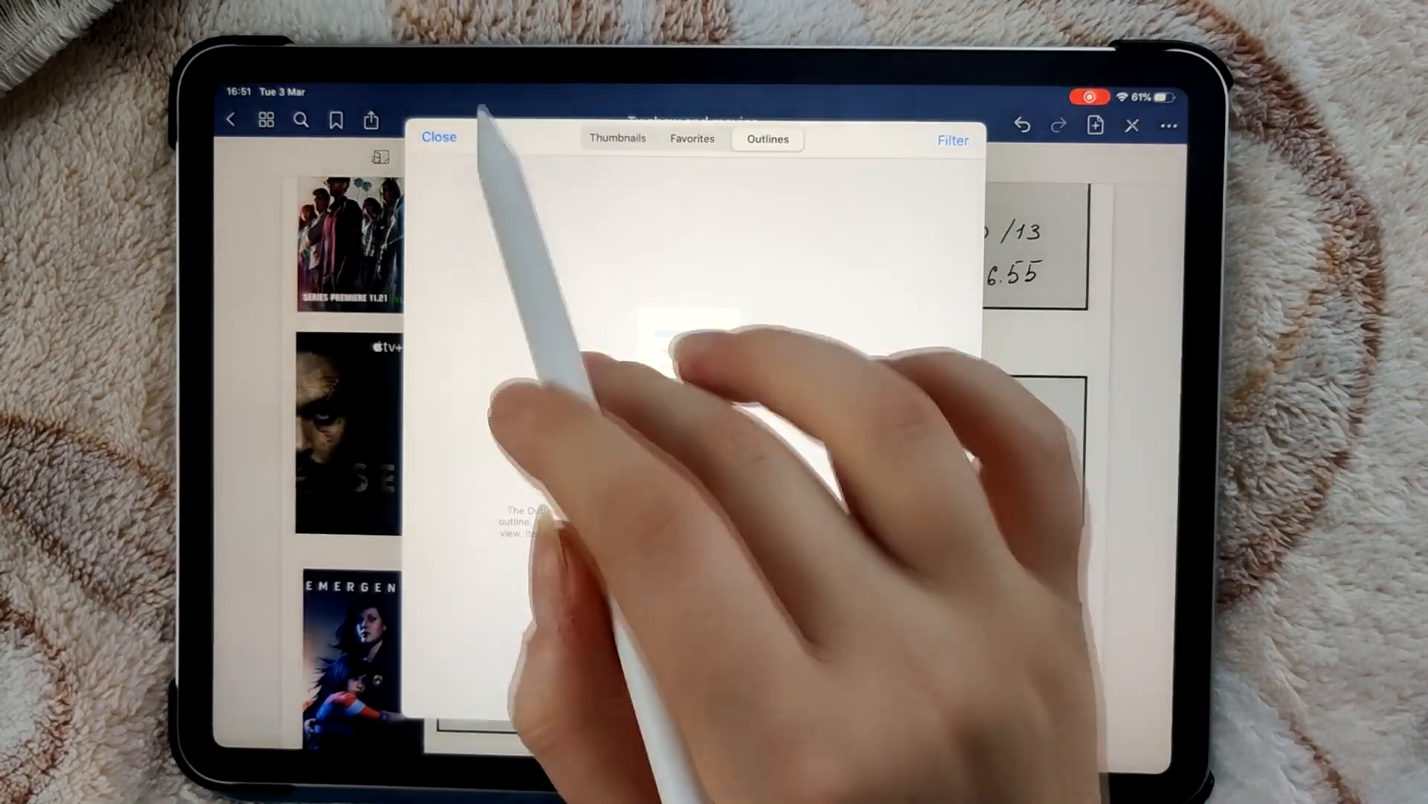
Search the notebook's handwriting for 'hello', finding one match on page 9
left_click(439, 137)
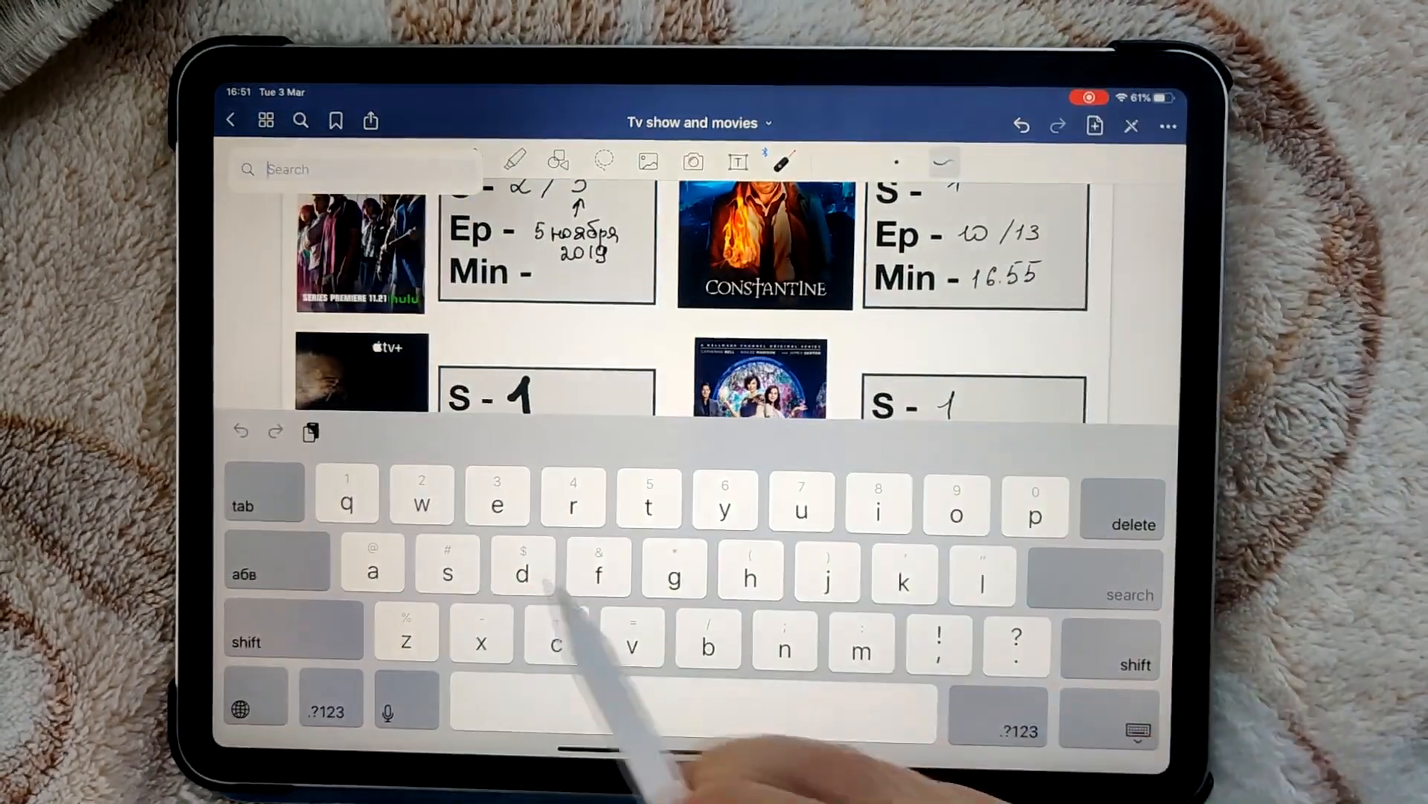
left_click(1129, 594)
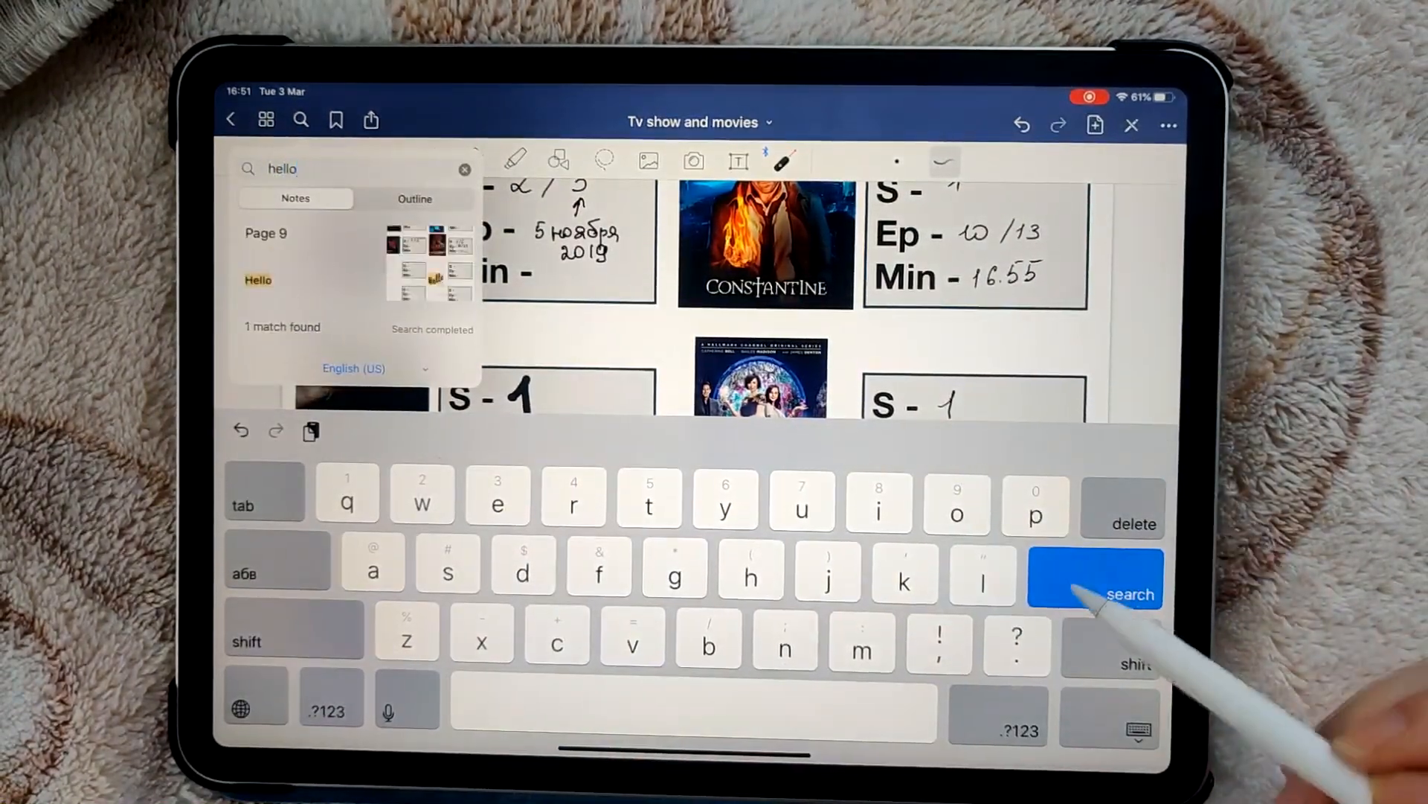
left_click(1097, 579)
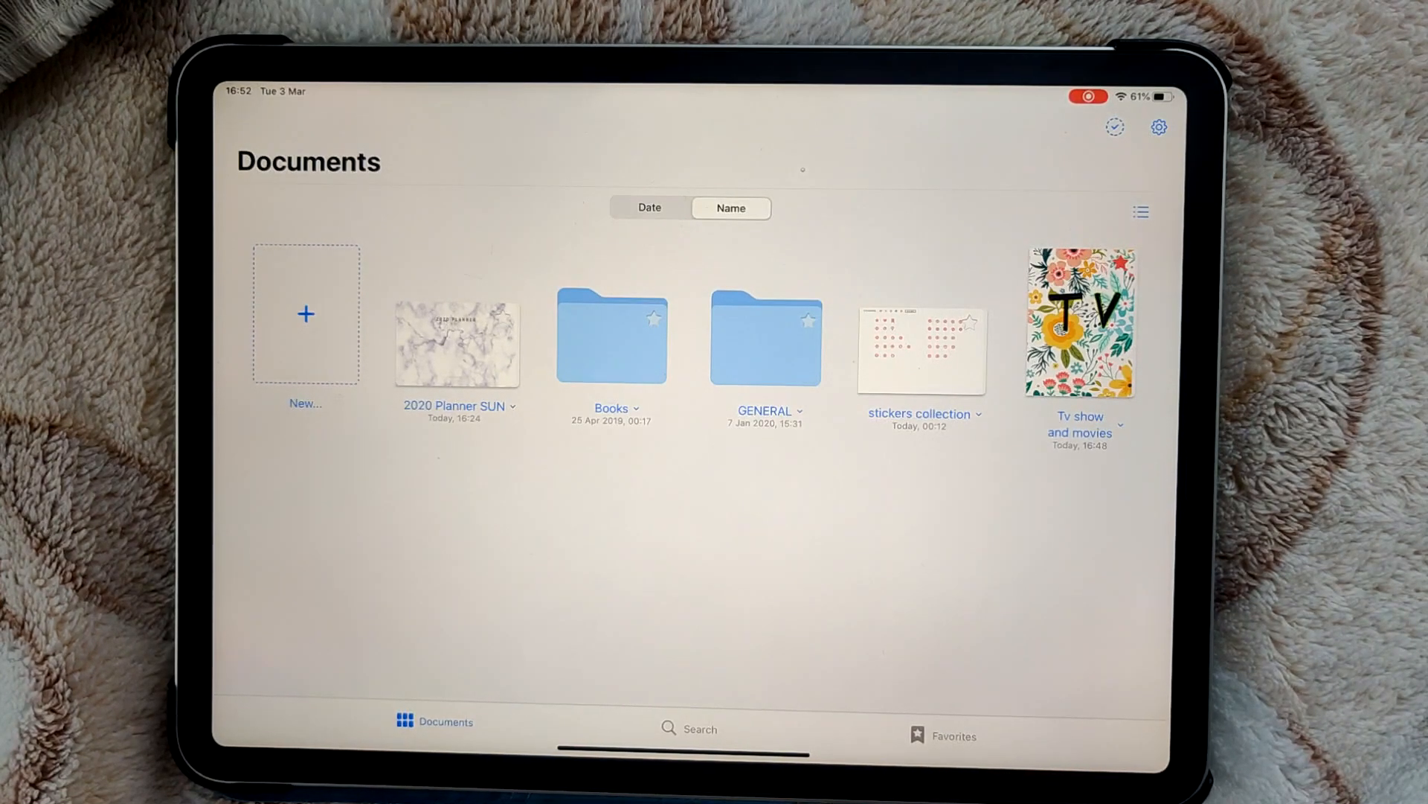
Start a new Notebook from New…, cancel once, and reopen the New Notebook setup
left_click(305, 314)
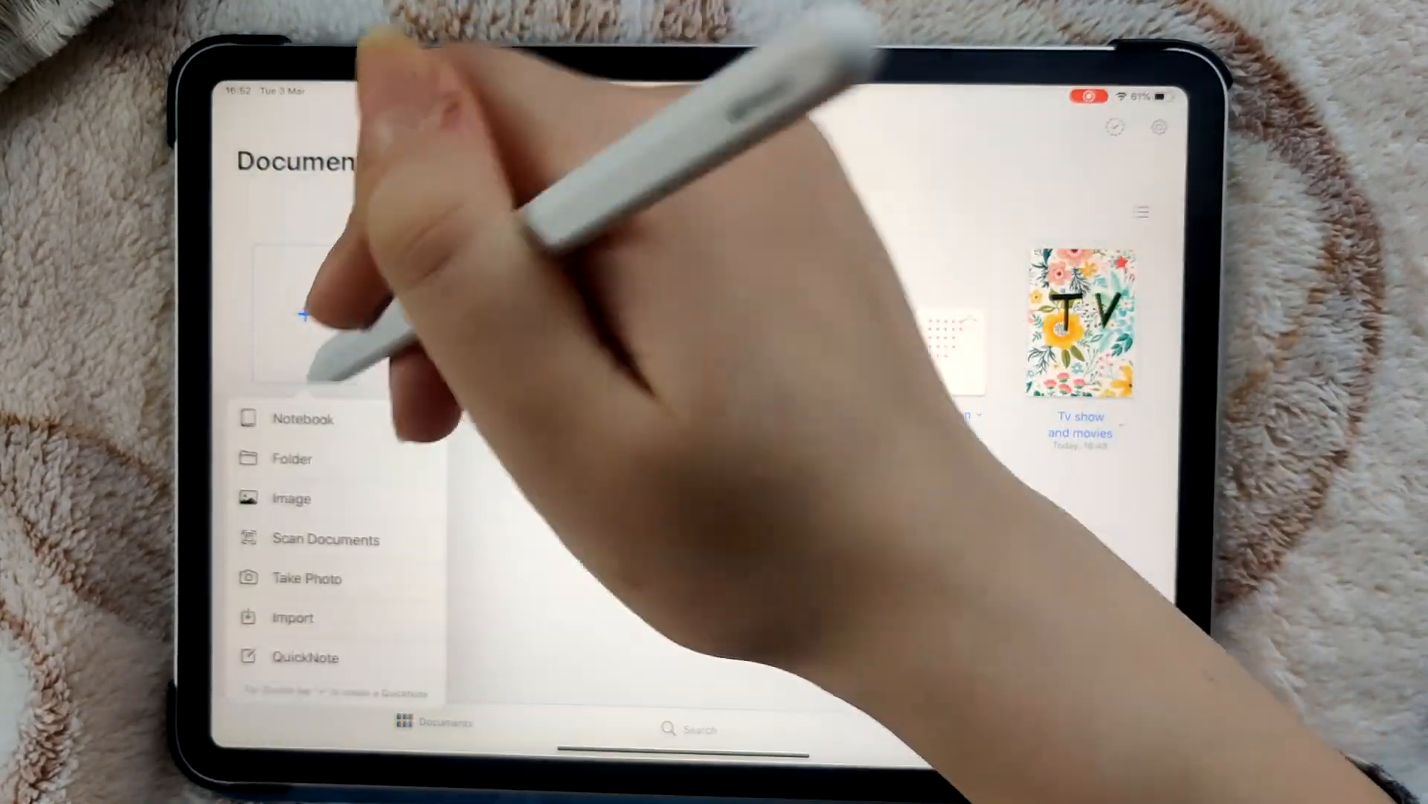
left_click(304, 418)
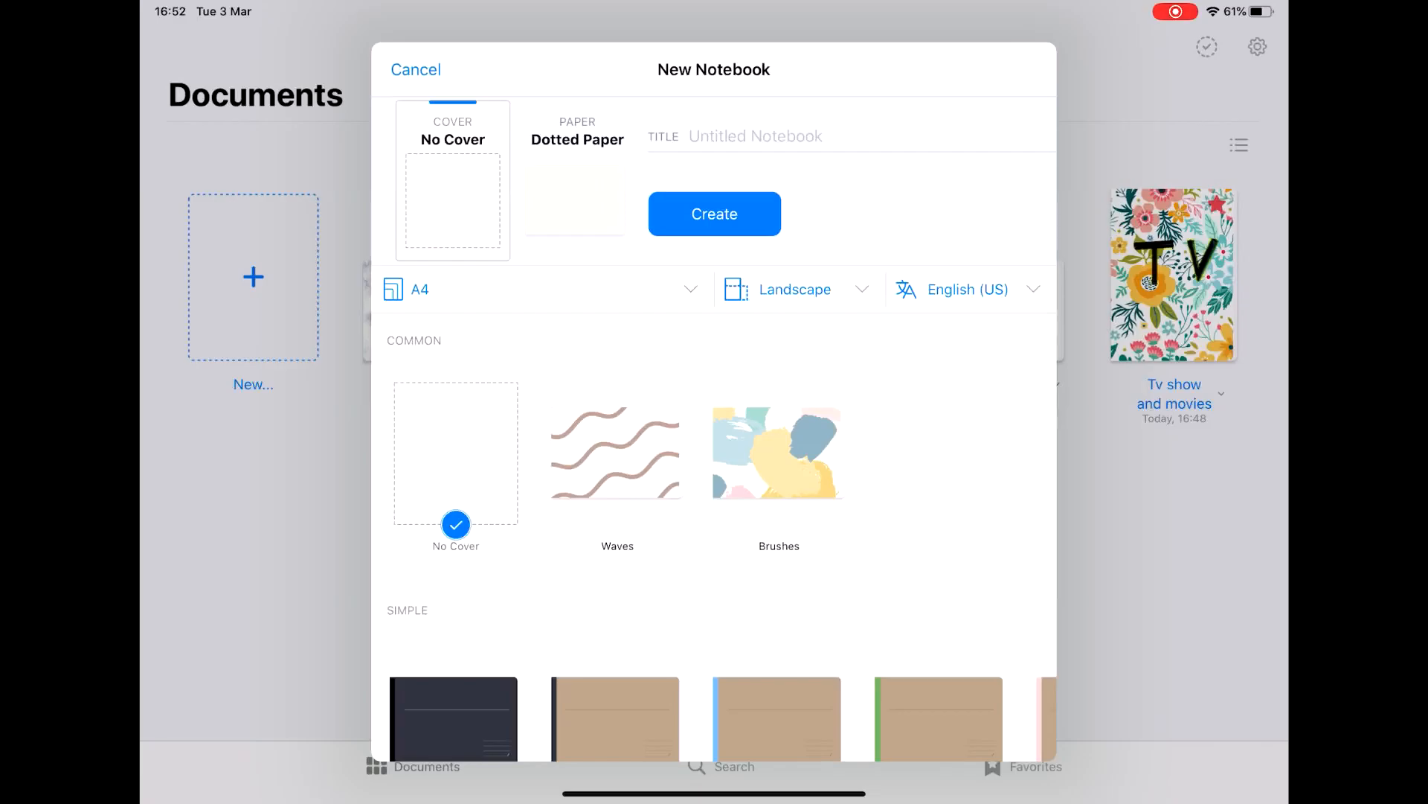
left_click(415, 70)
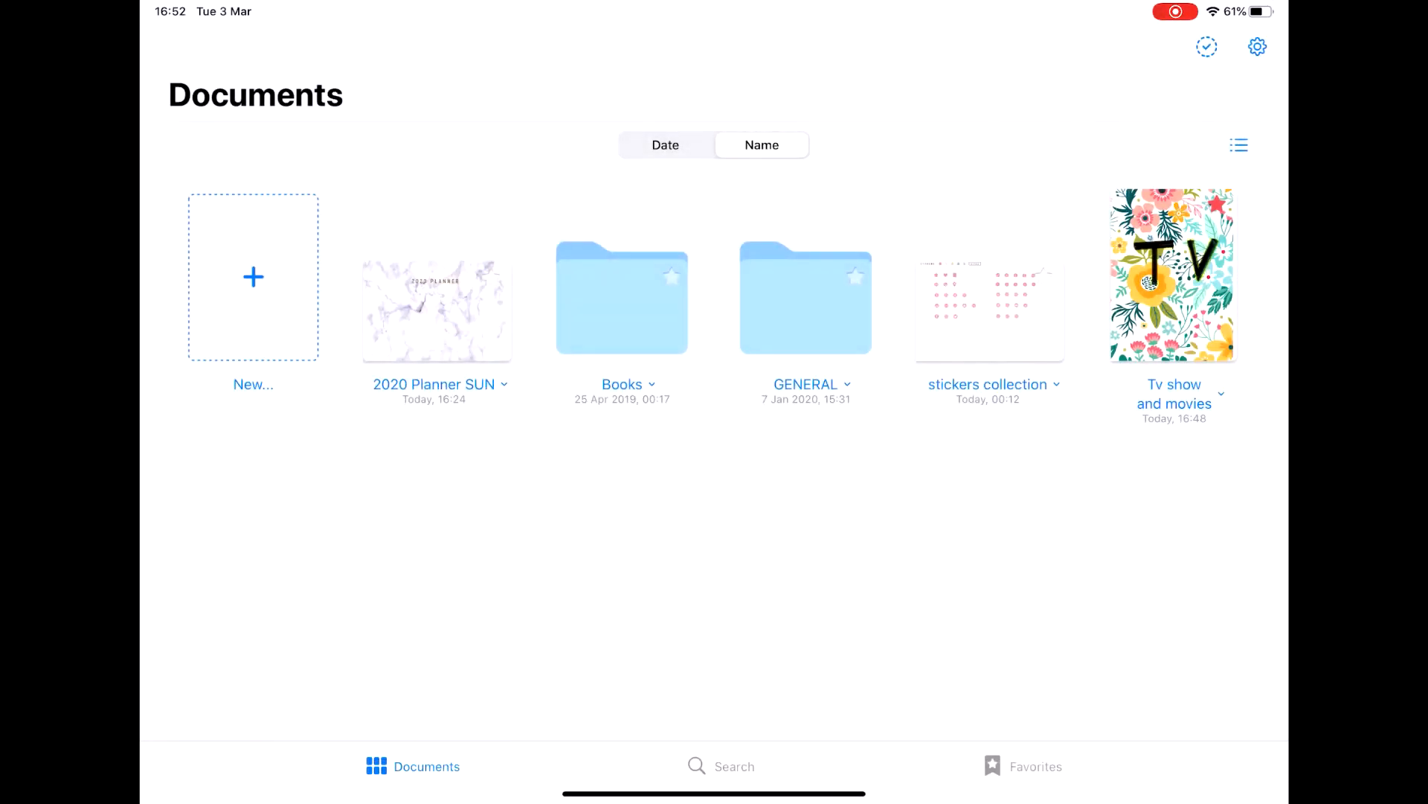
left_click(253, 277)
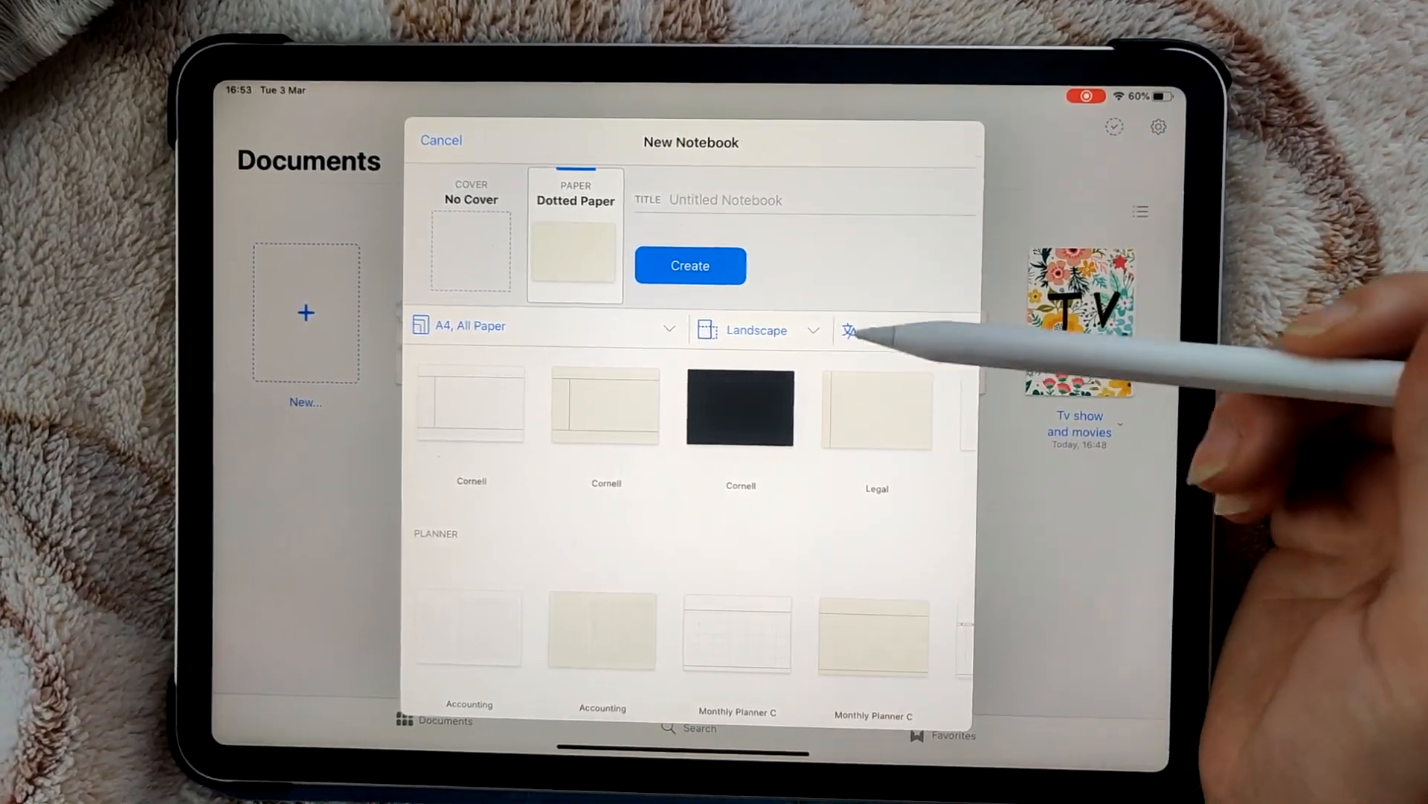
Choose Three Column paper and browse further down through the planner templates
left_click(849, 331)
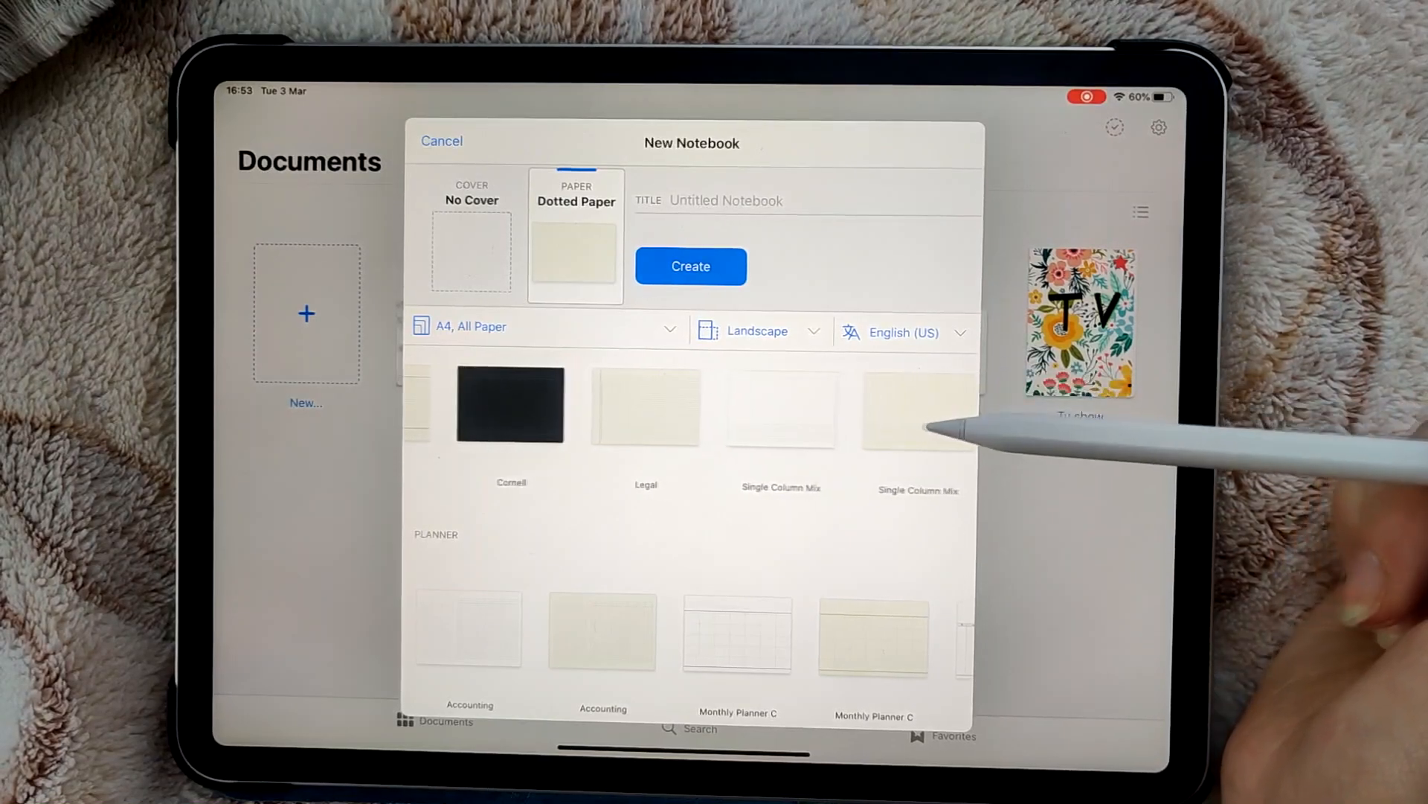
left_click(919, 408)
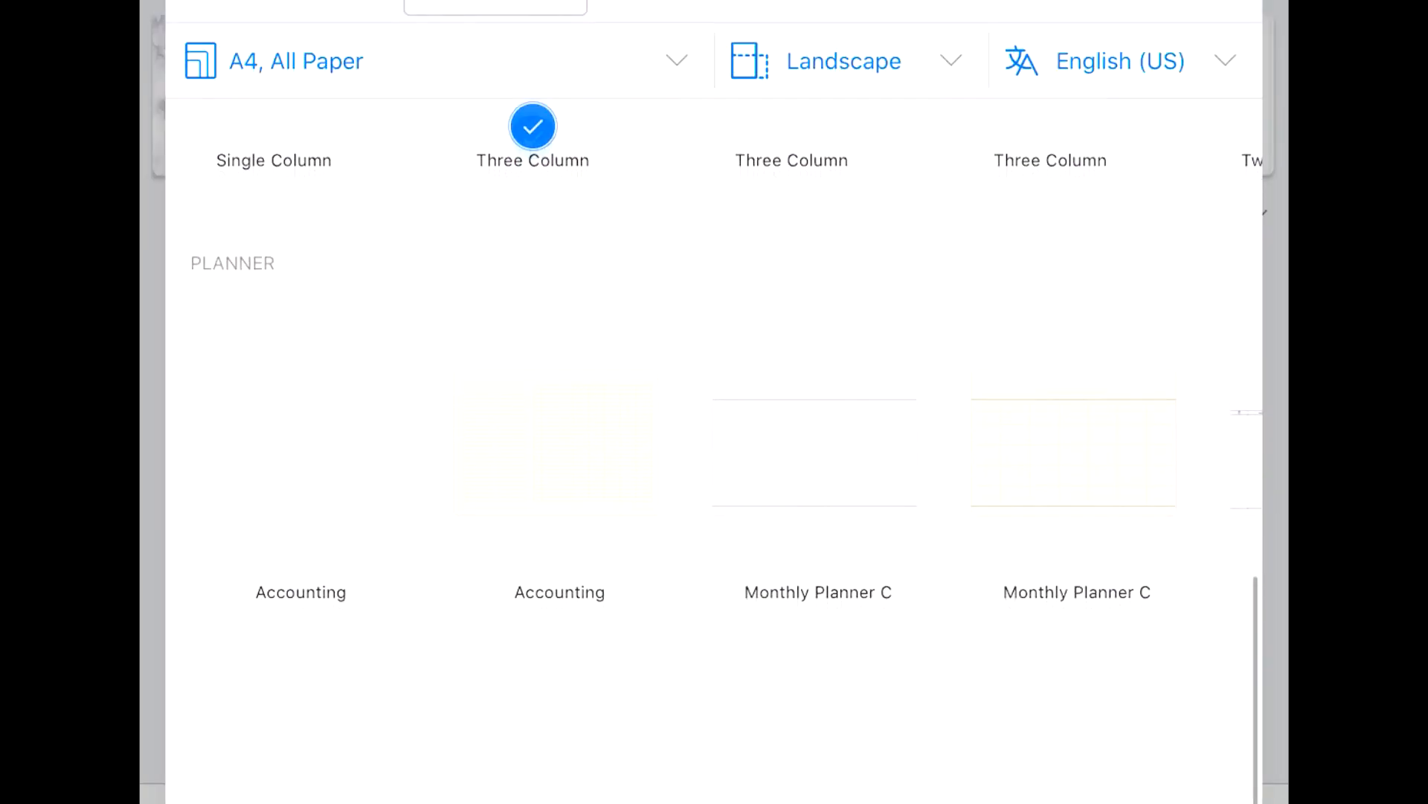
scroll("down", 3)
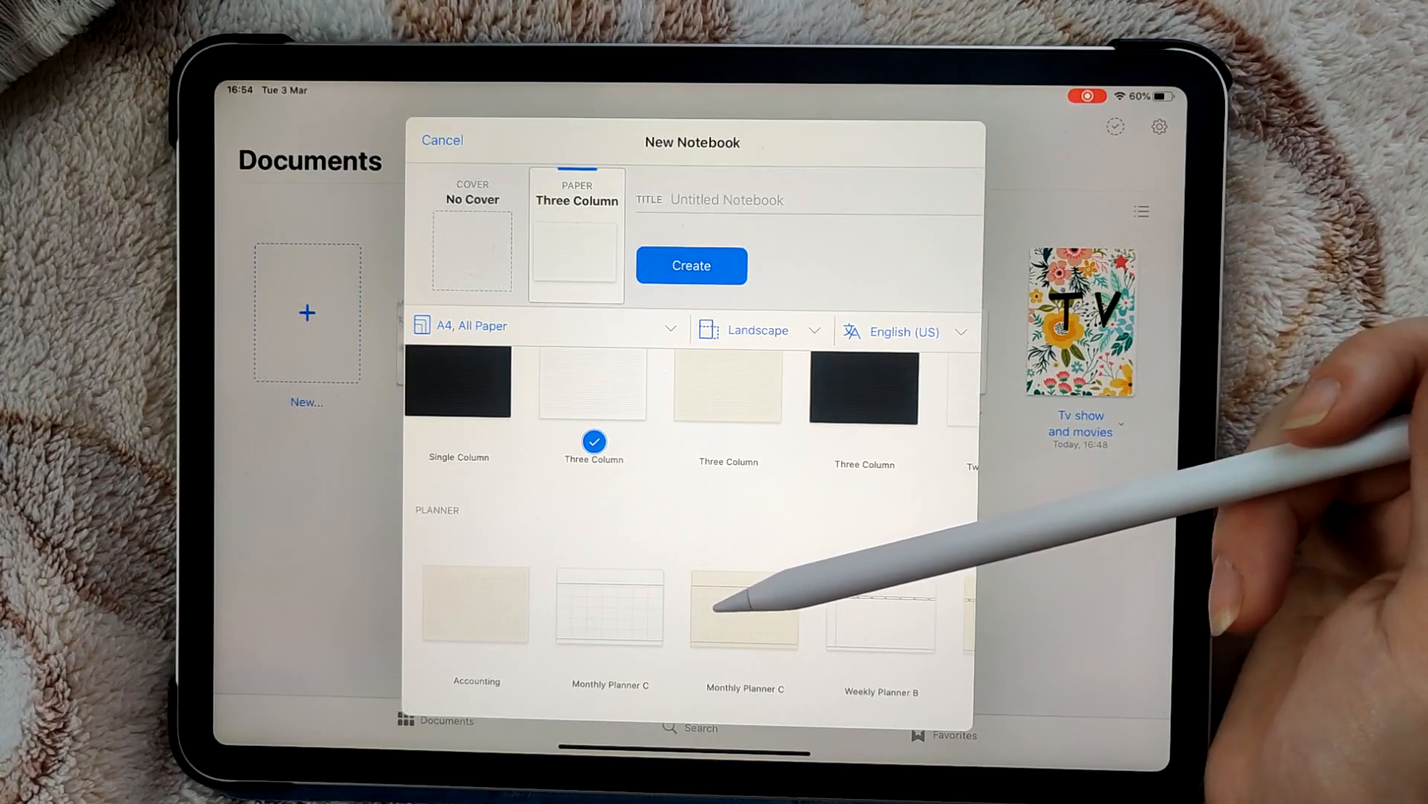
mouse_move(747, 628)
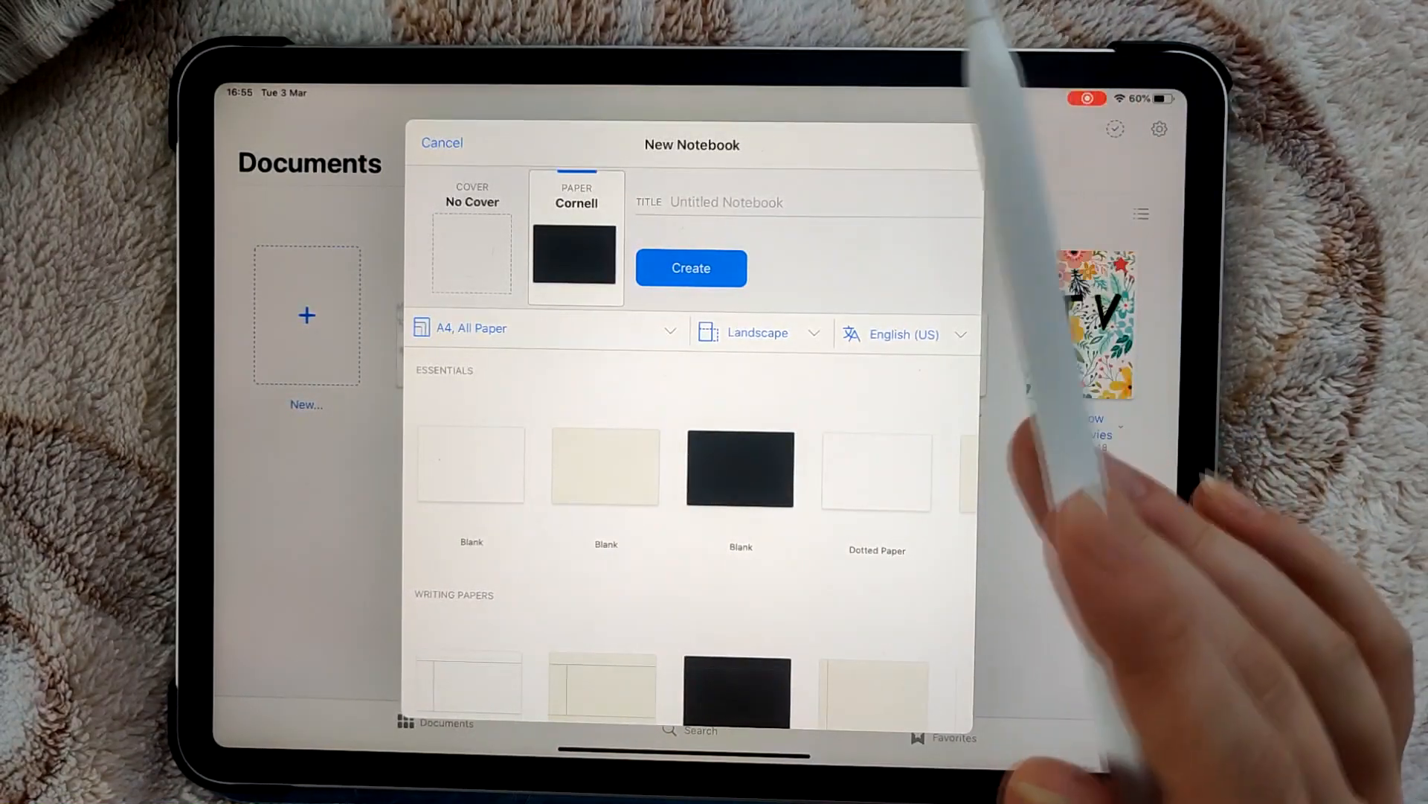
Review recognition languages and paper sizes, then cancel the new notebook
left_click(901, 333)
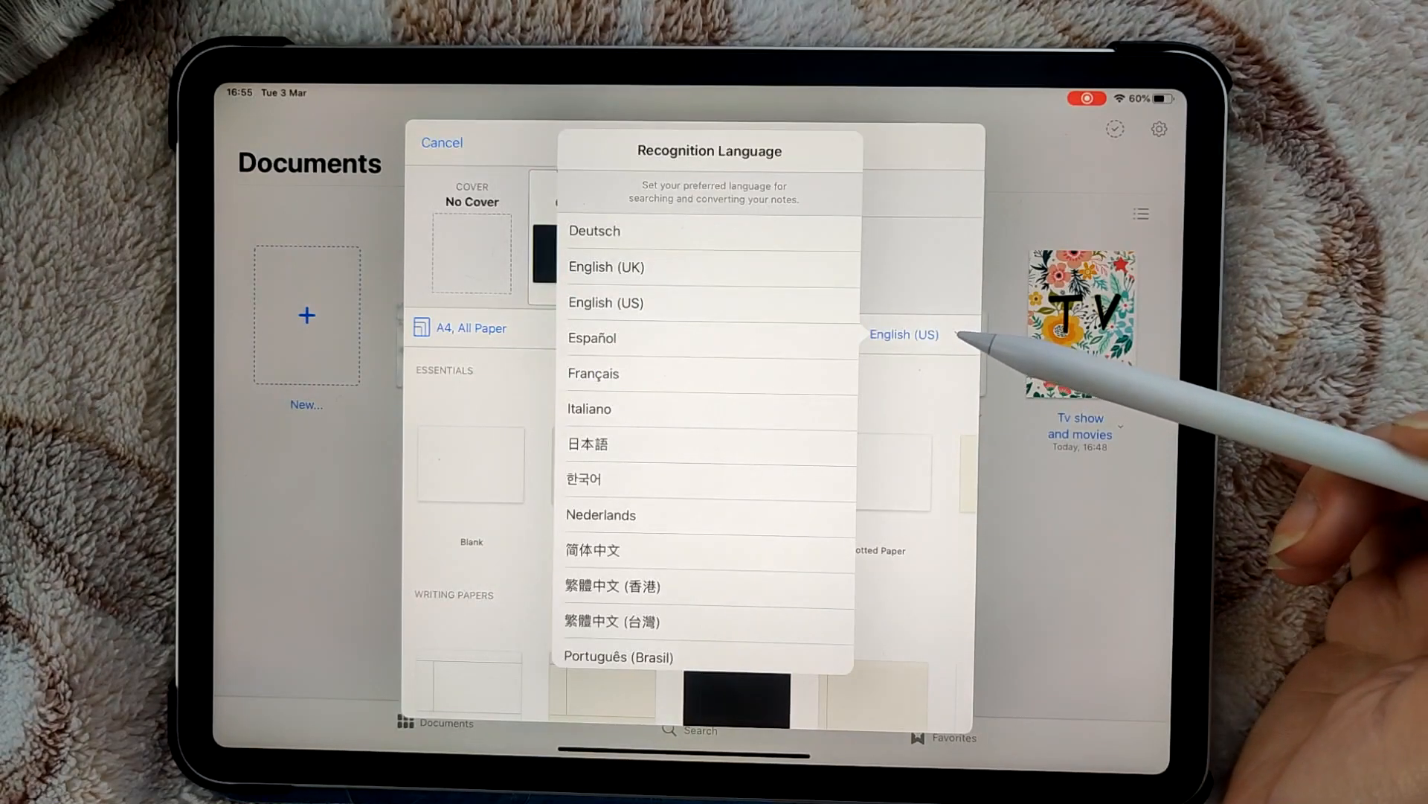
left_click(903, 334)
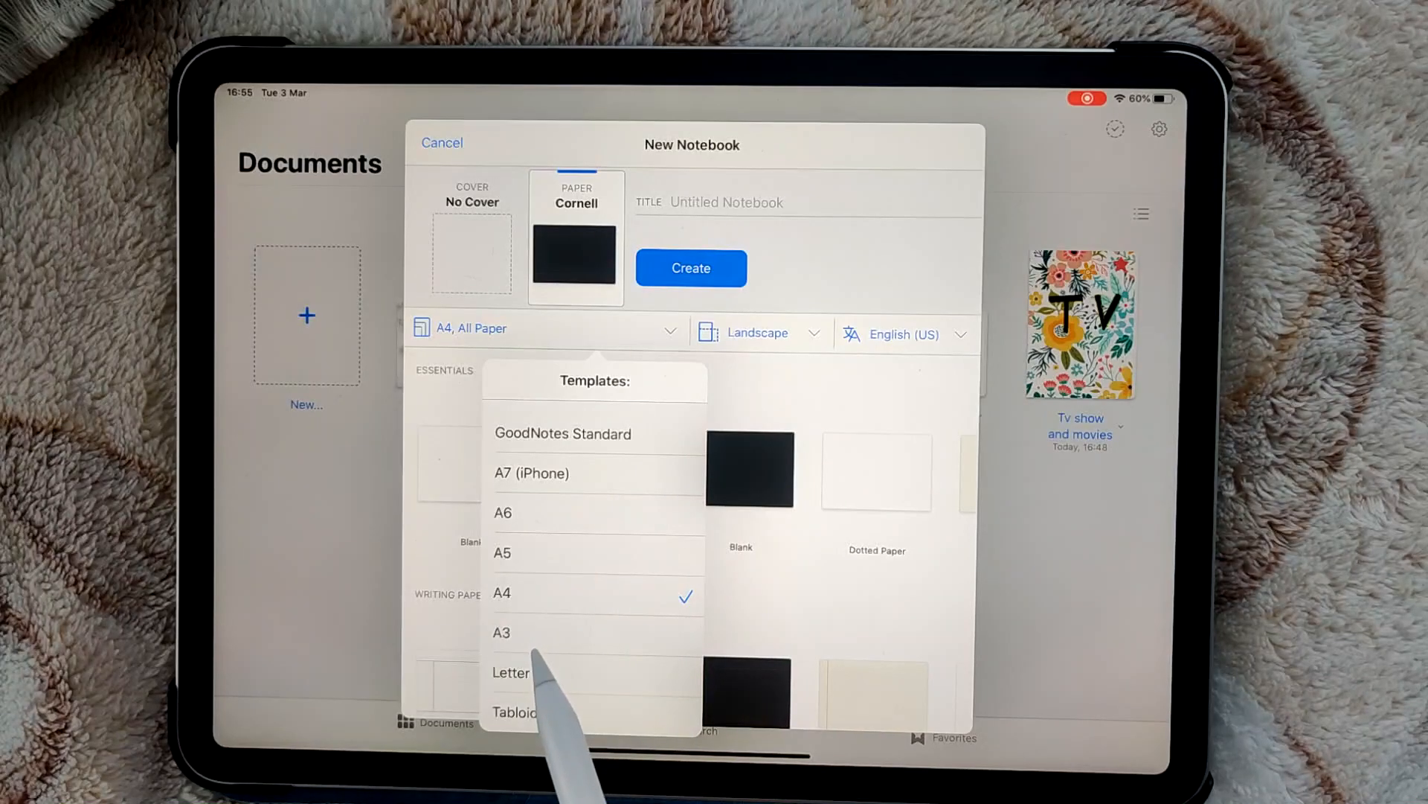
mouse_move(528, 674)
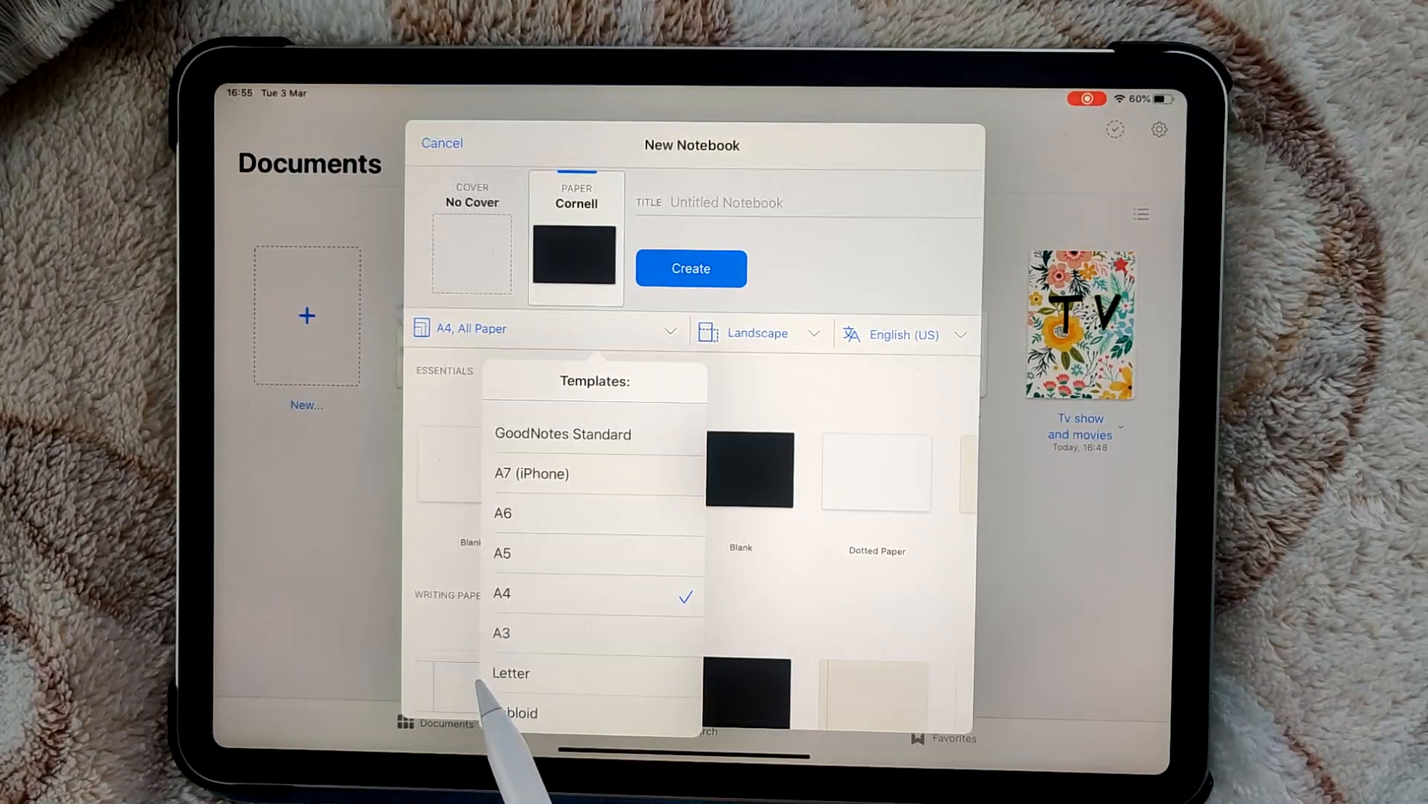
scroll("down", 3)
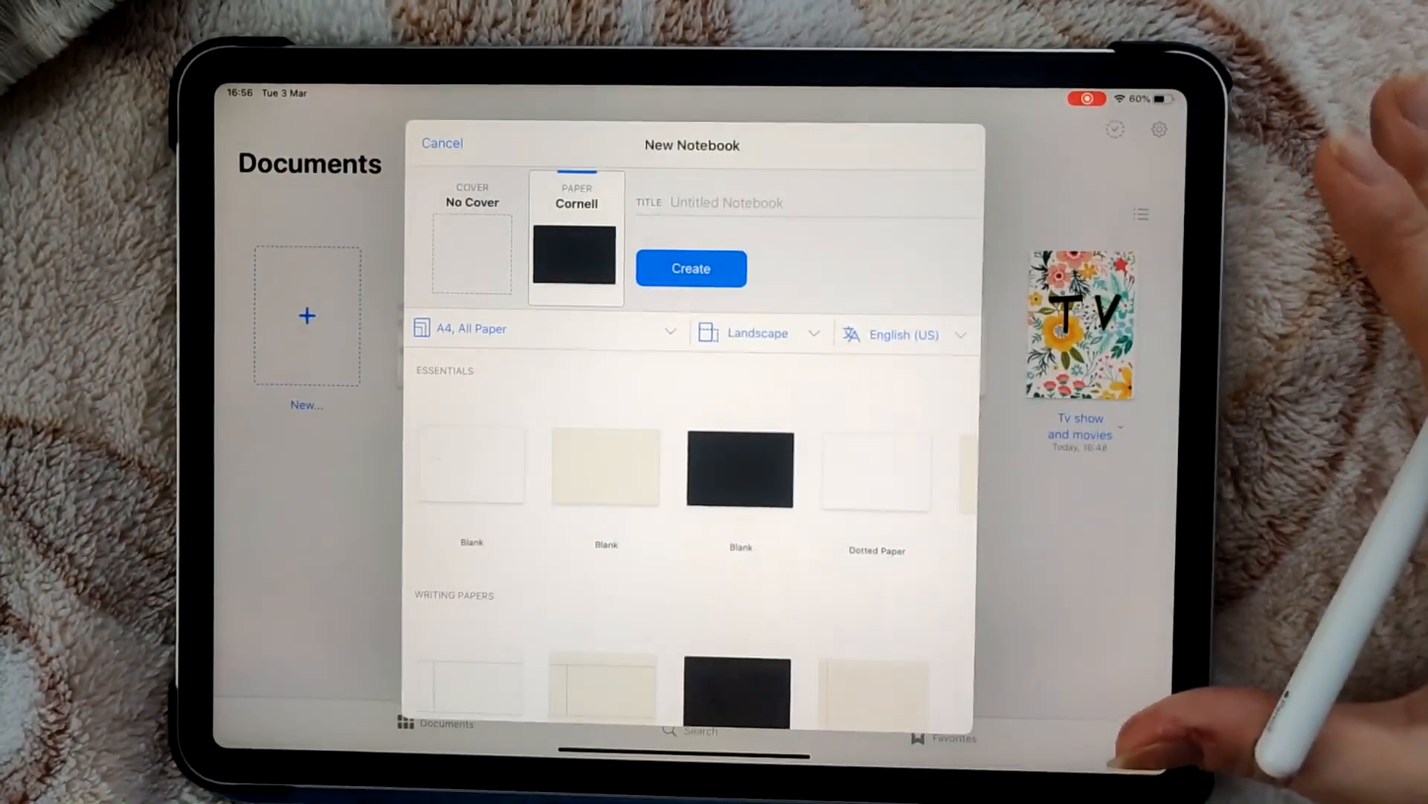
left_click(442, 143)
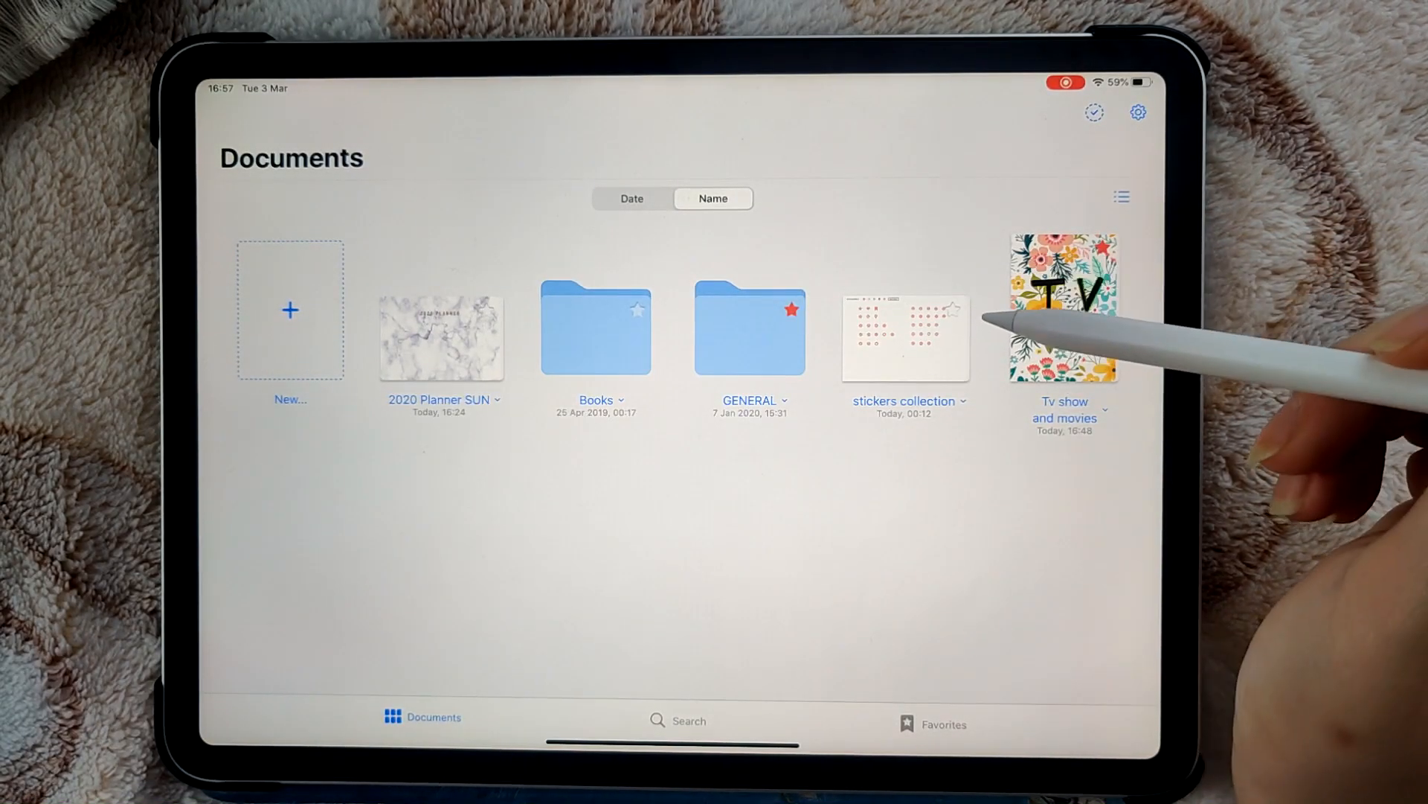
Star the stickers collection, visit Favorites and Search, then go to Settings
left_click(952, 314)
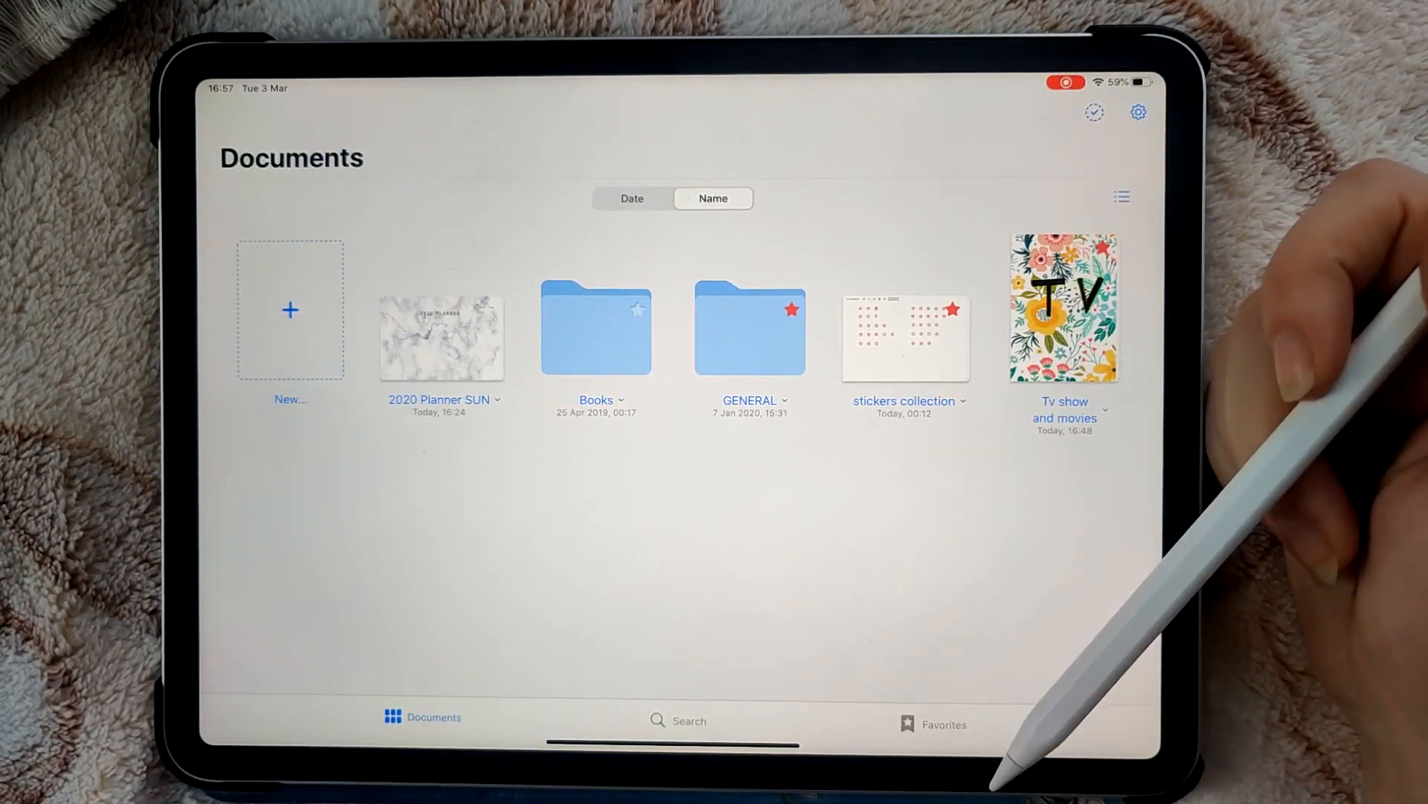
left_click(931, 723)
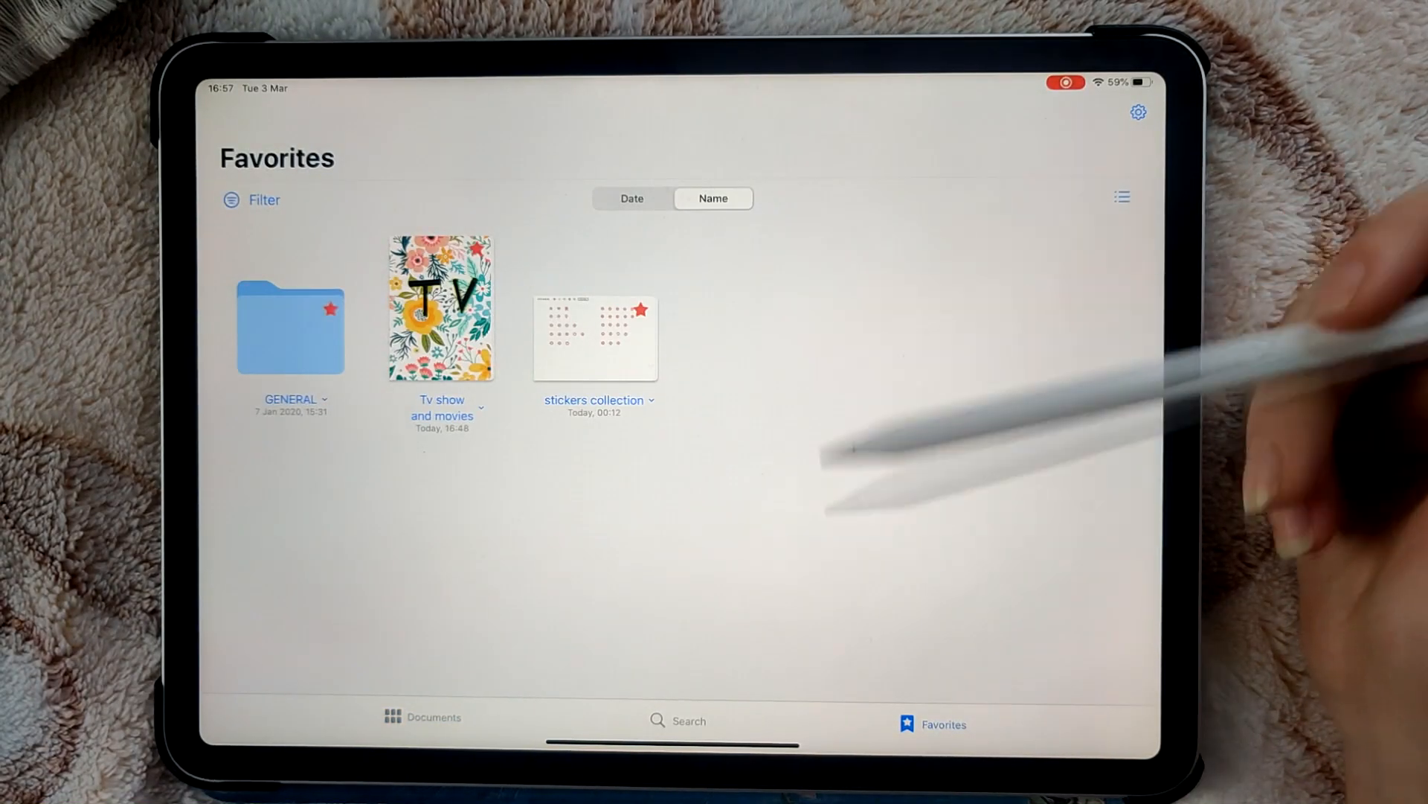
left_click(679, 721)
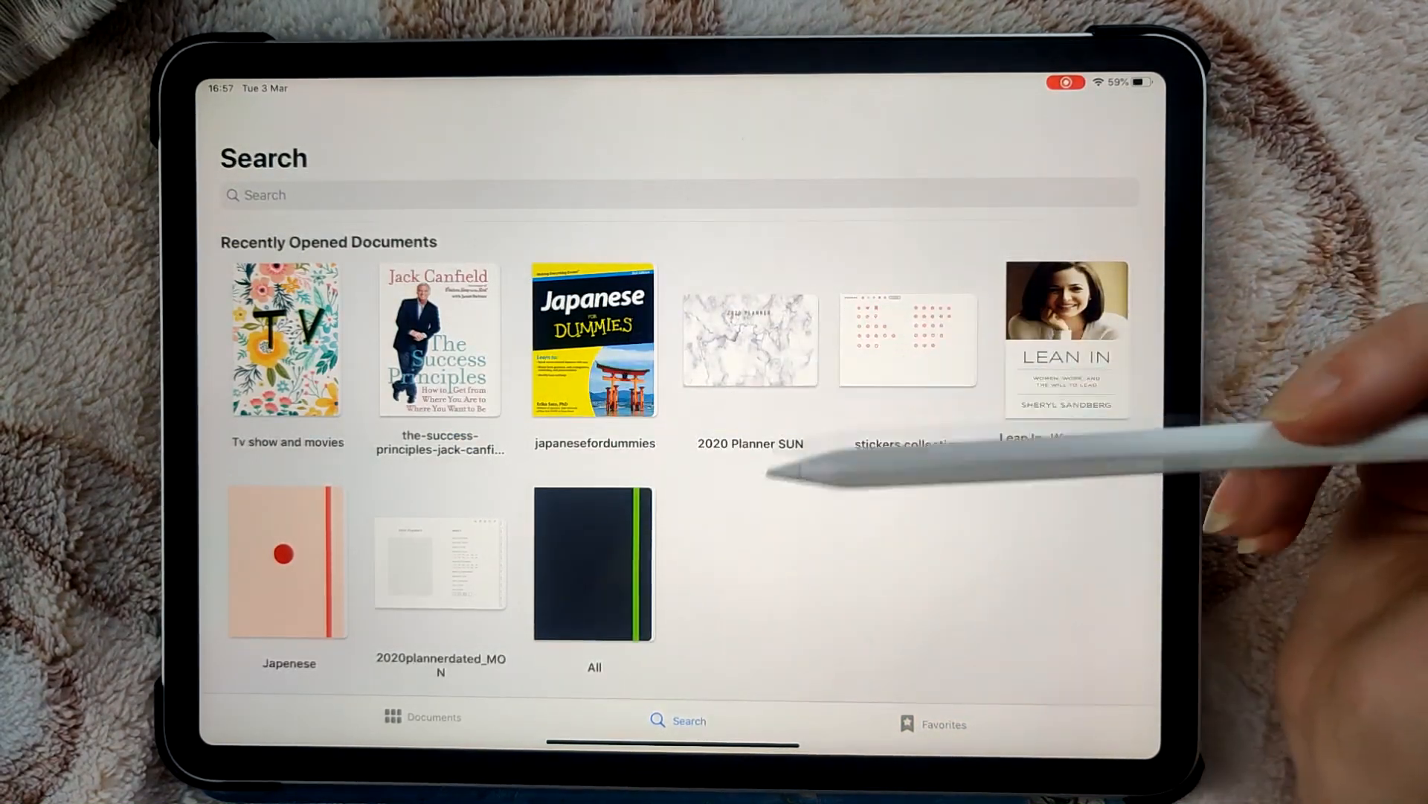
left_click(433, 717)
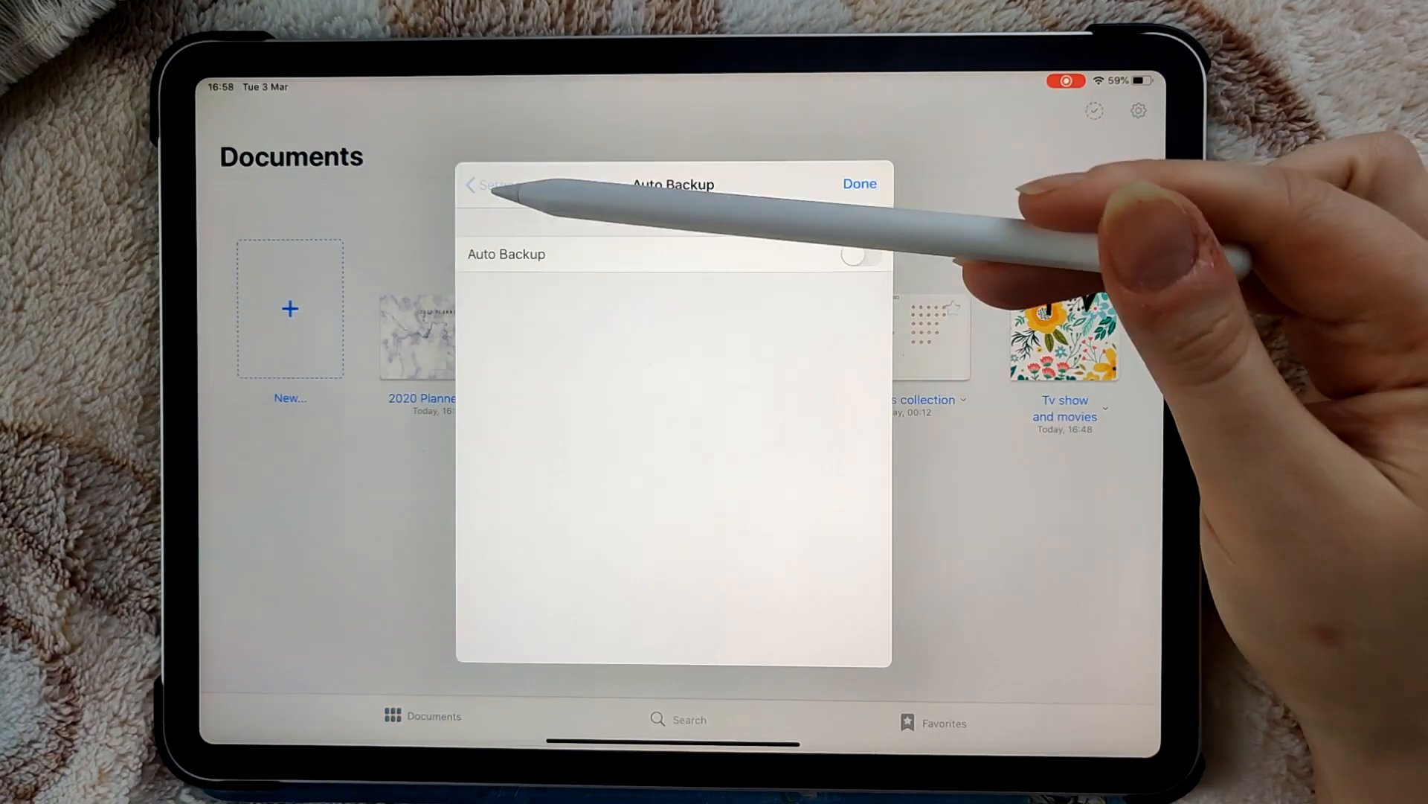
Turn Auto Backup on with GoodNotes & PDF as the backup file format
left_click(482, 184)
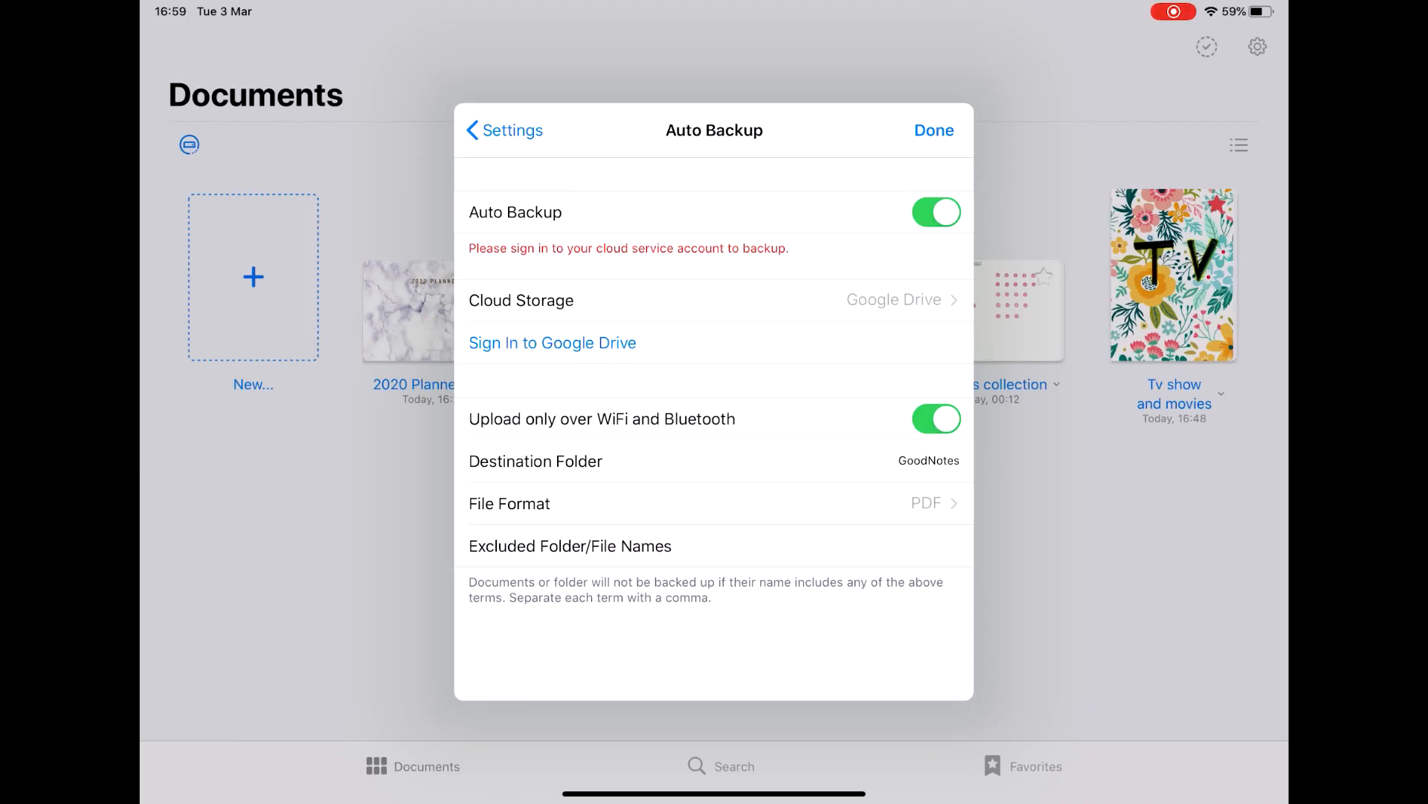
left_click(712, 505)
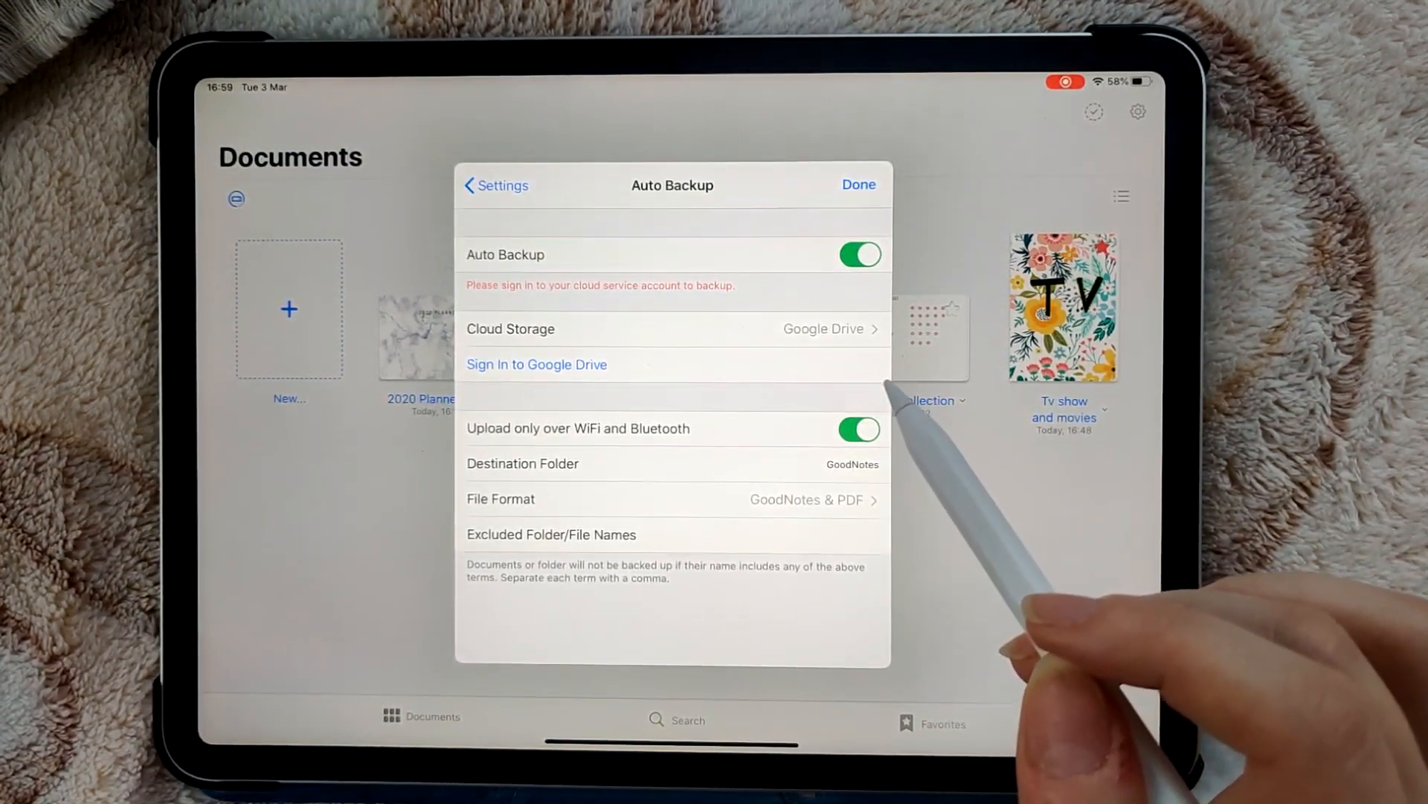
mouse_move(929, 401)
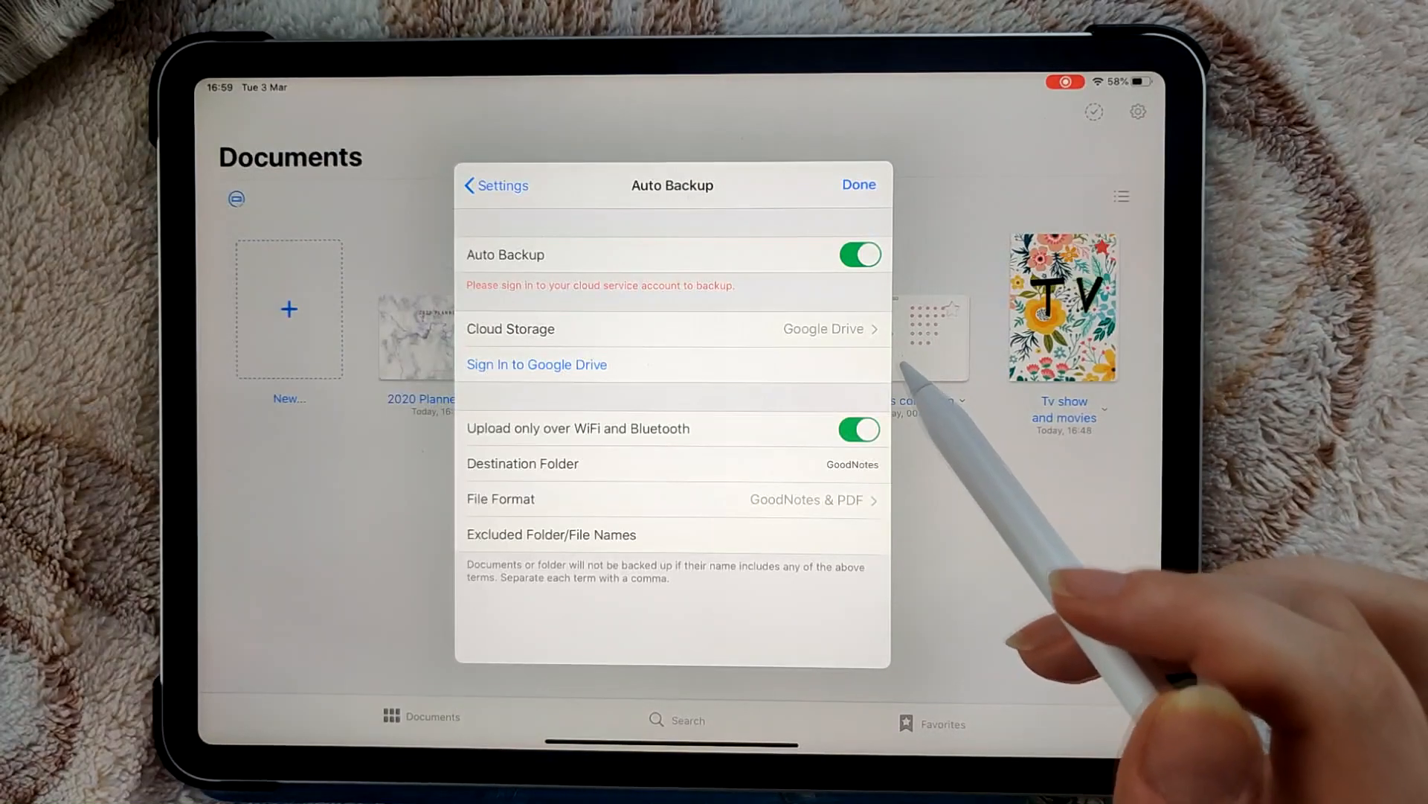